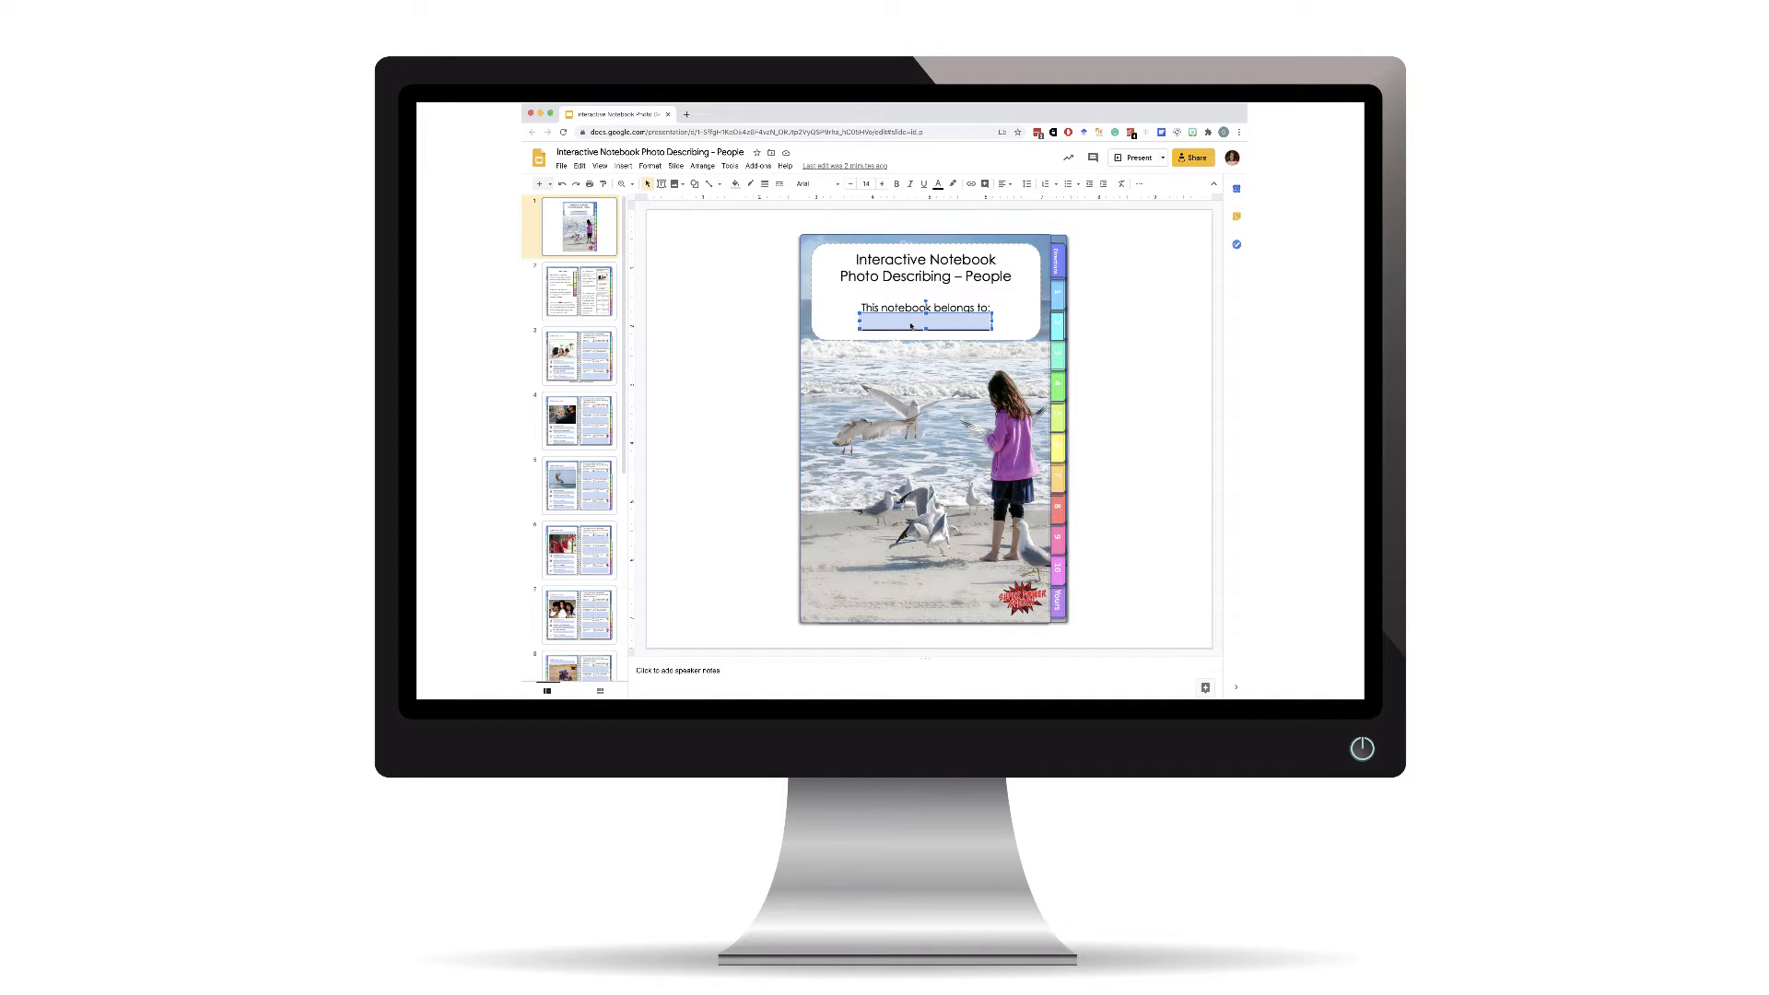
Enter 'Me!' as the owner's name in the cover's belongs-to box.
text(M)
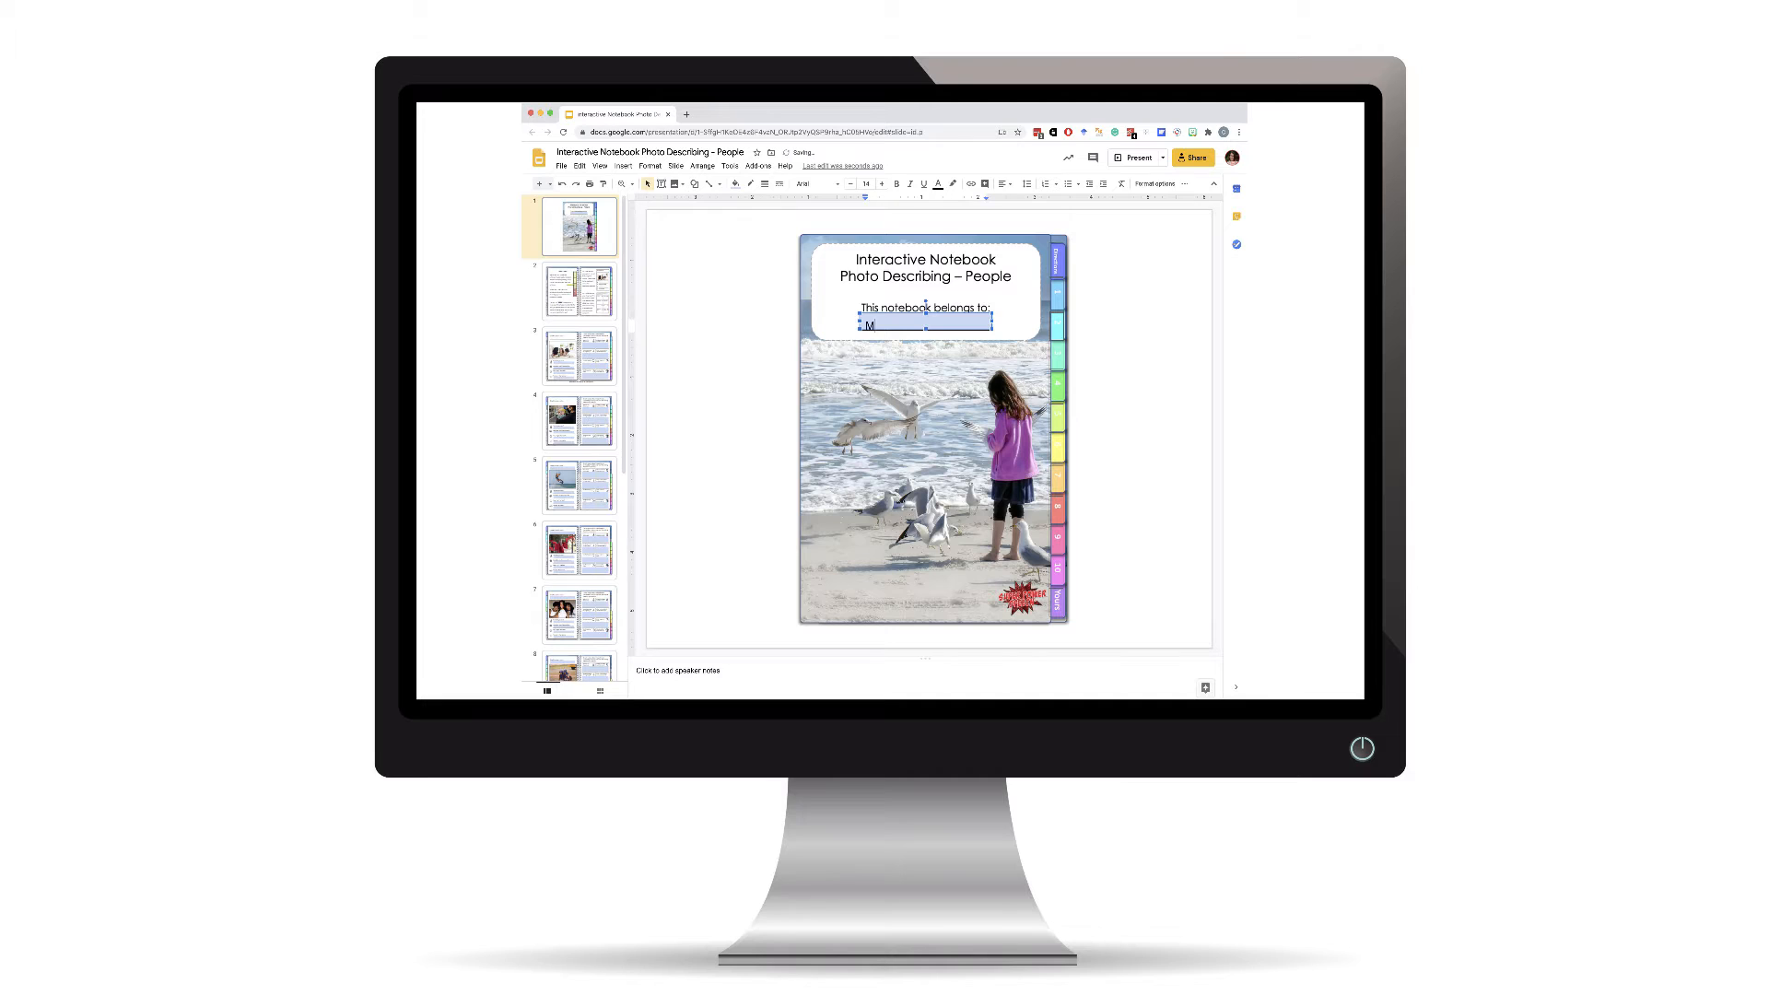
text(e!)
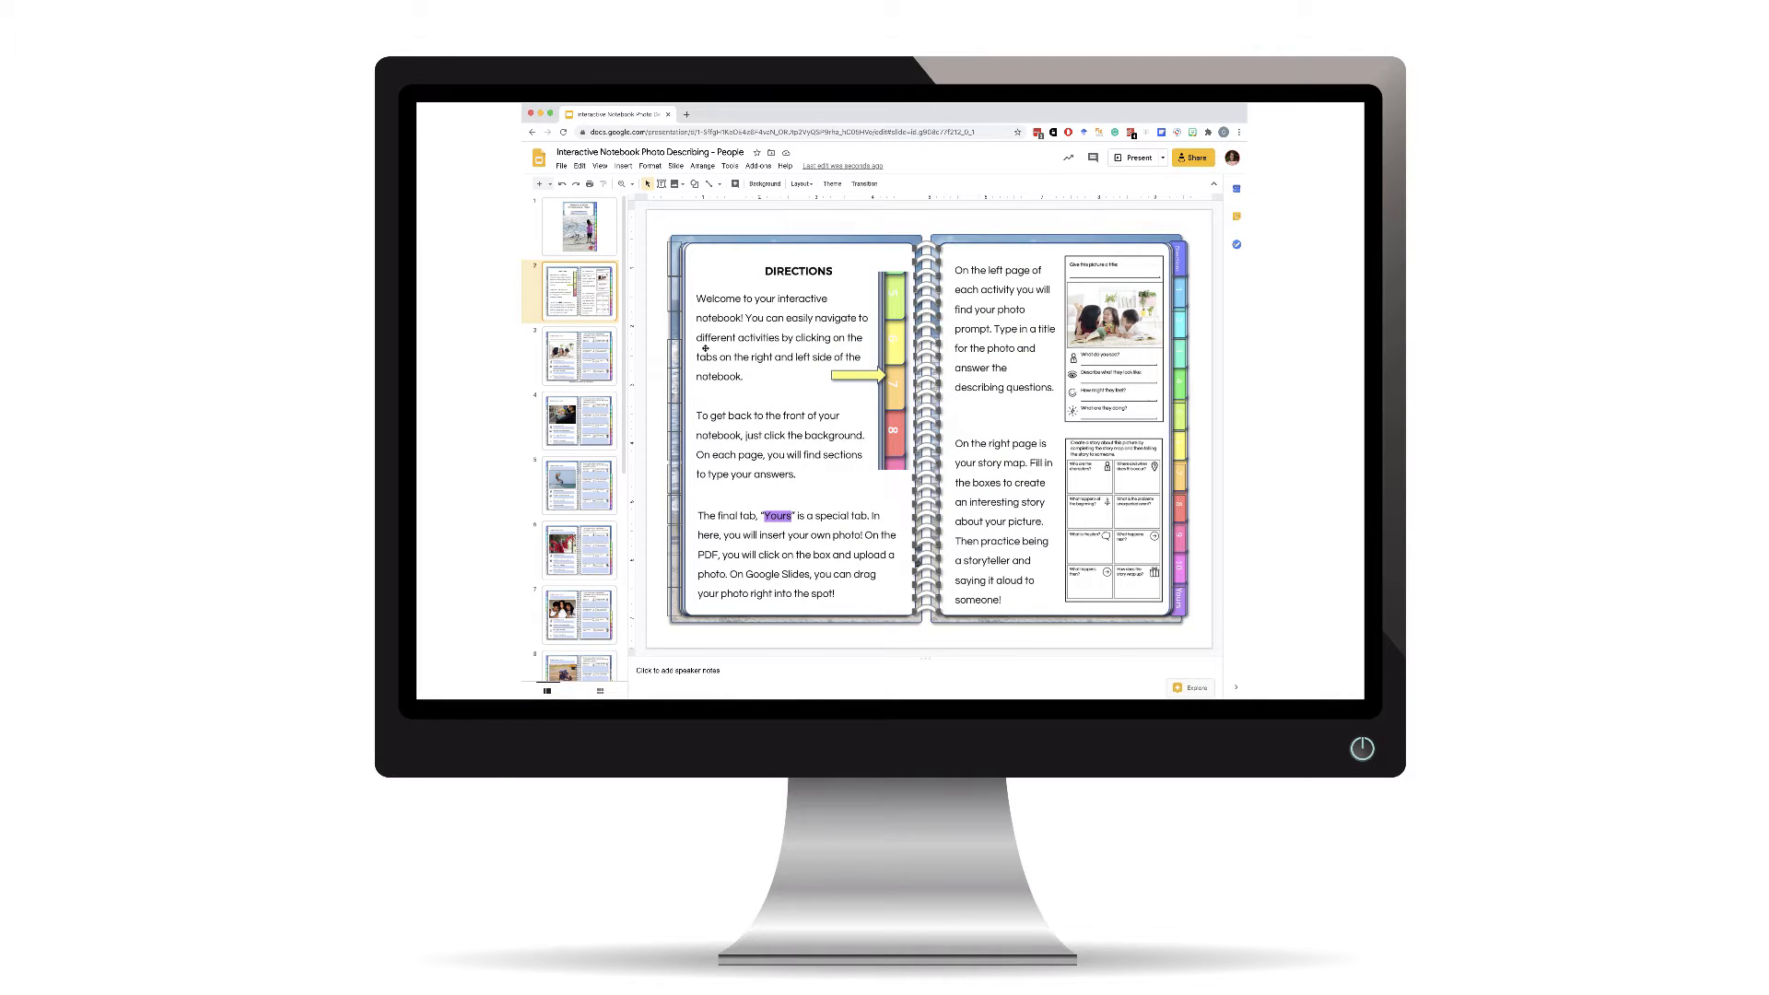
mouse_move(840, 473)
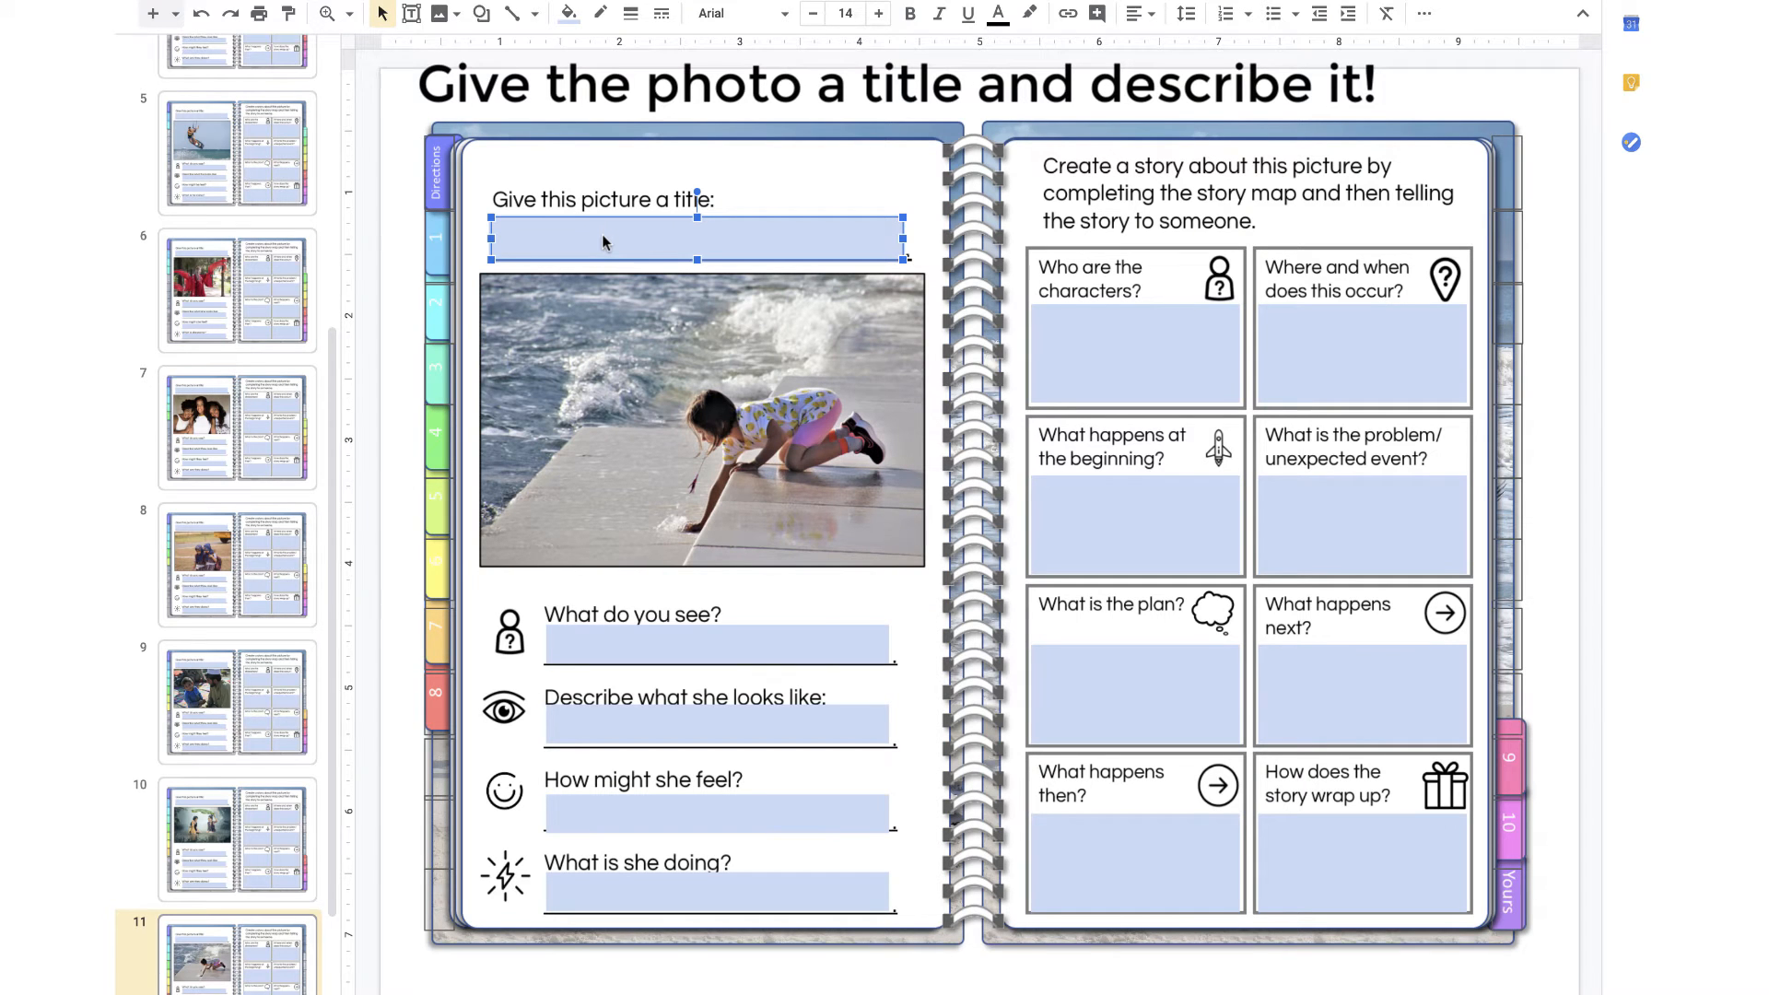
Title the photo 'A day at the shore.' and begin the answer 'I see a girl at the ocean.'.
text(A day a)
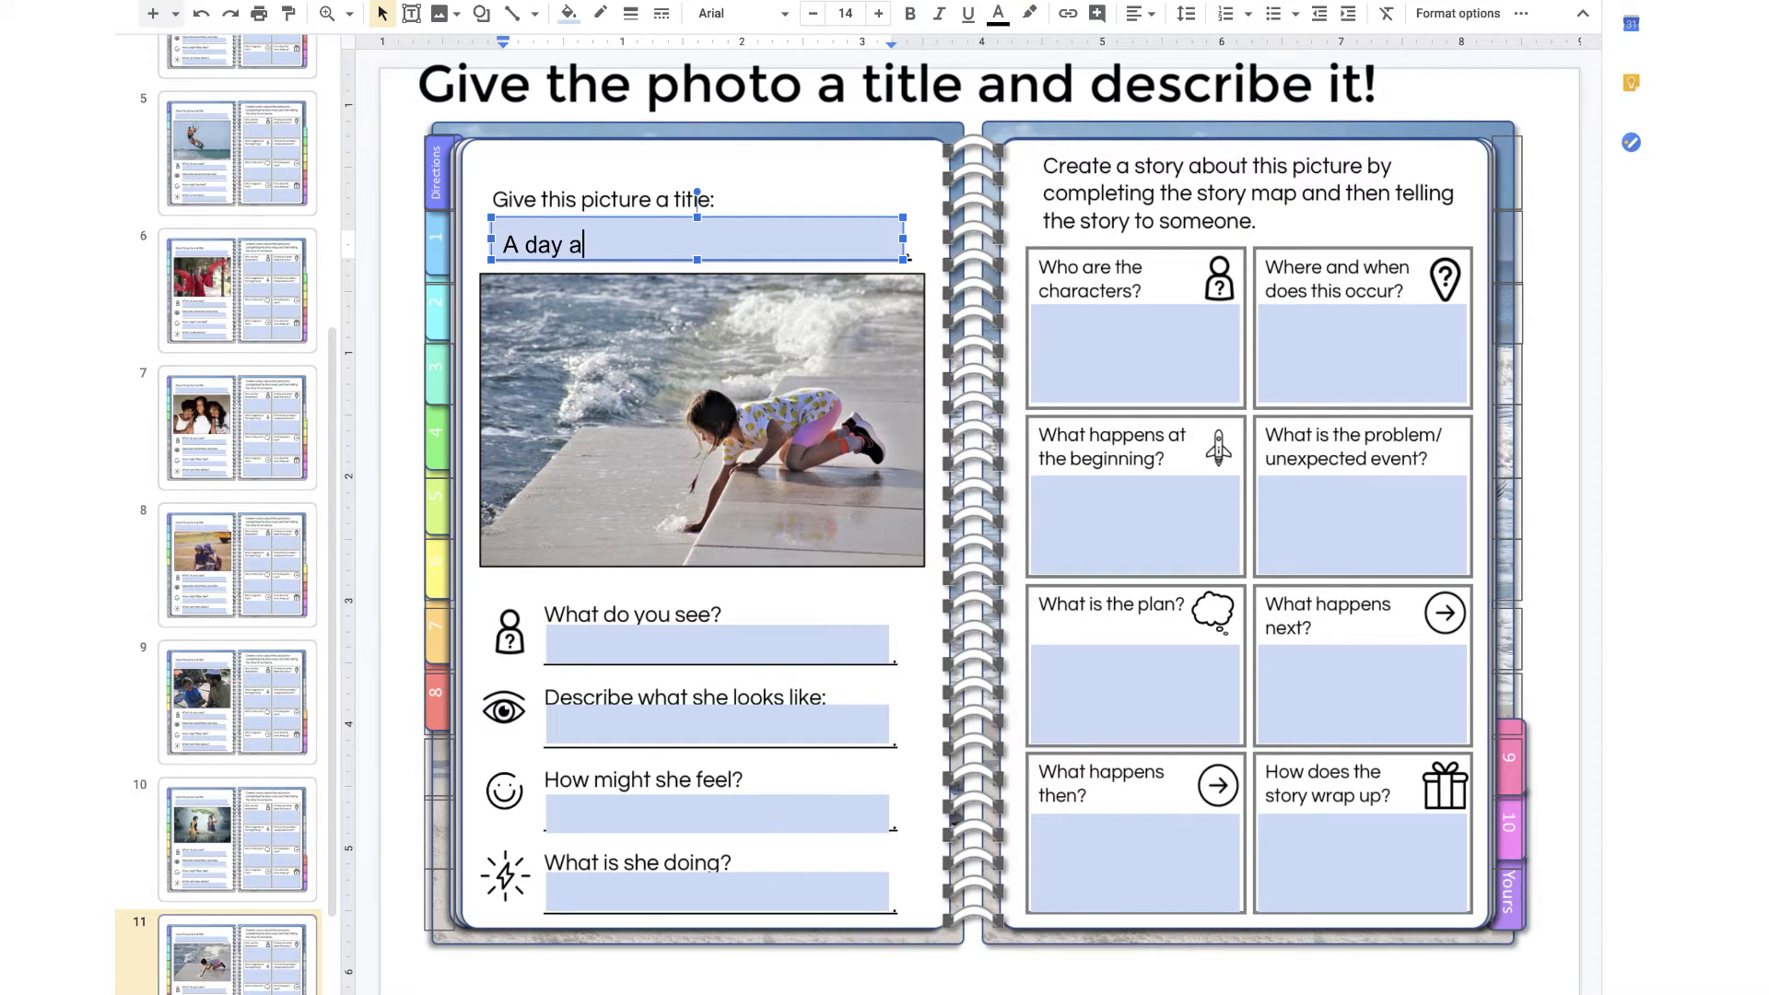
text(t the shore.)
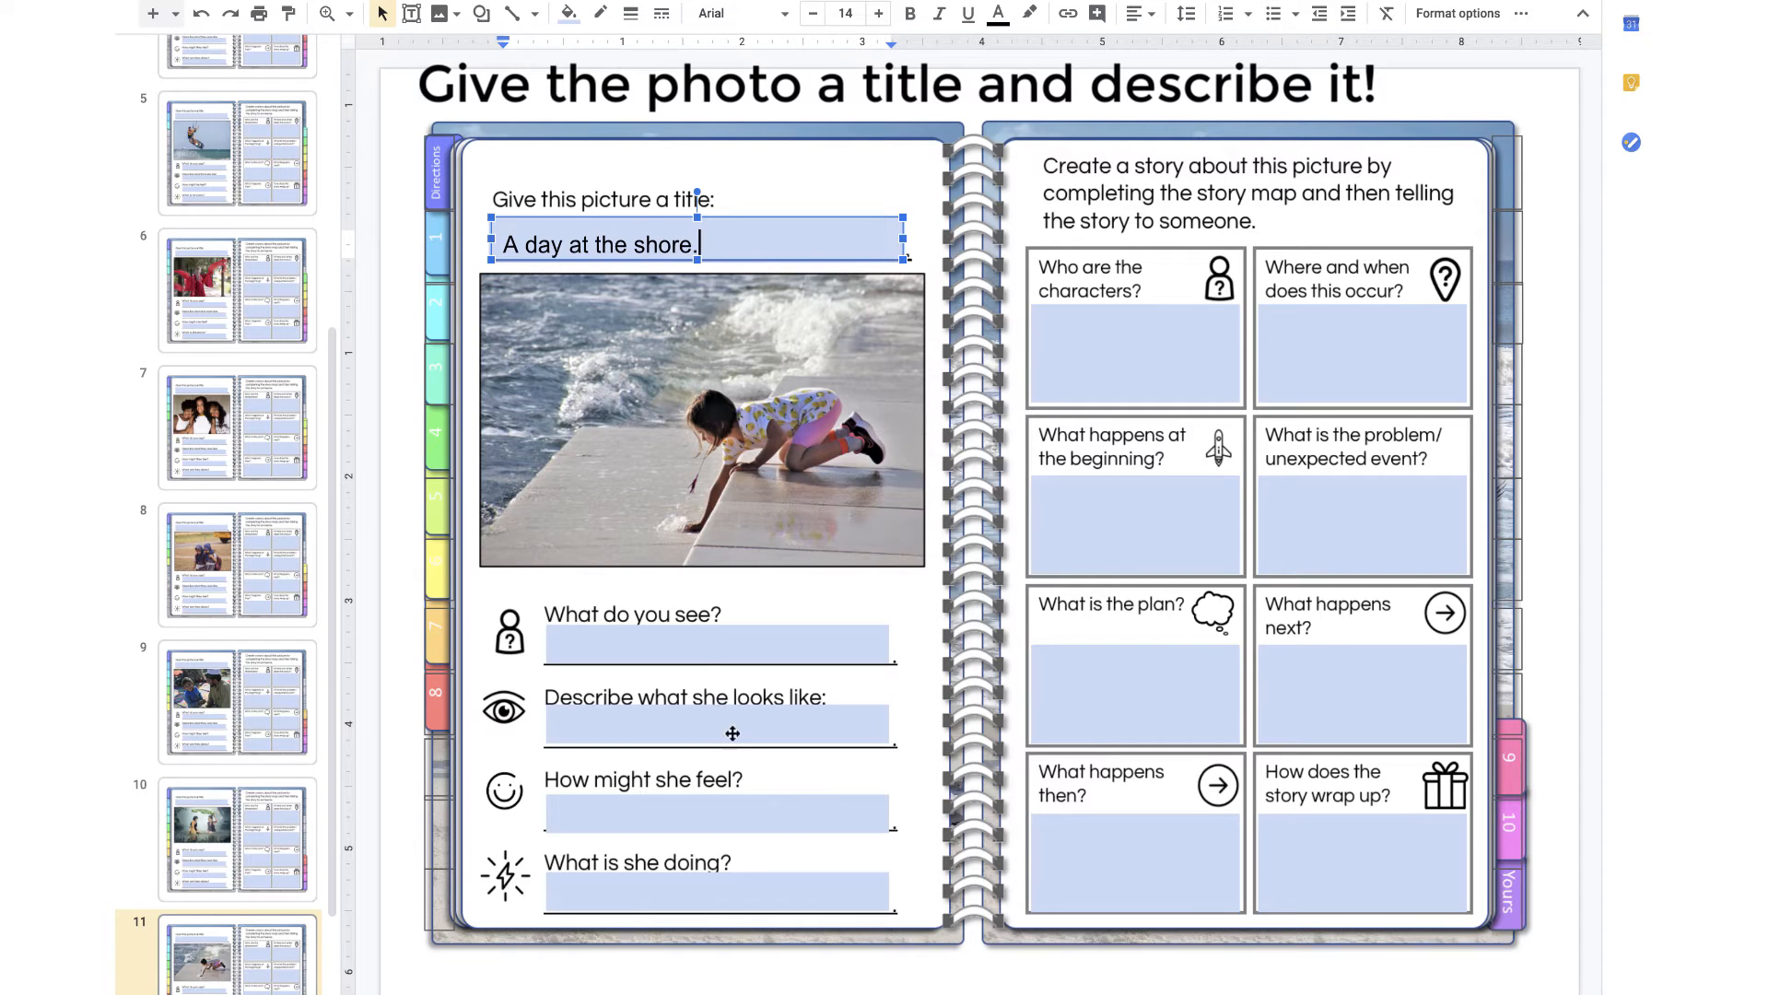
text(I see a girl at the ocean.)
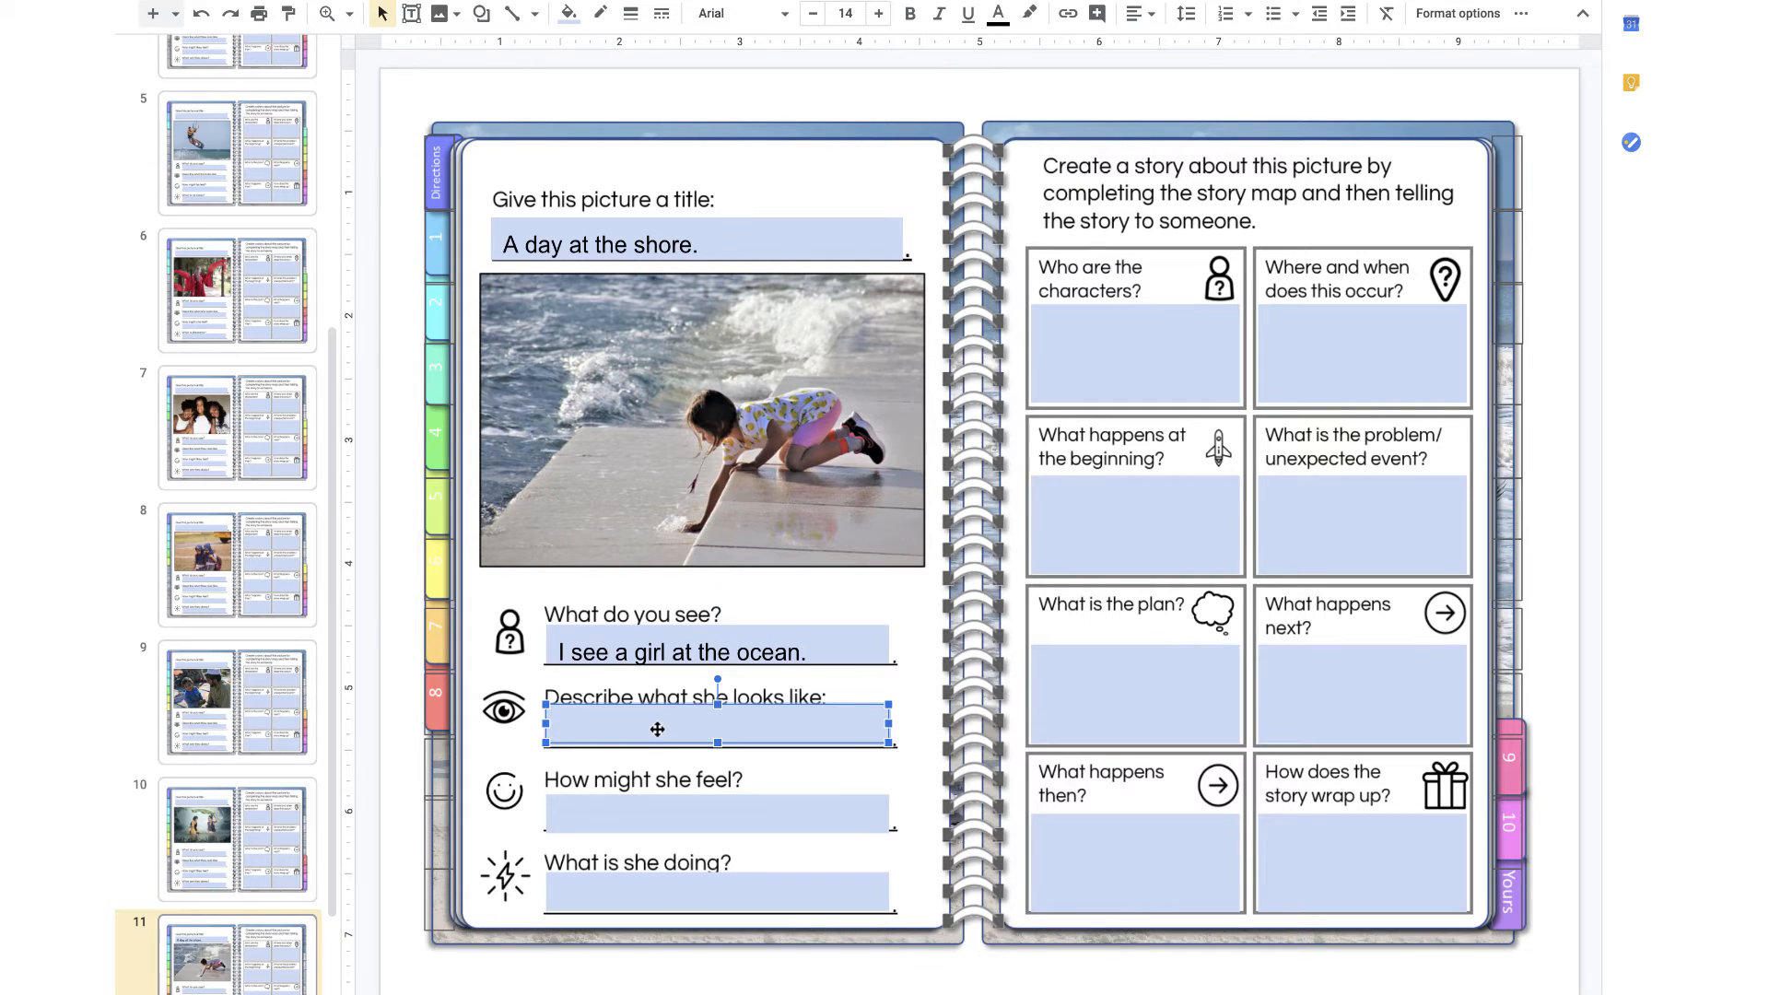
Move through the feeling, doing and characters answer boxes of the story map.
click(717, 814)
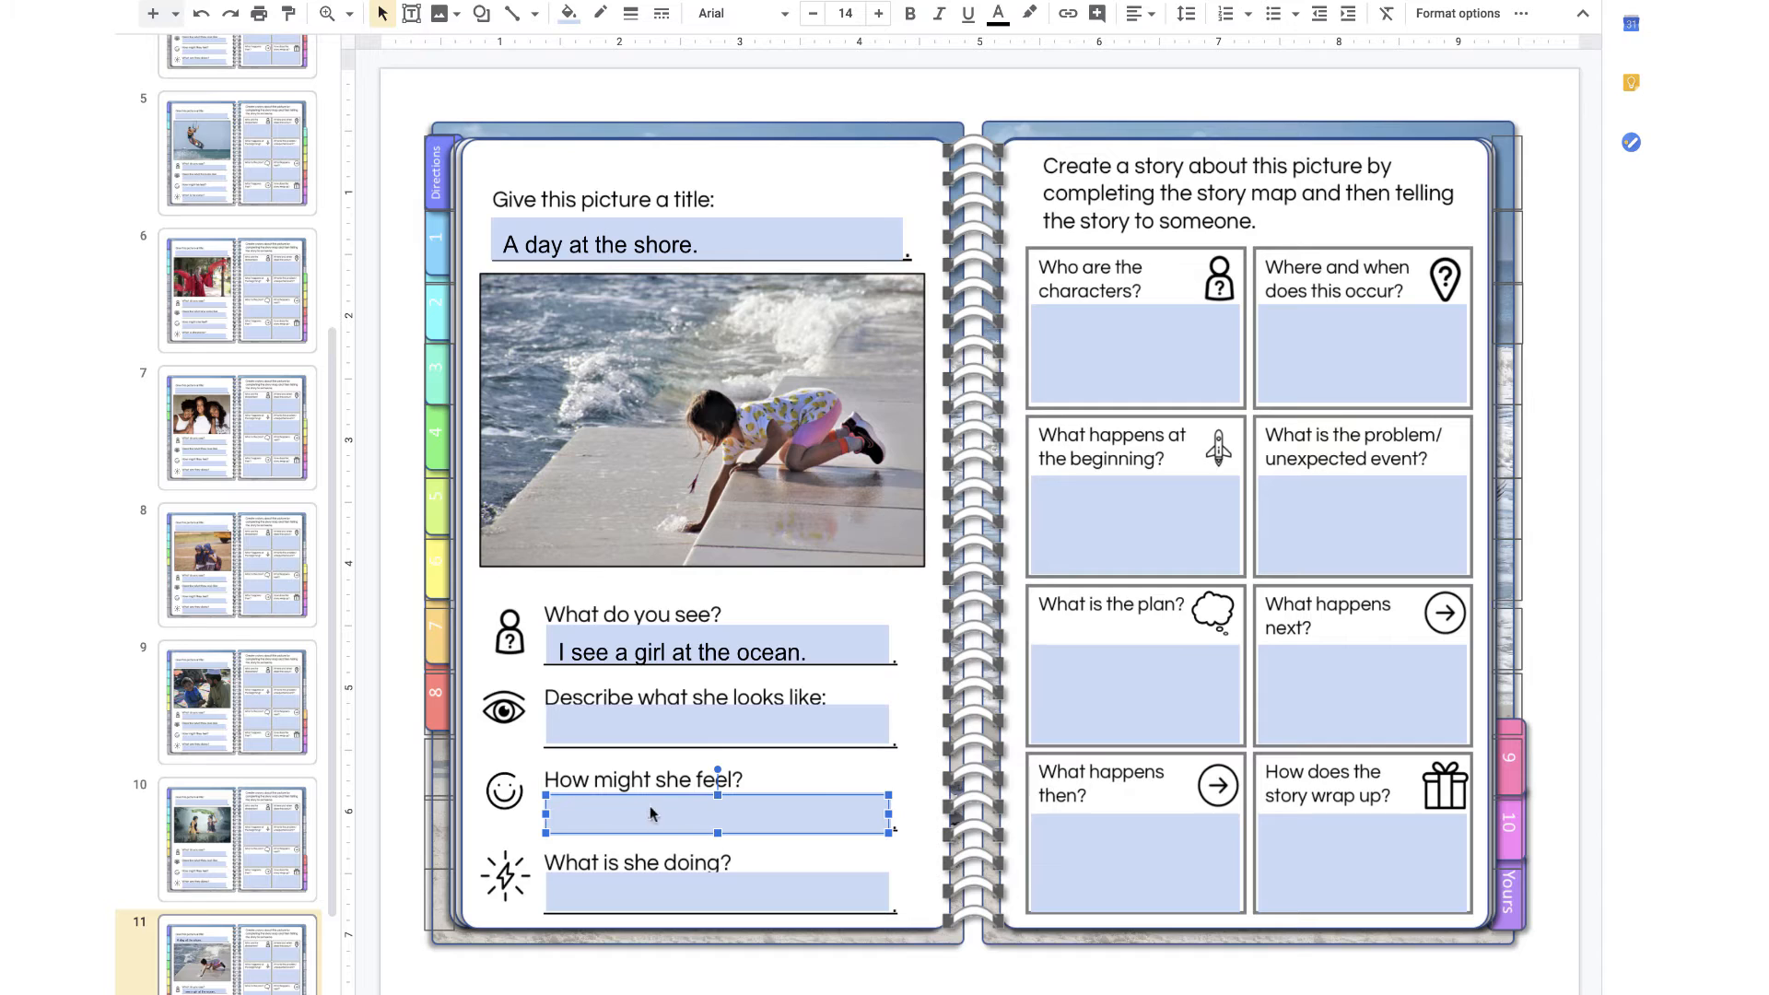
click(718, 888)
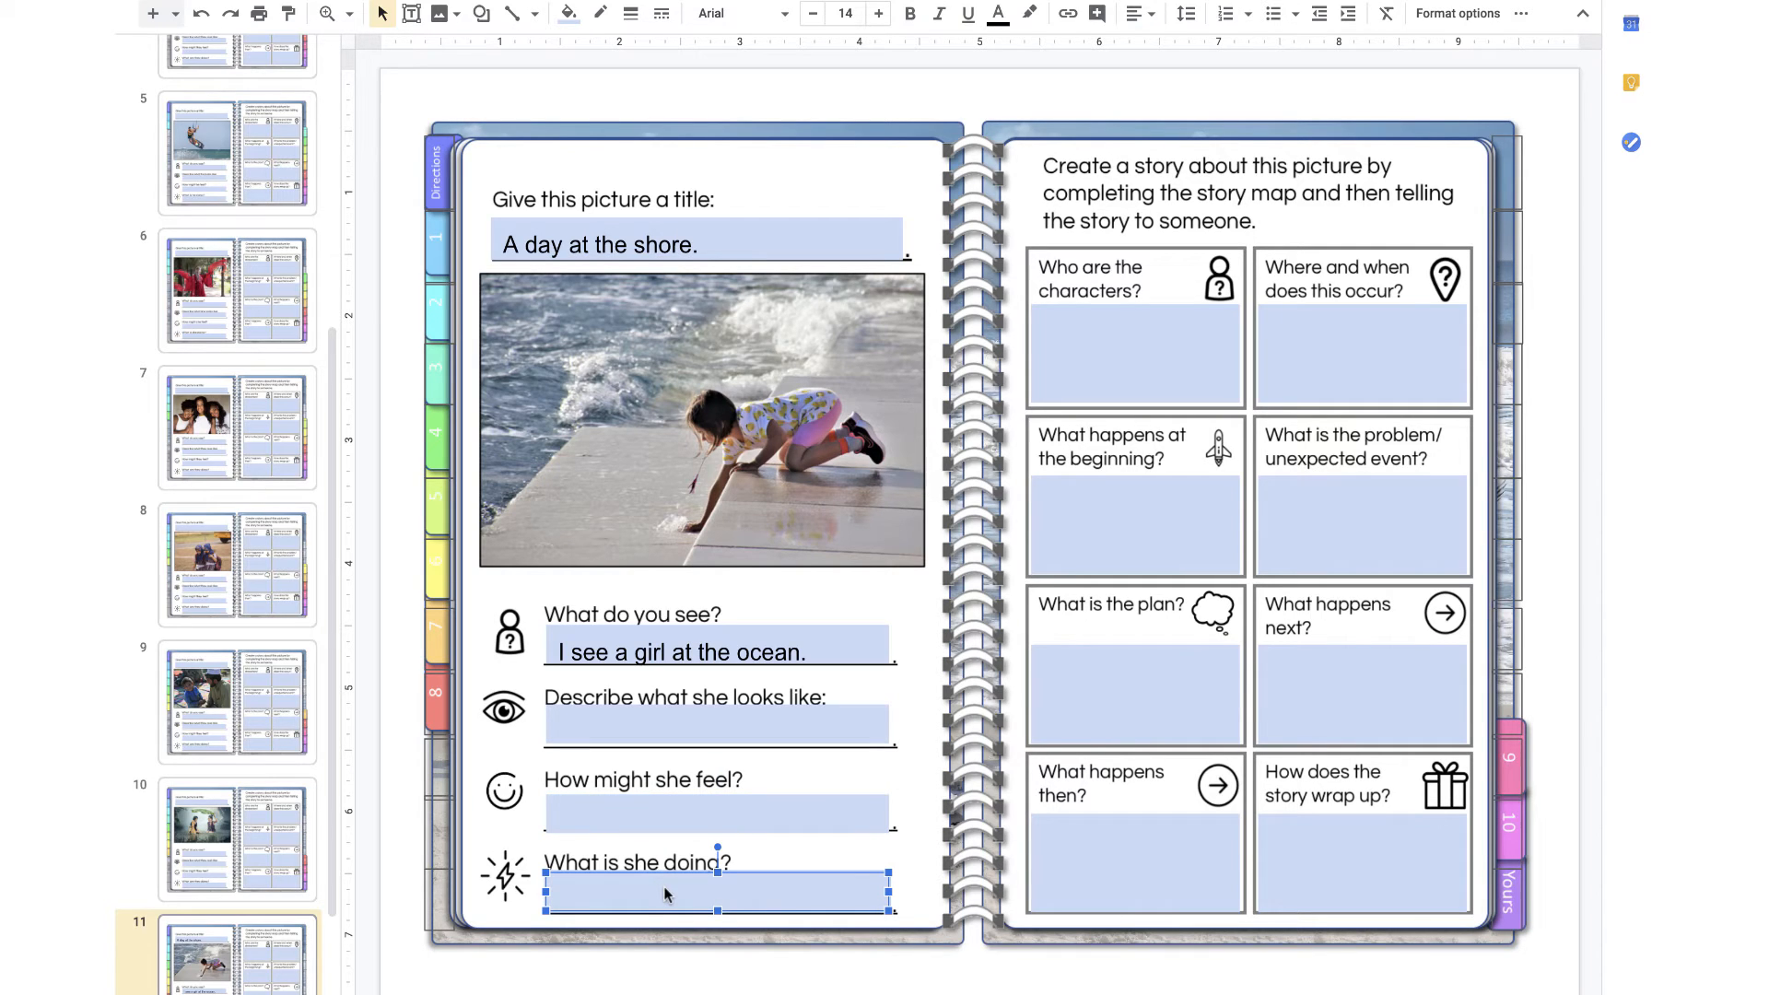
click(1133, 355)
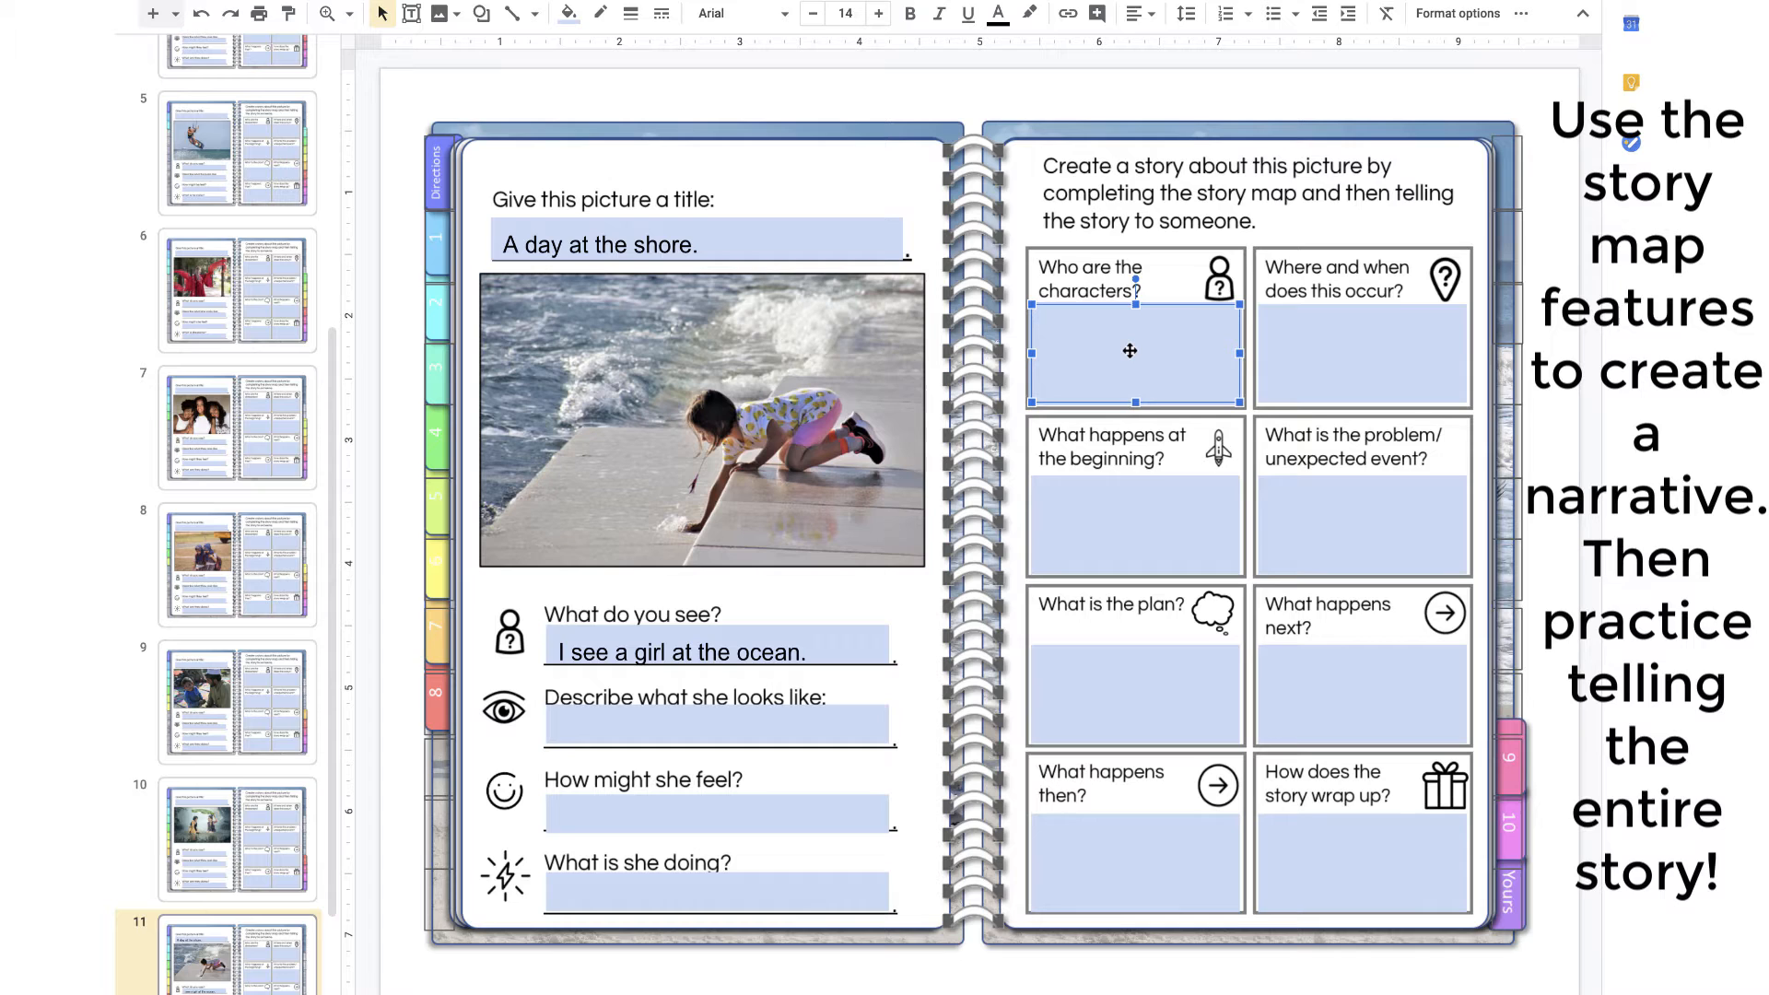
Answer where and when with 'At the beach last summer' on the shore photo page.
text(A)
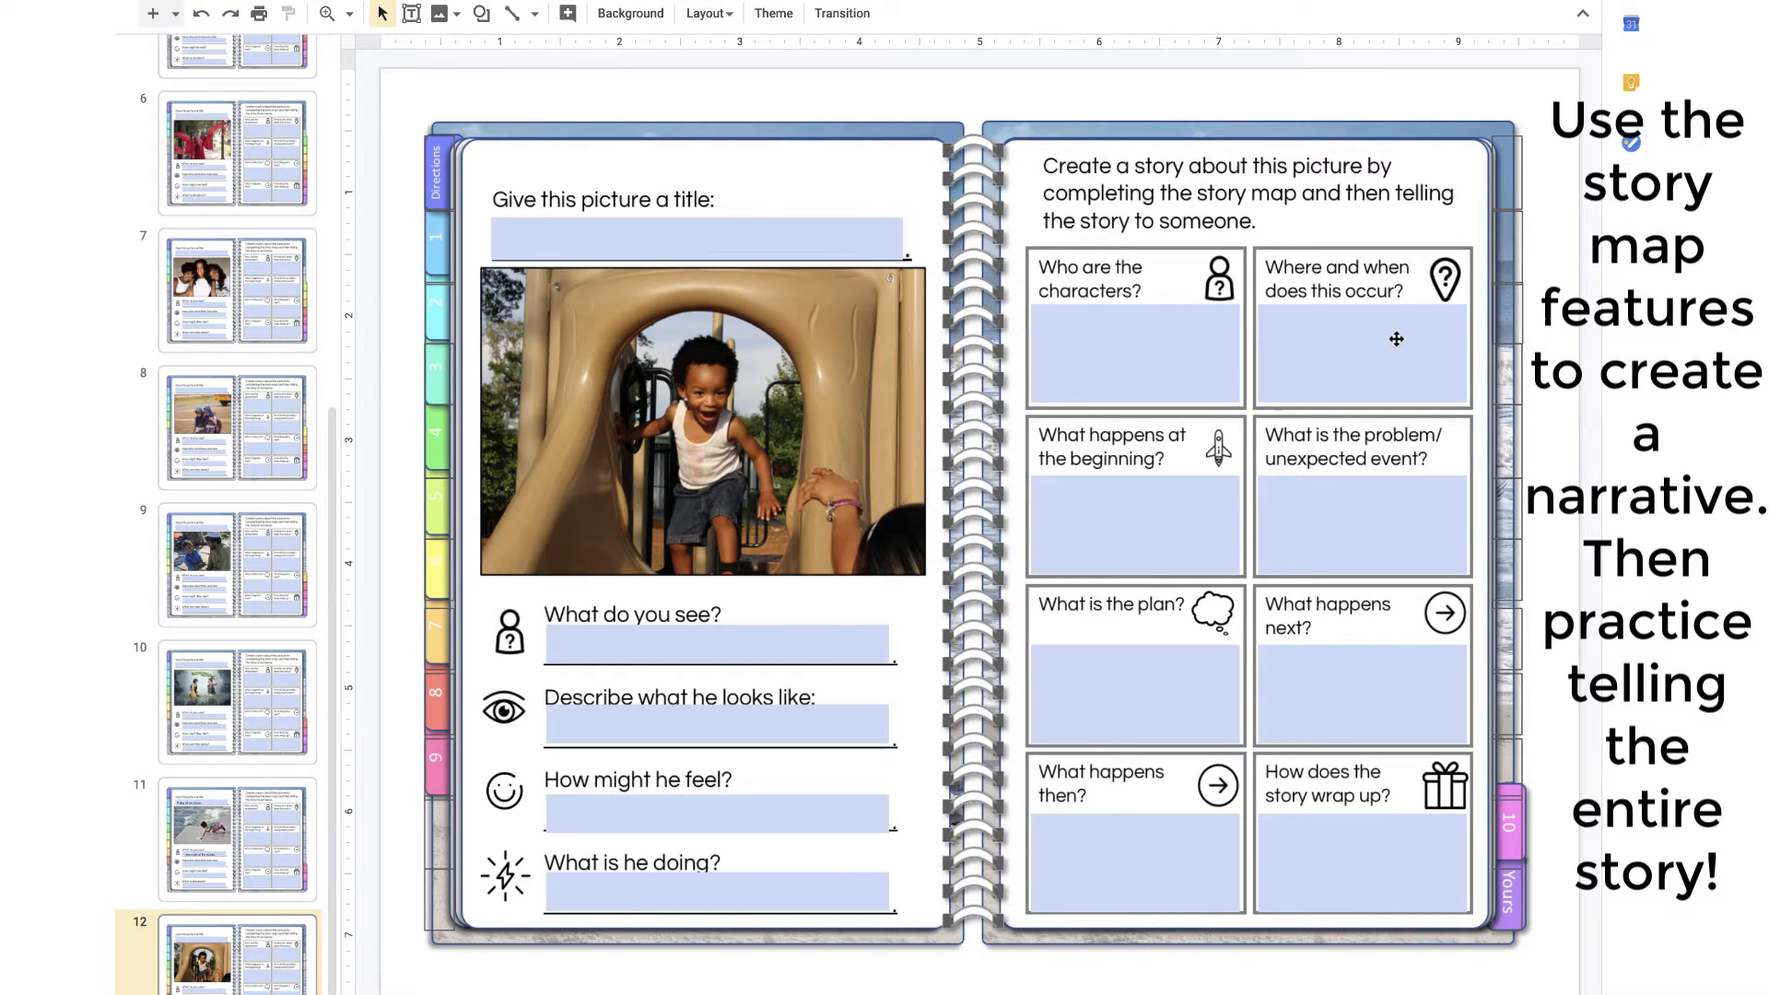
click(238, 840)
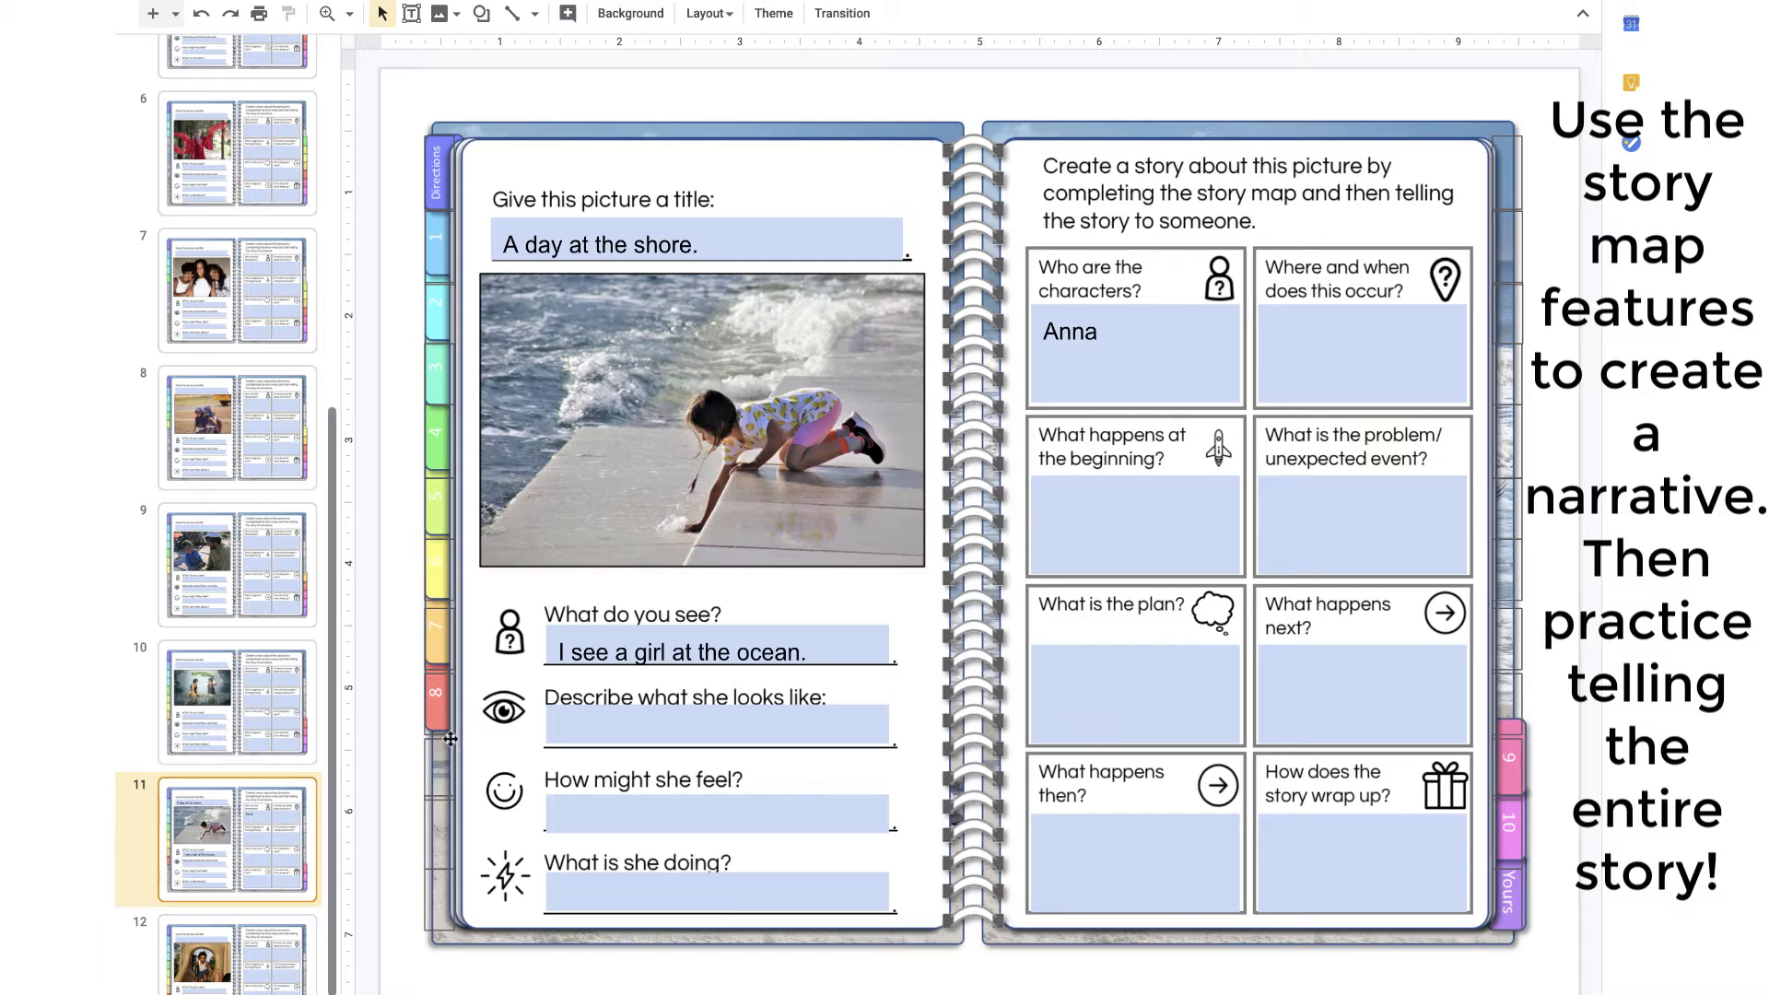
click(1361, 350)
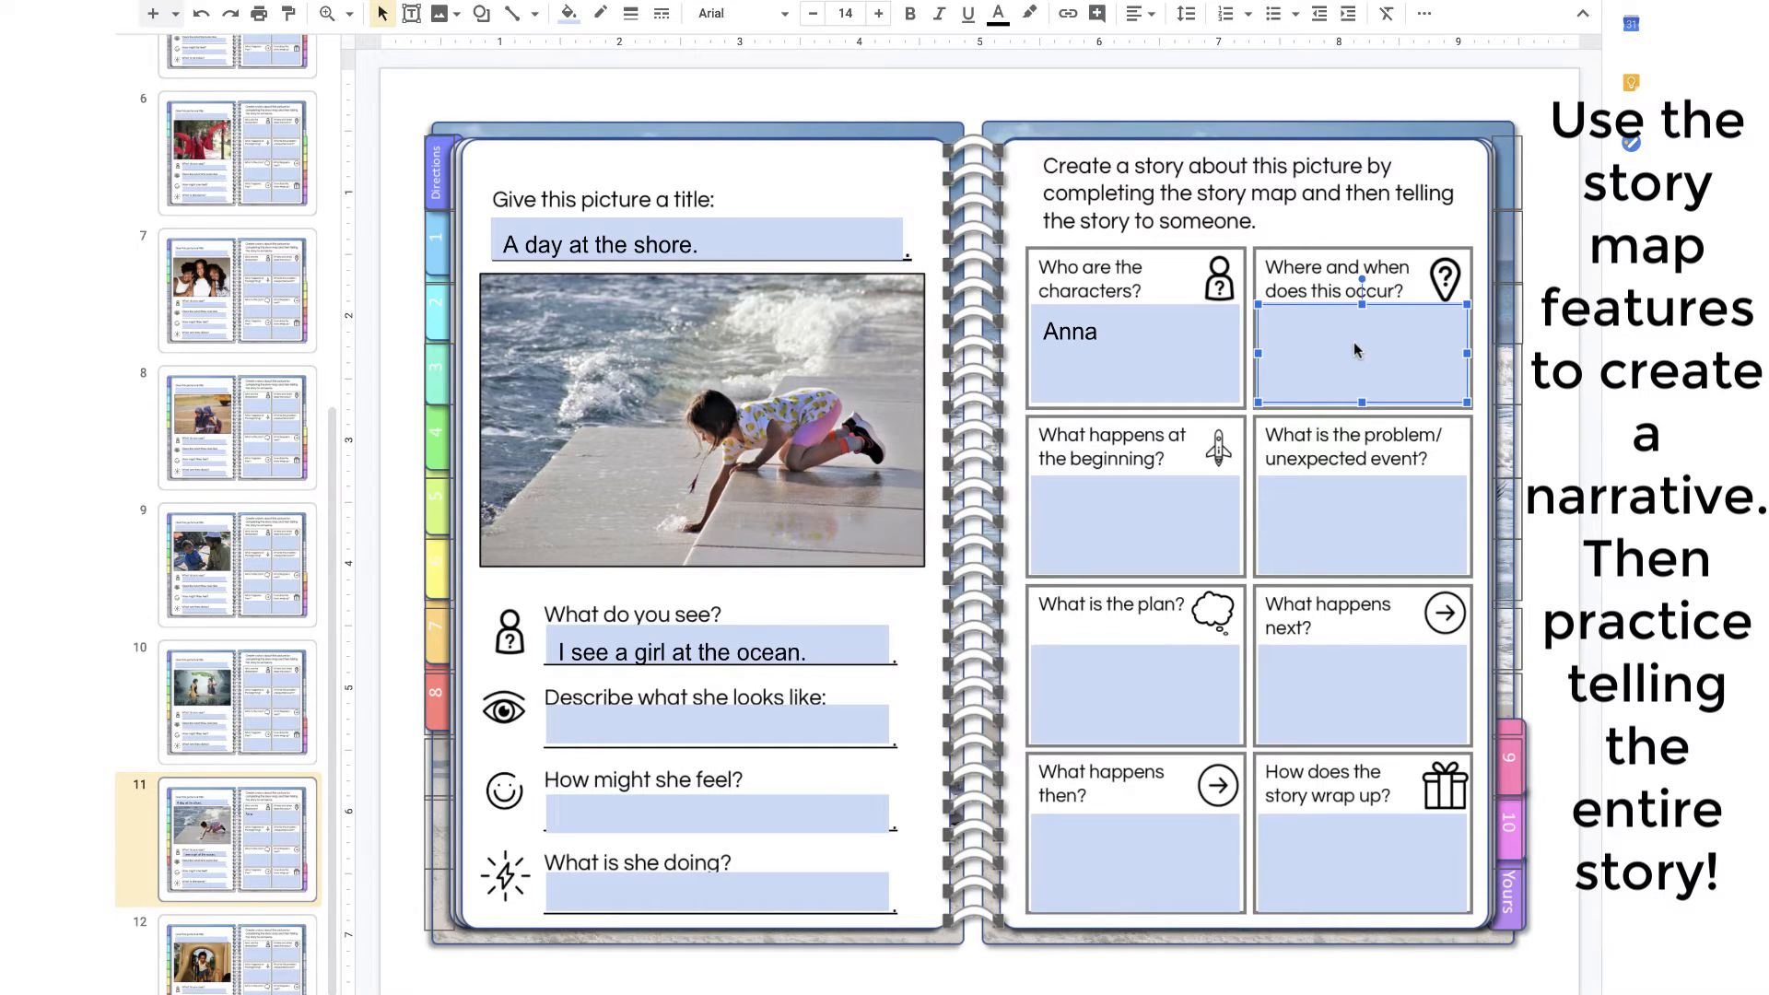
text(At the beach)
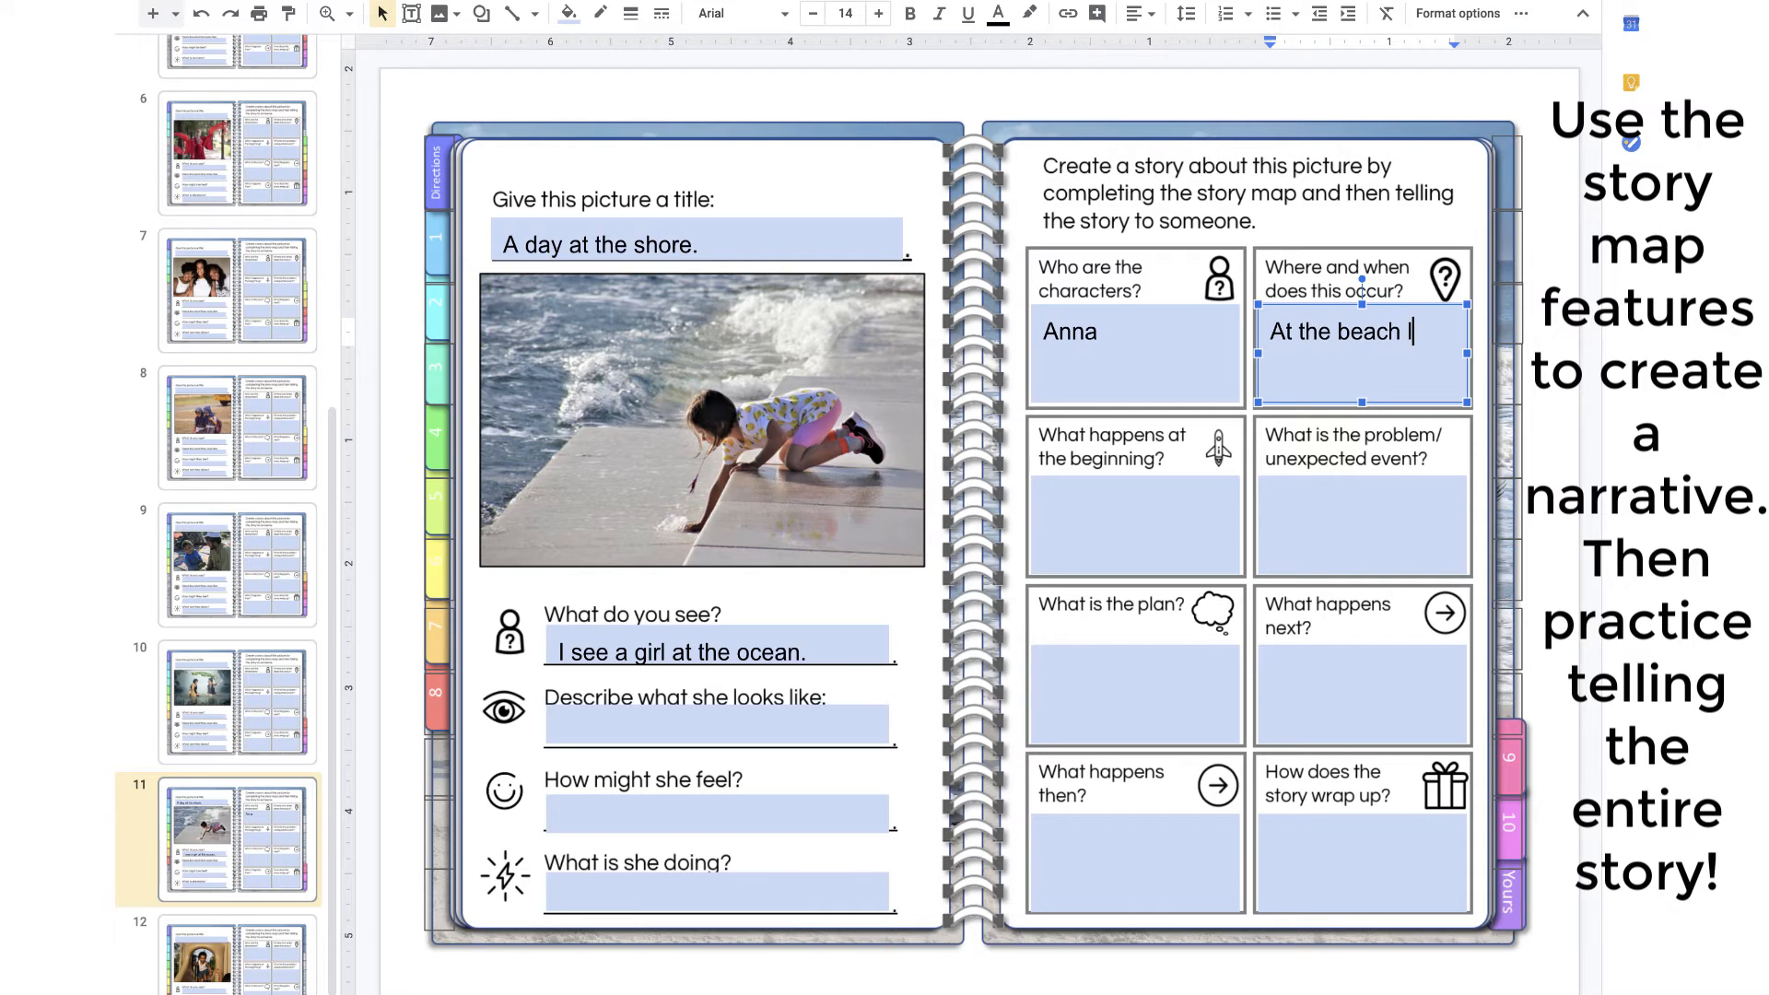
text(last summer)
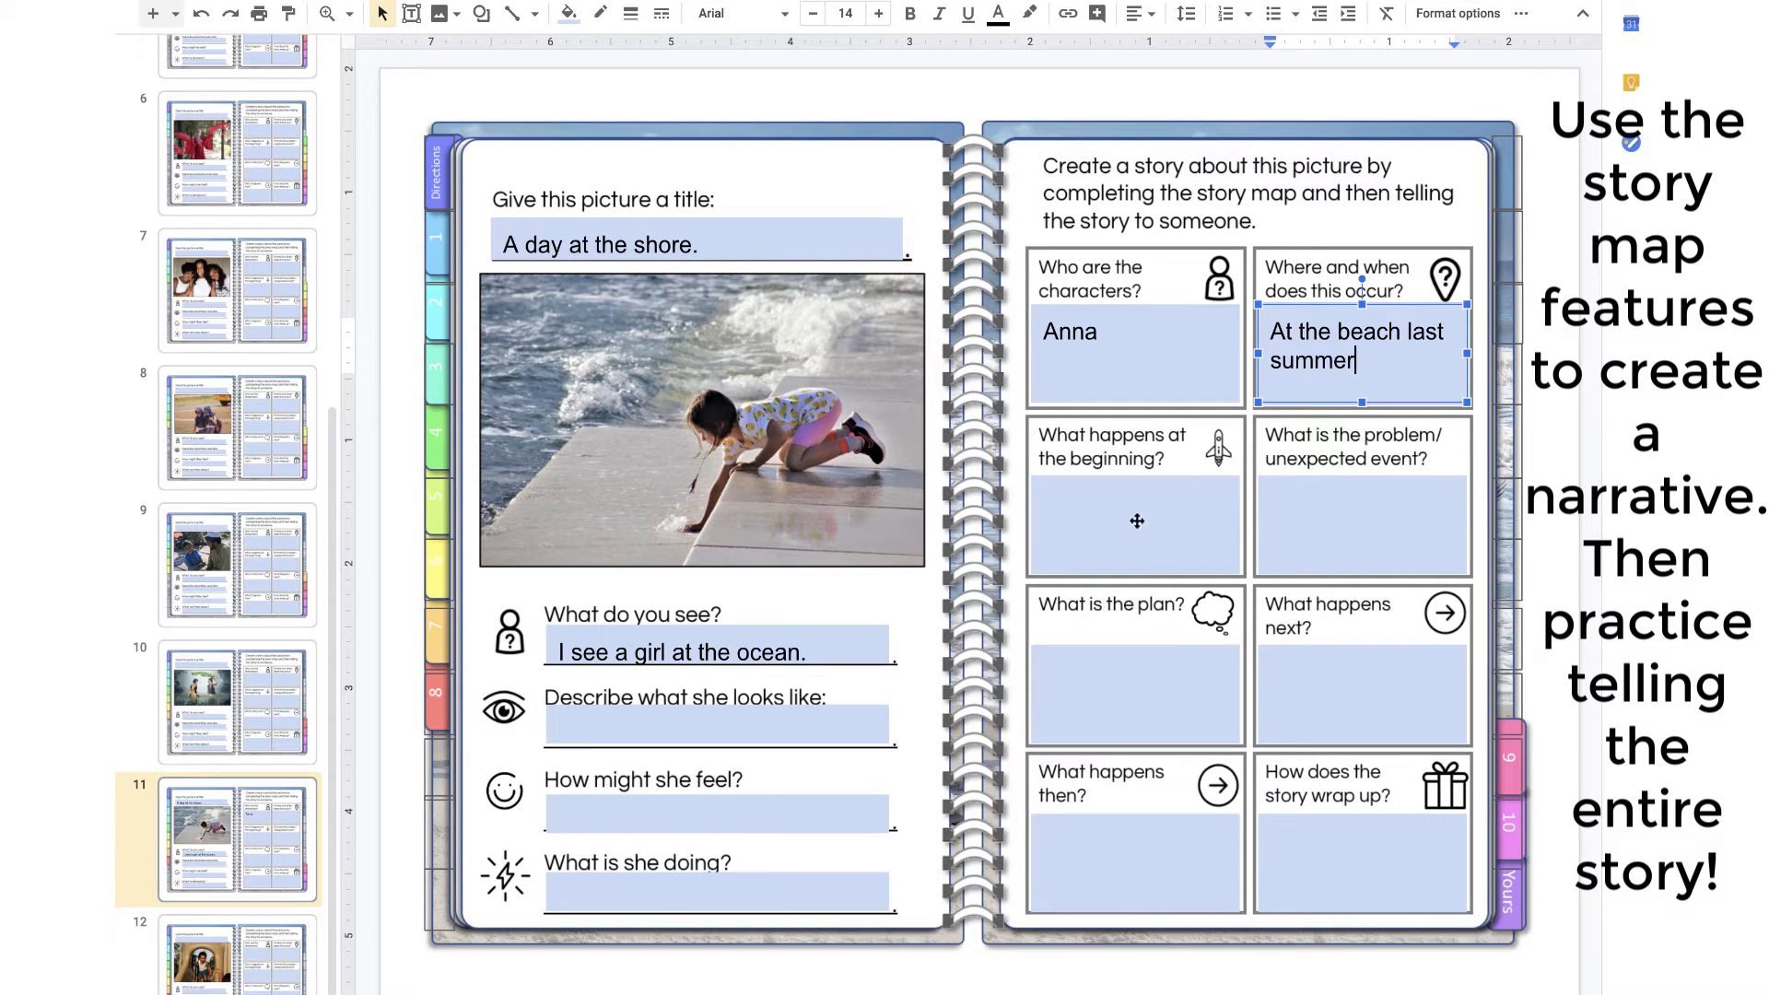
Fill the beginning box: she is playing at the beach and falls in the water.
click(1133, 525)
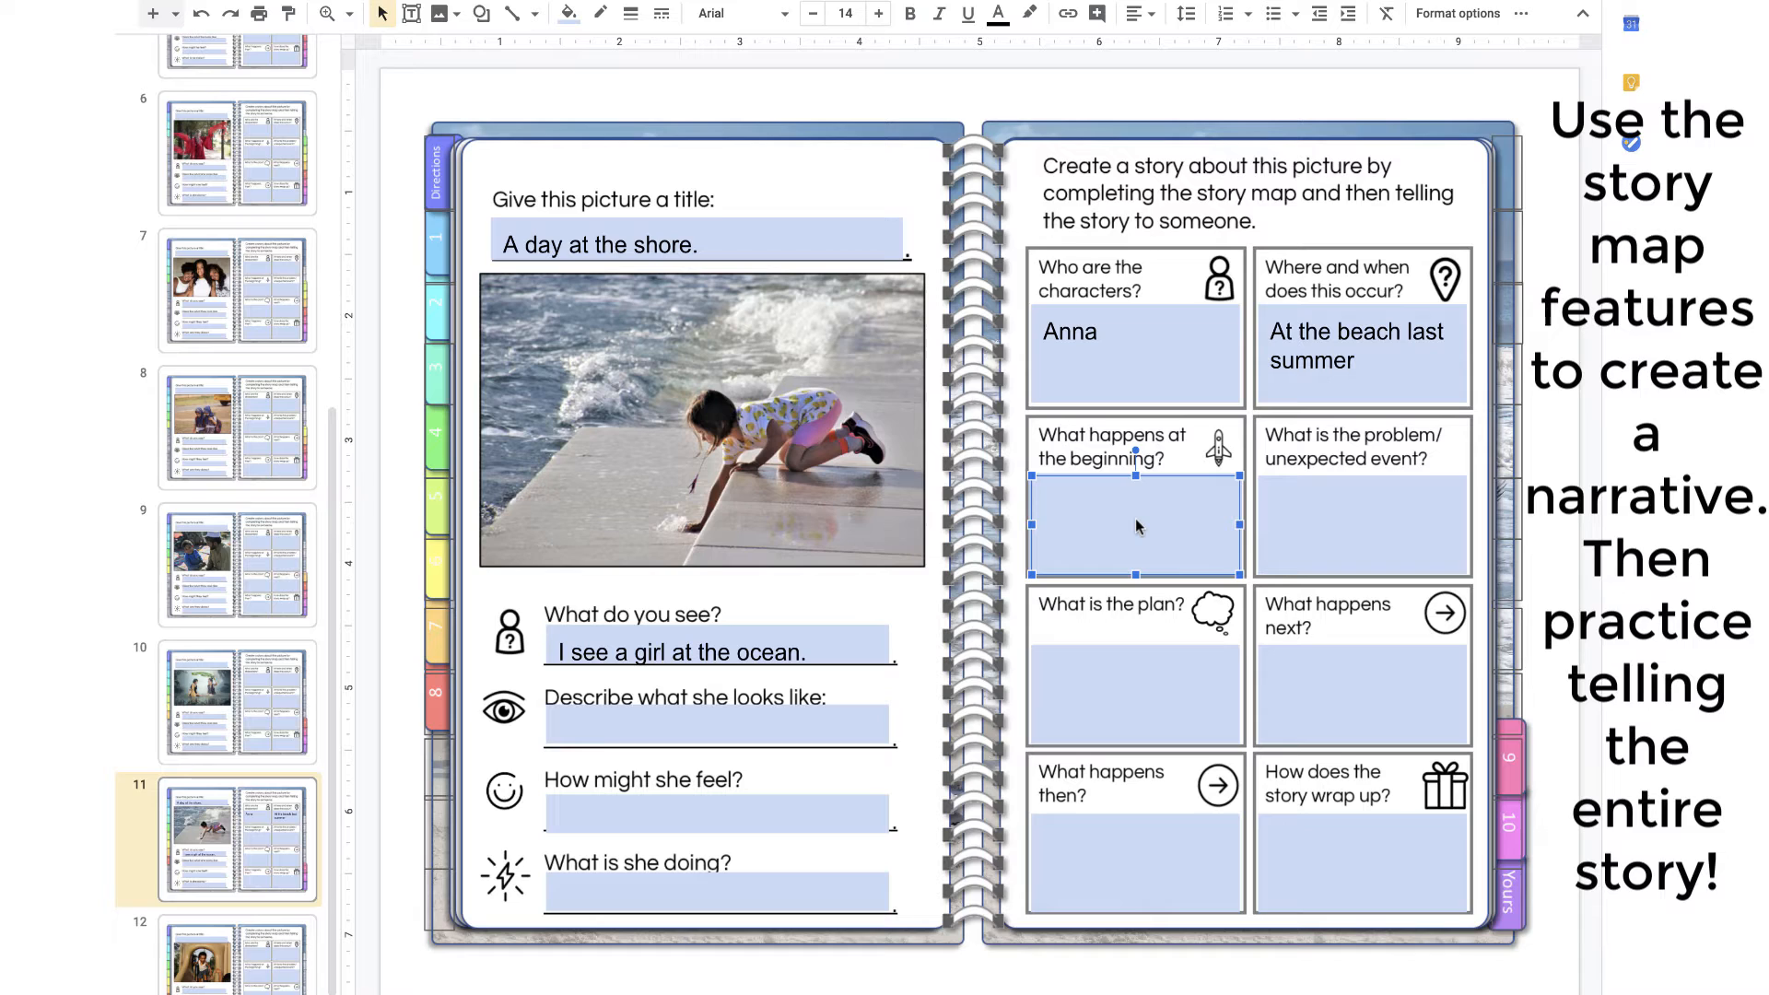
text(She i)
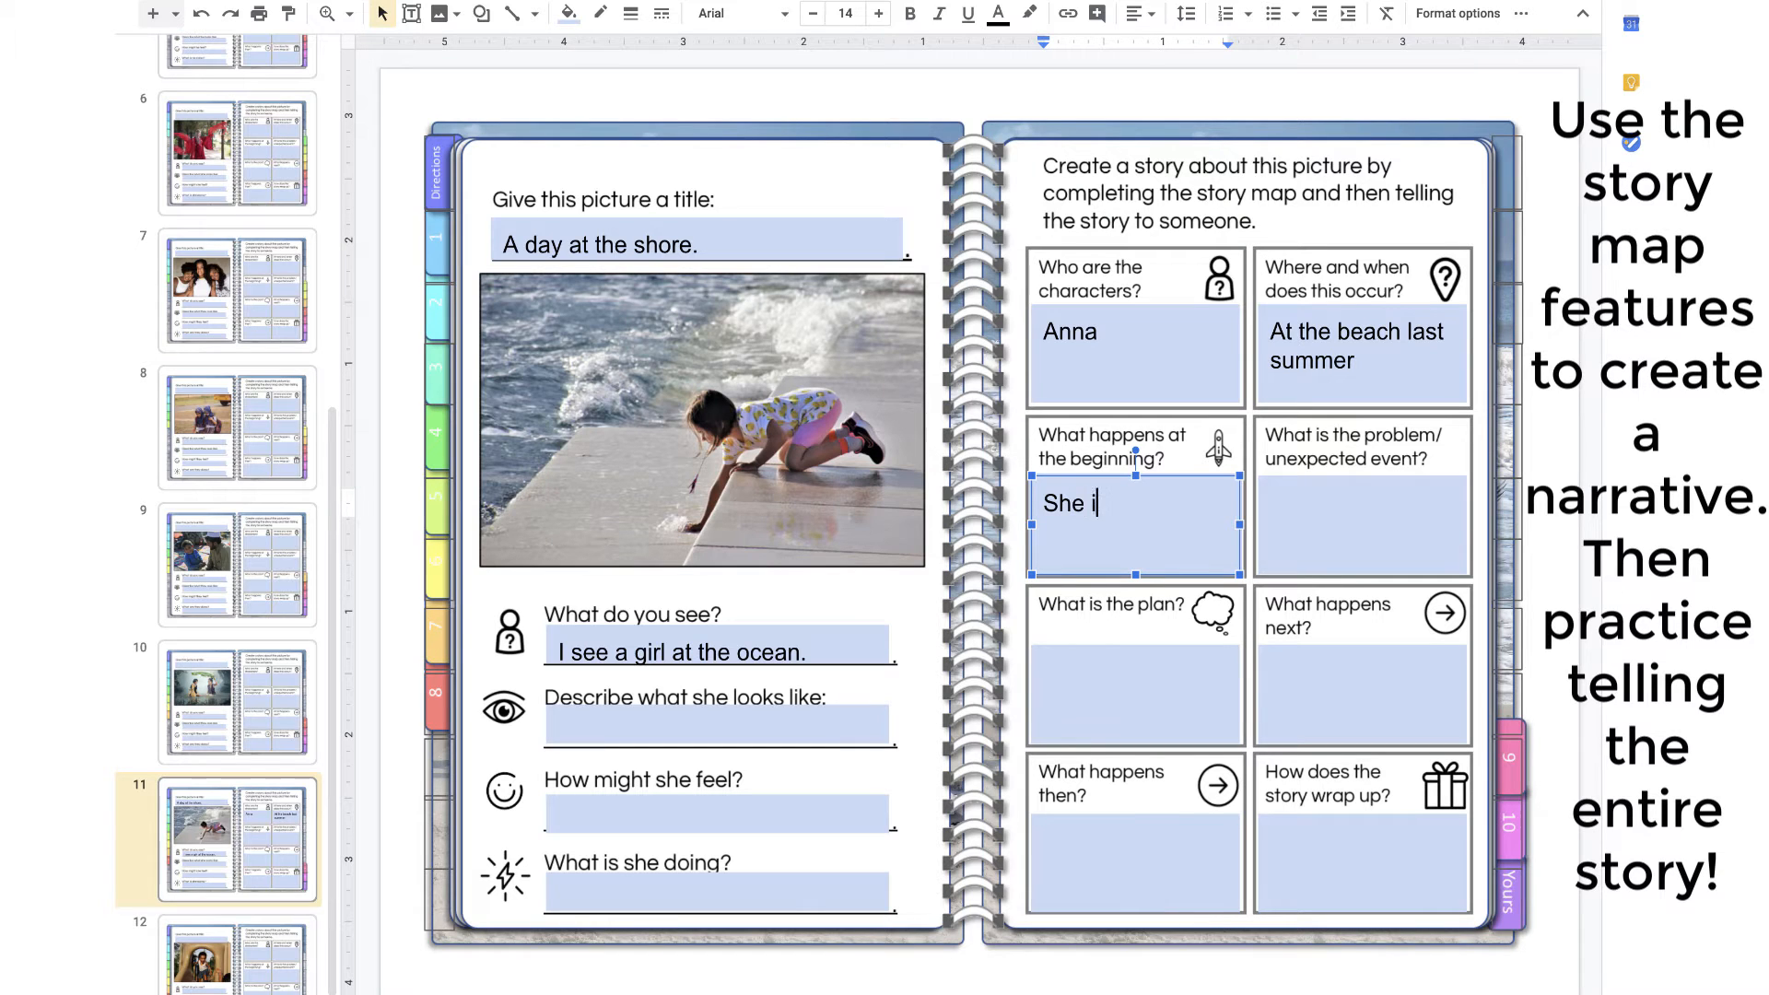
text(s playing at the beach.)
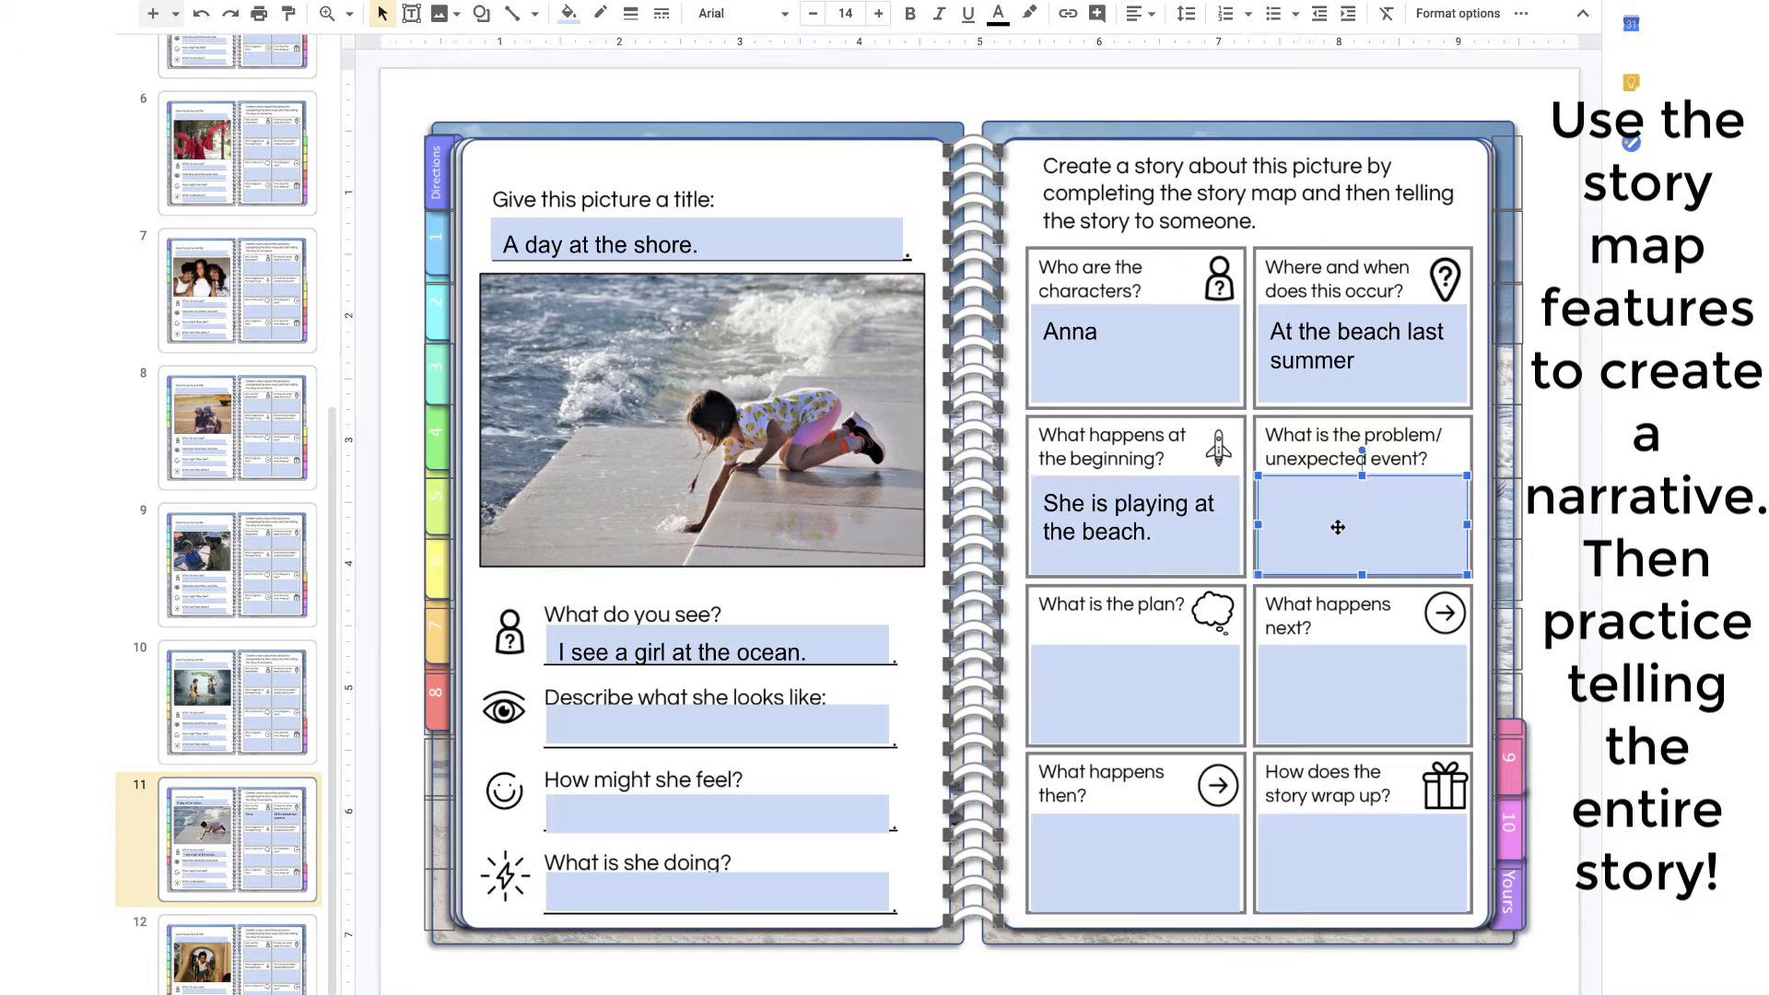
text(She falls in)
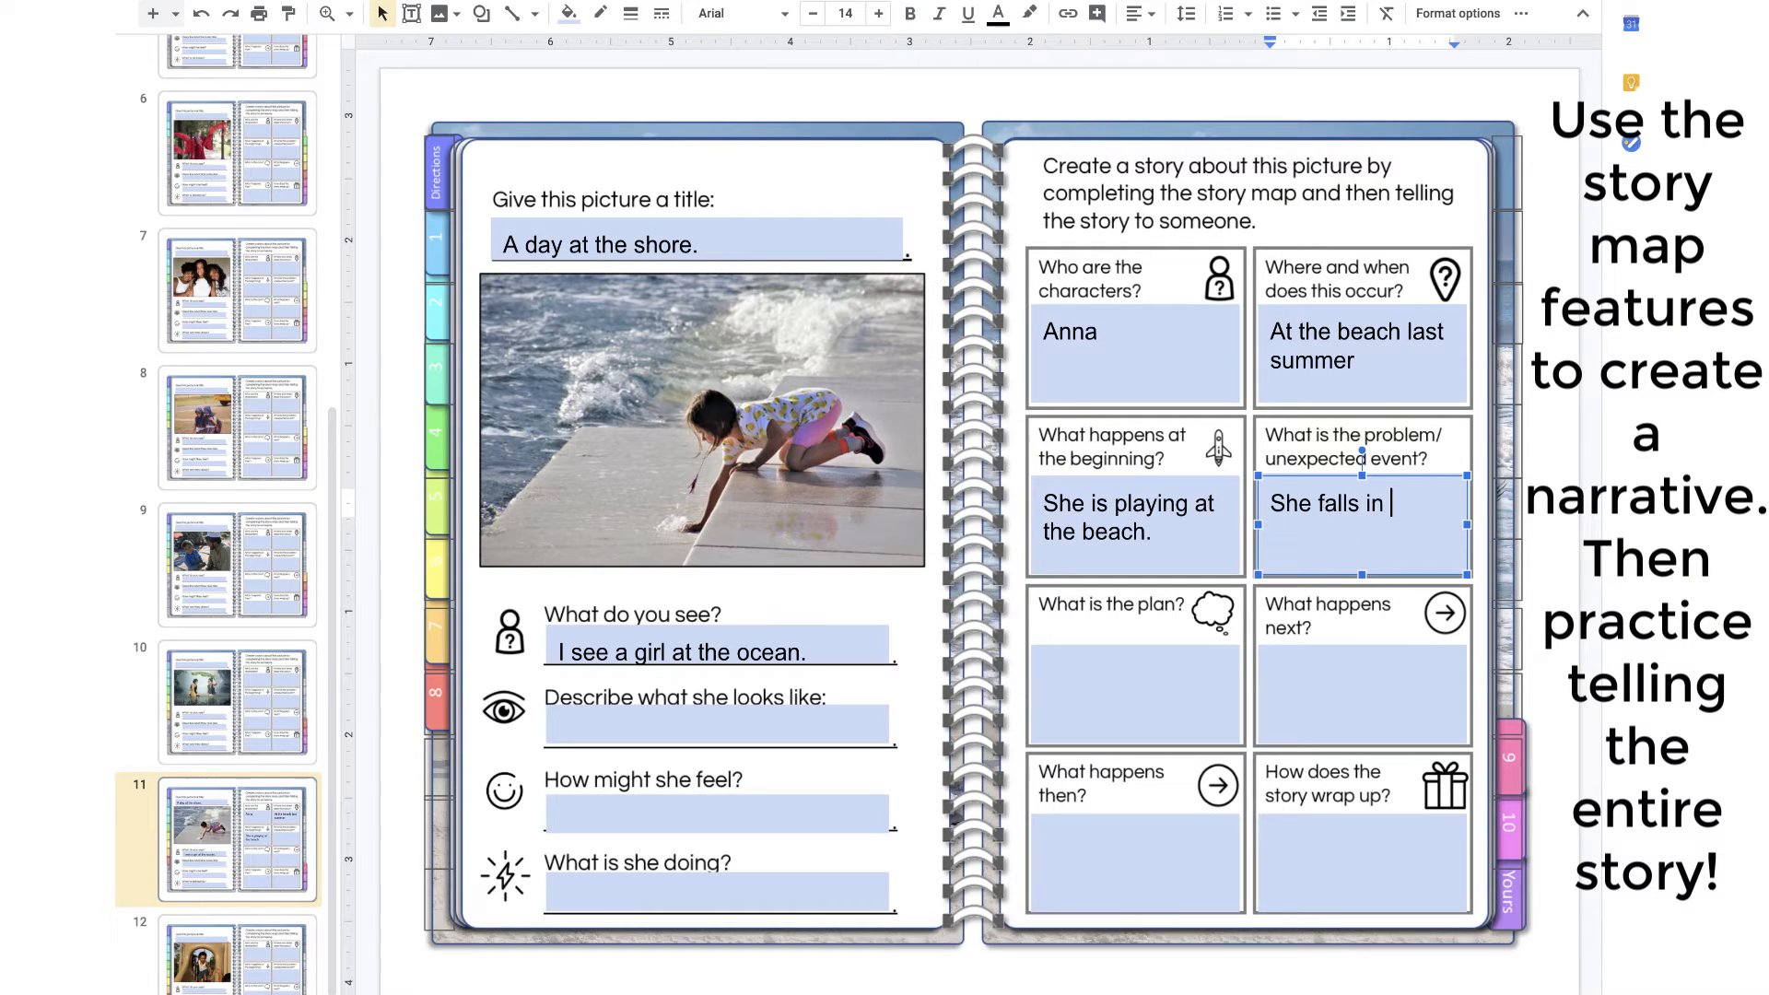
text(the water.)
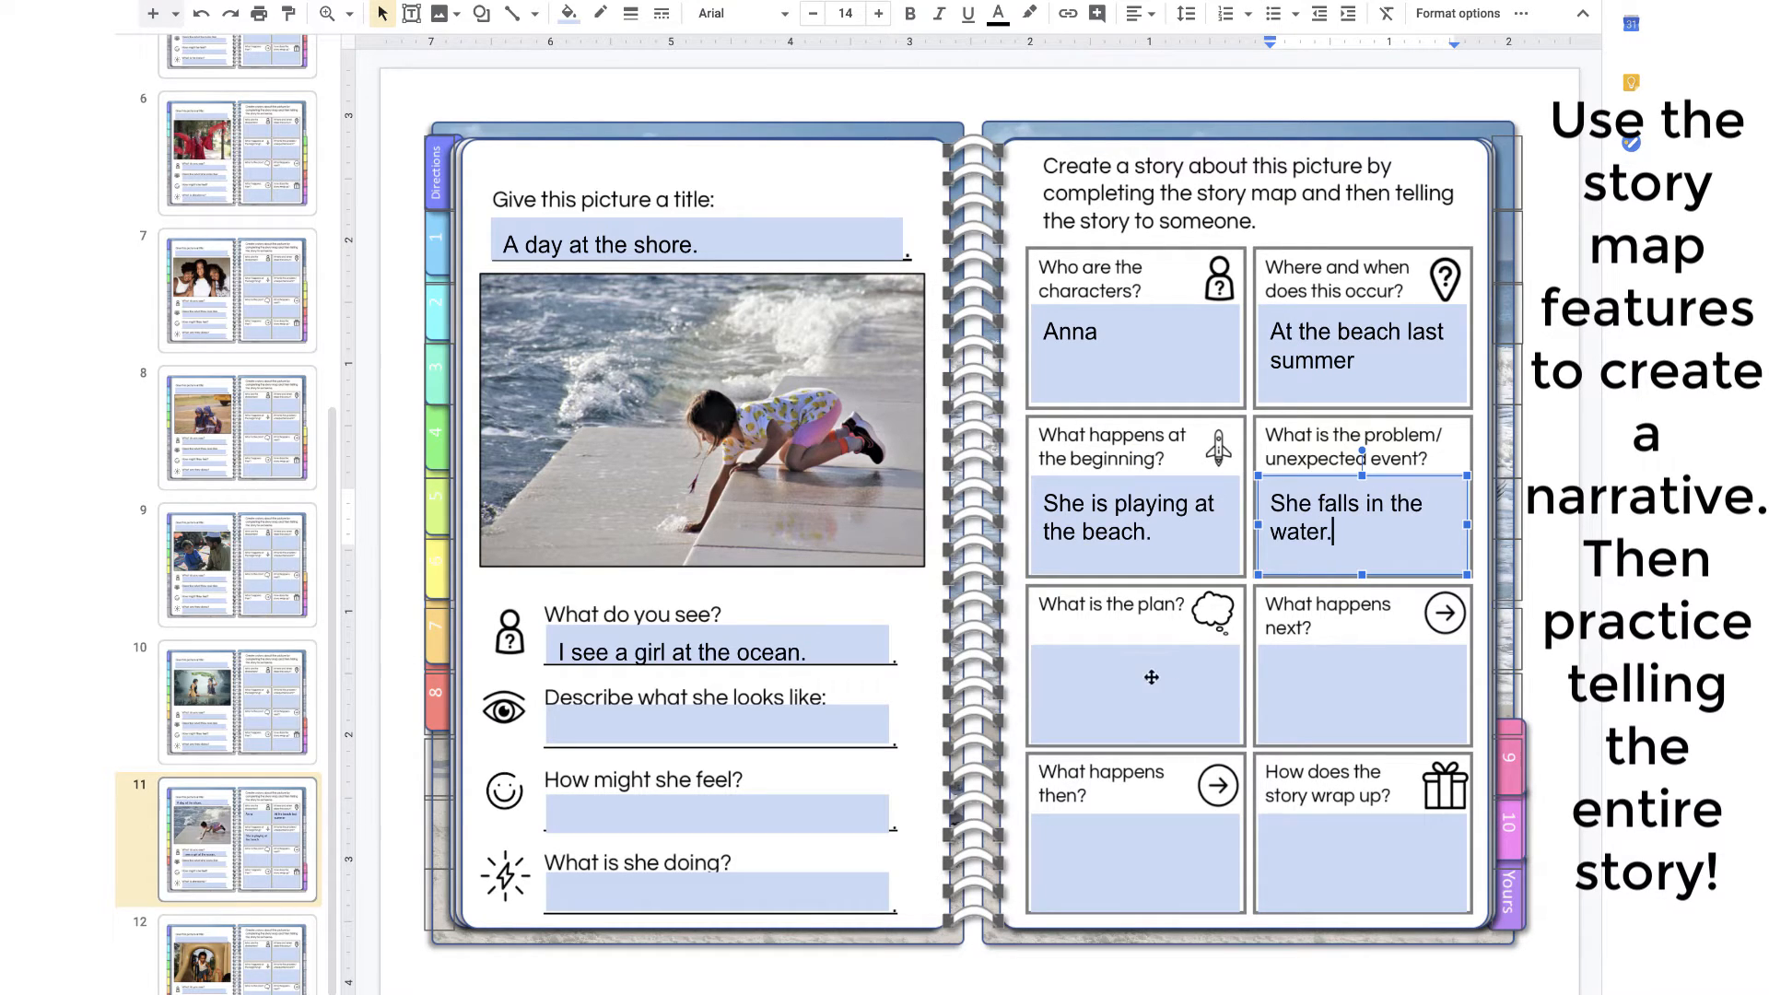
Fill the plan and next boxes: she decides to change her clothes, she gets new clothes.
click(1133, 676)
text(She deci)
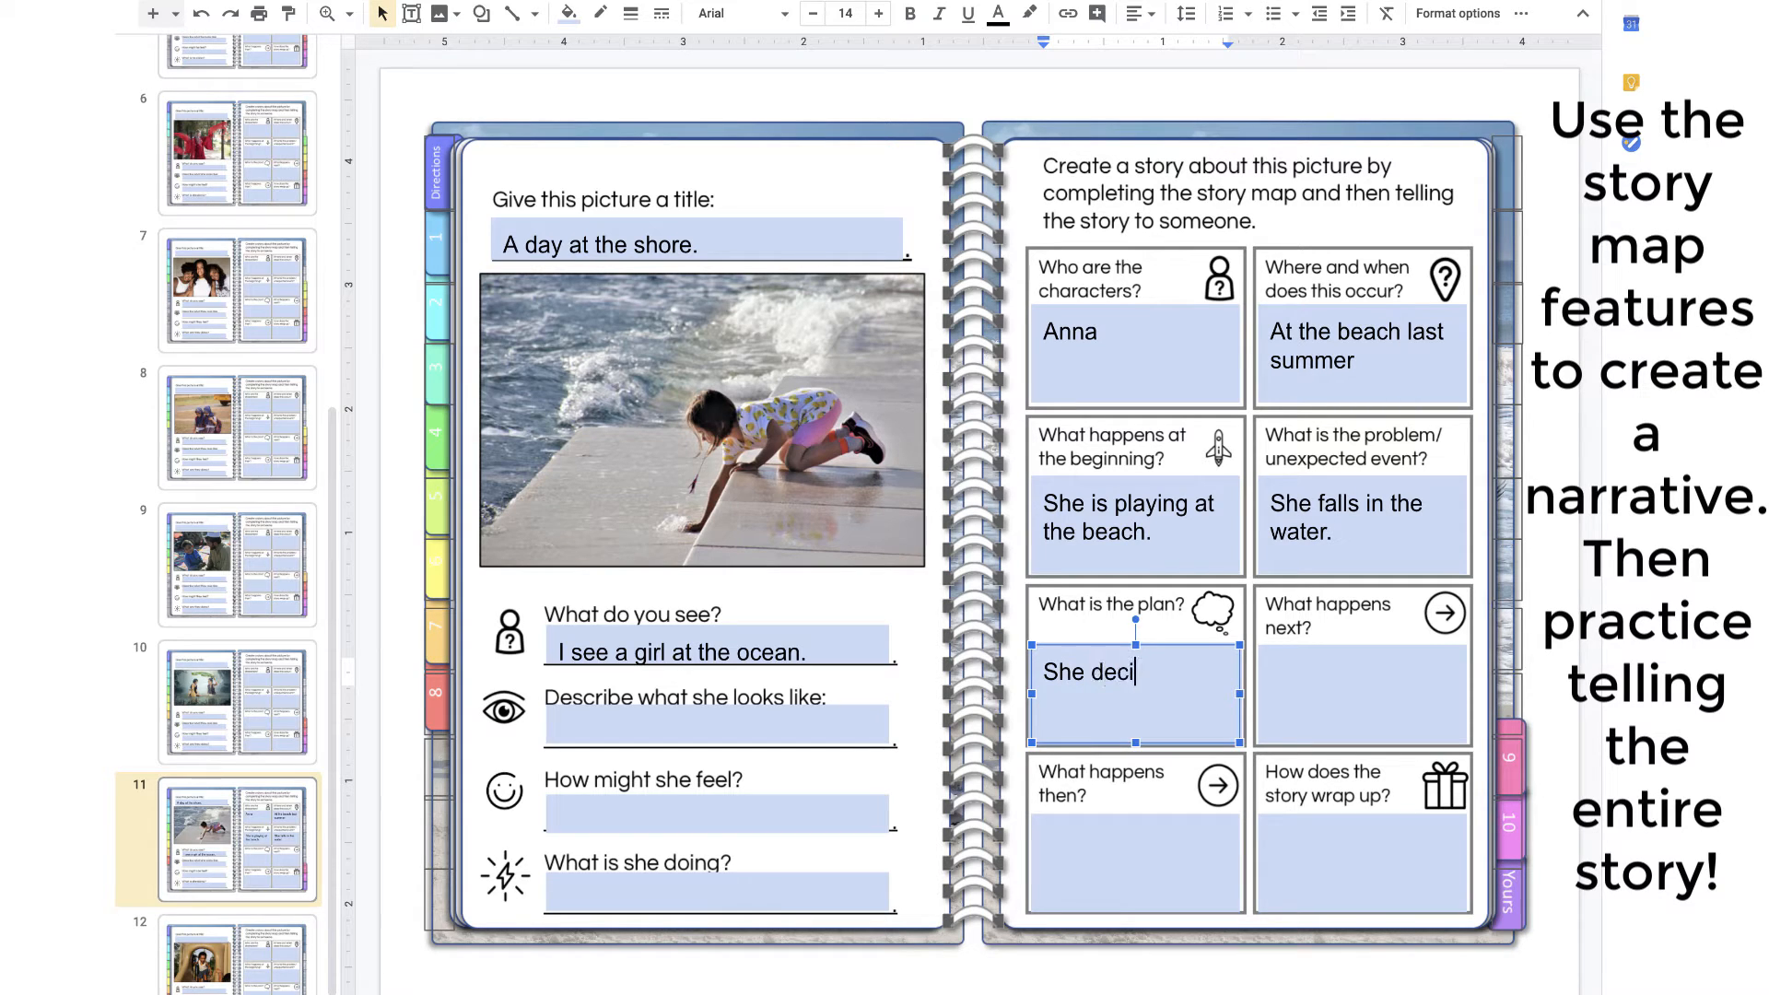
text(des to)
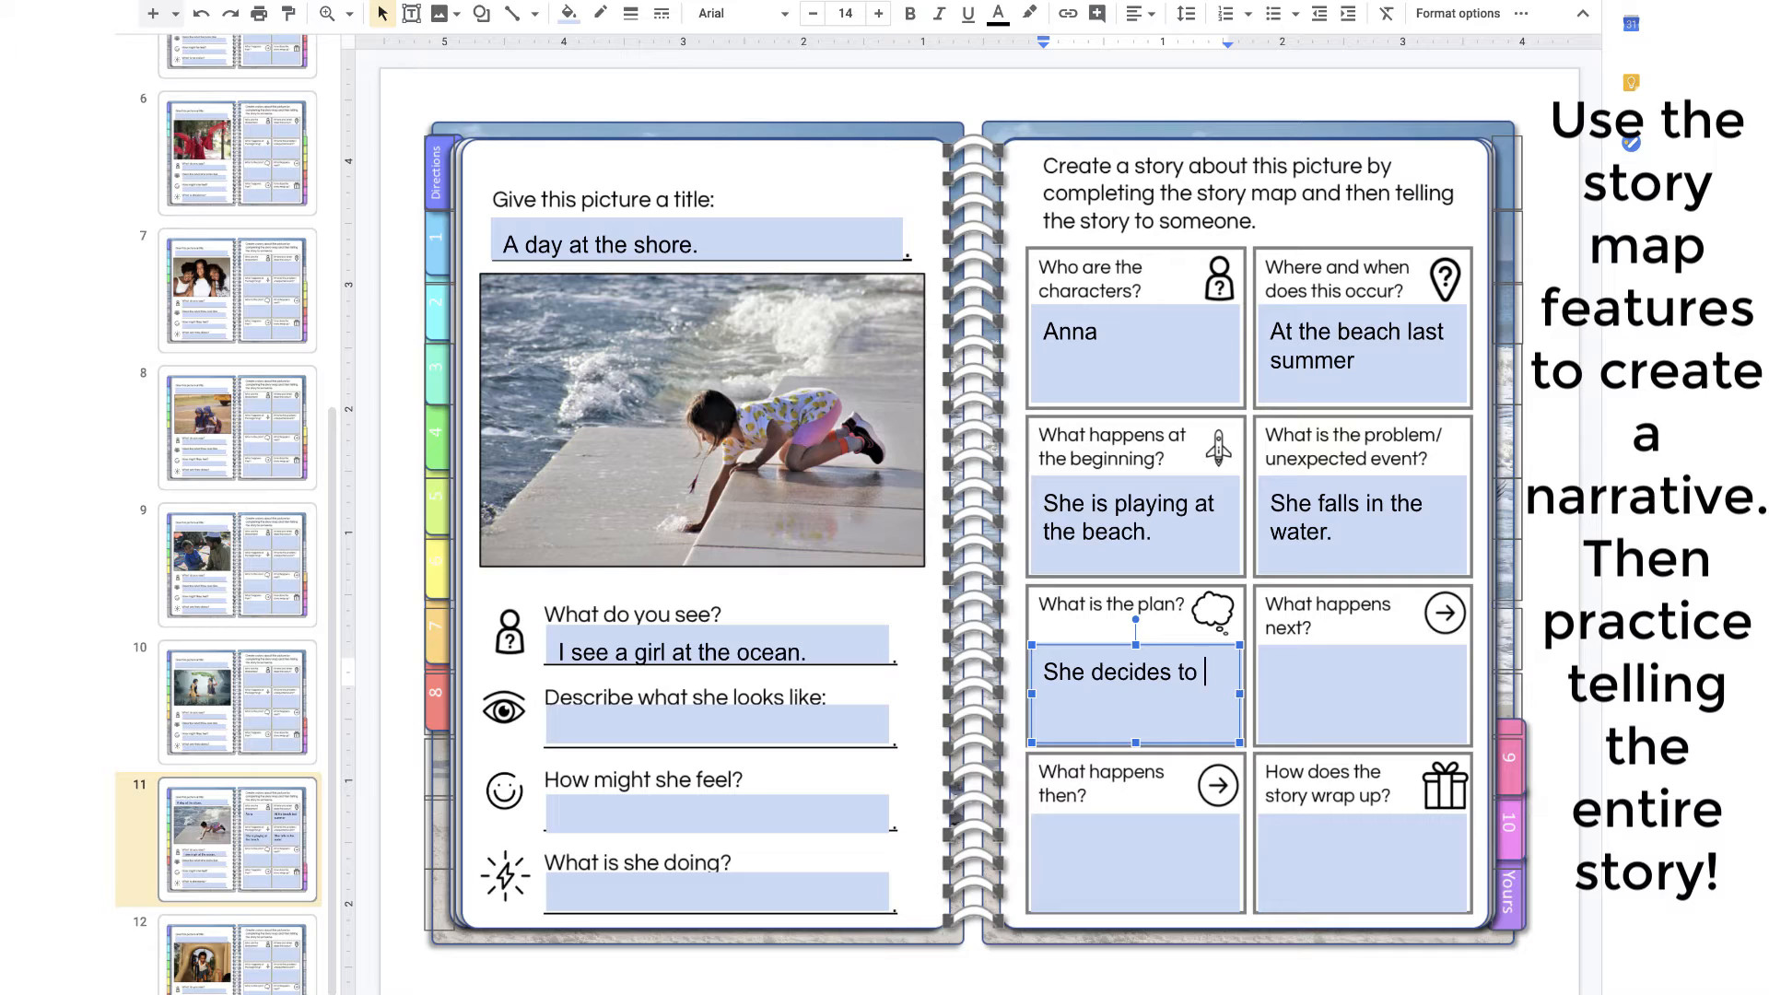
text(change)
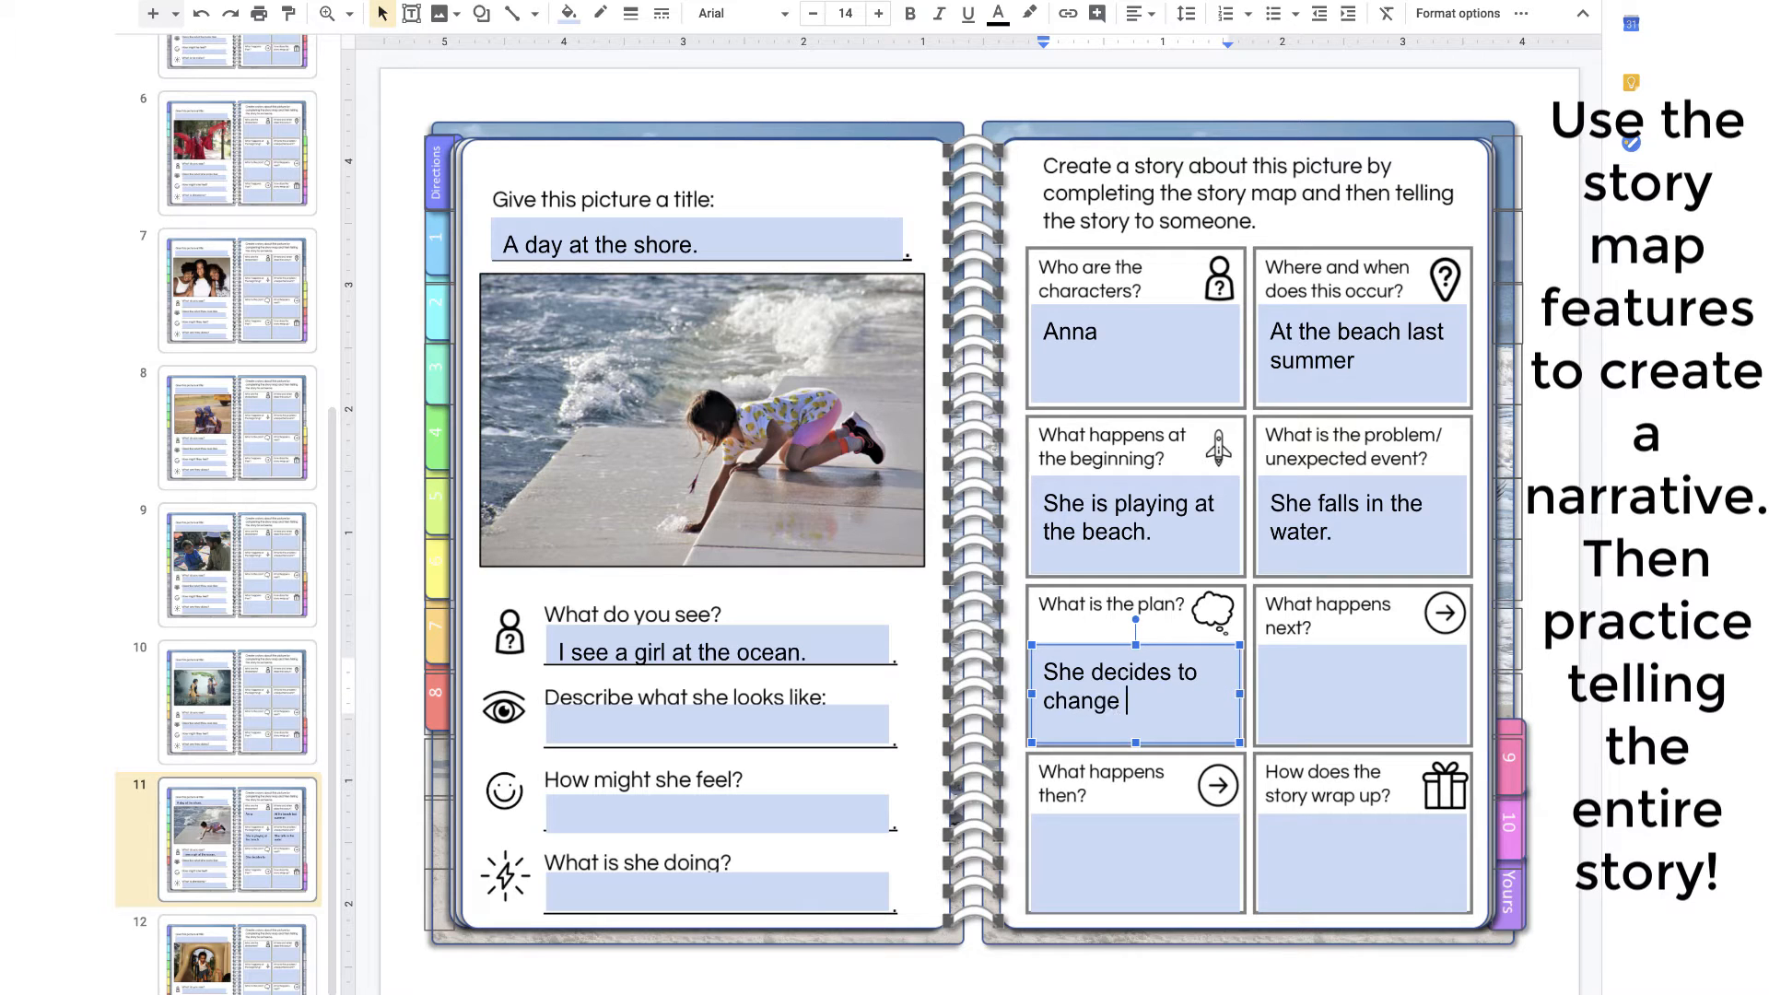
text(her clothes.)
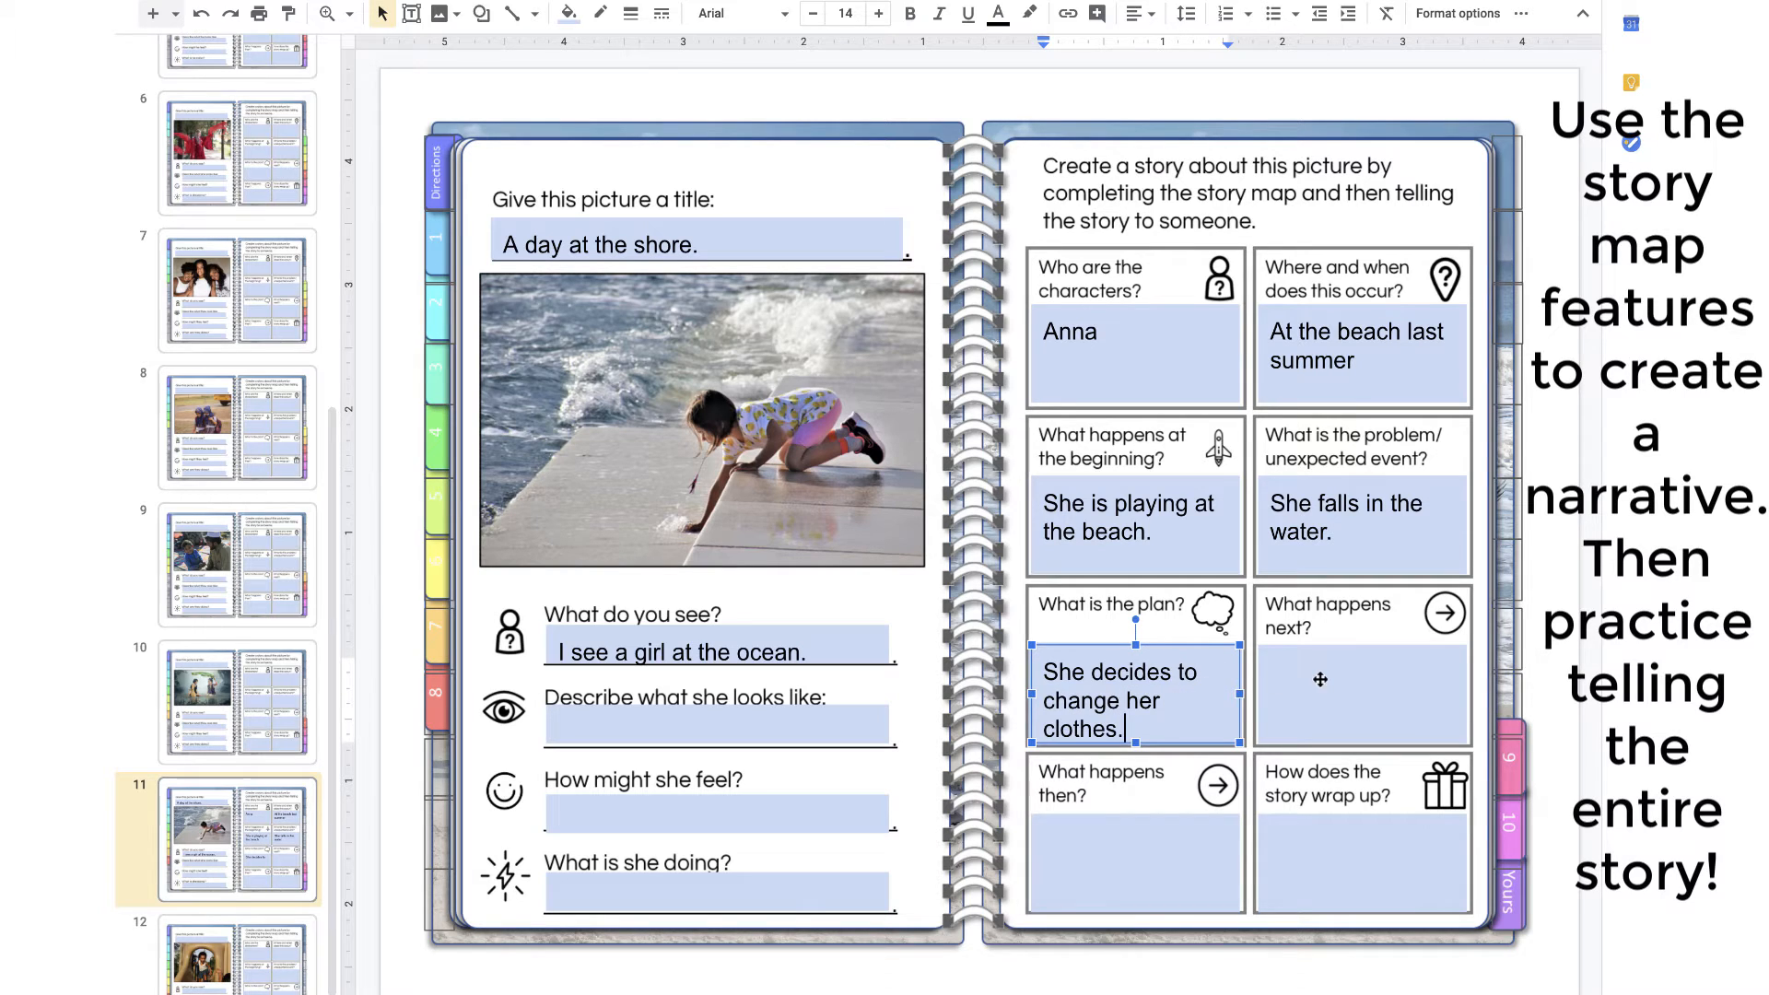
text(S)
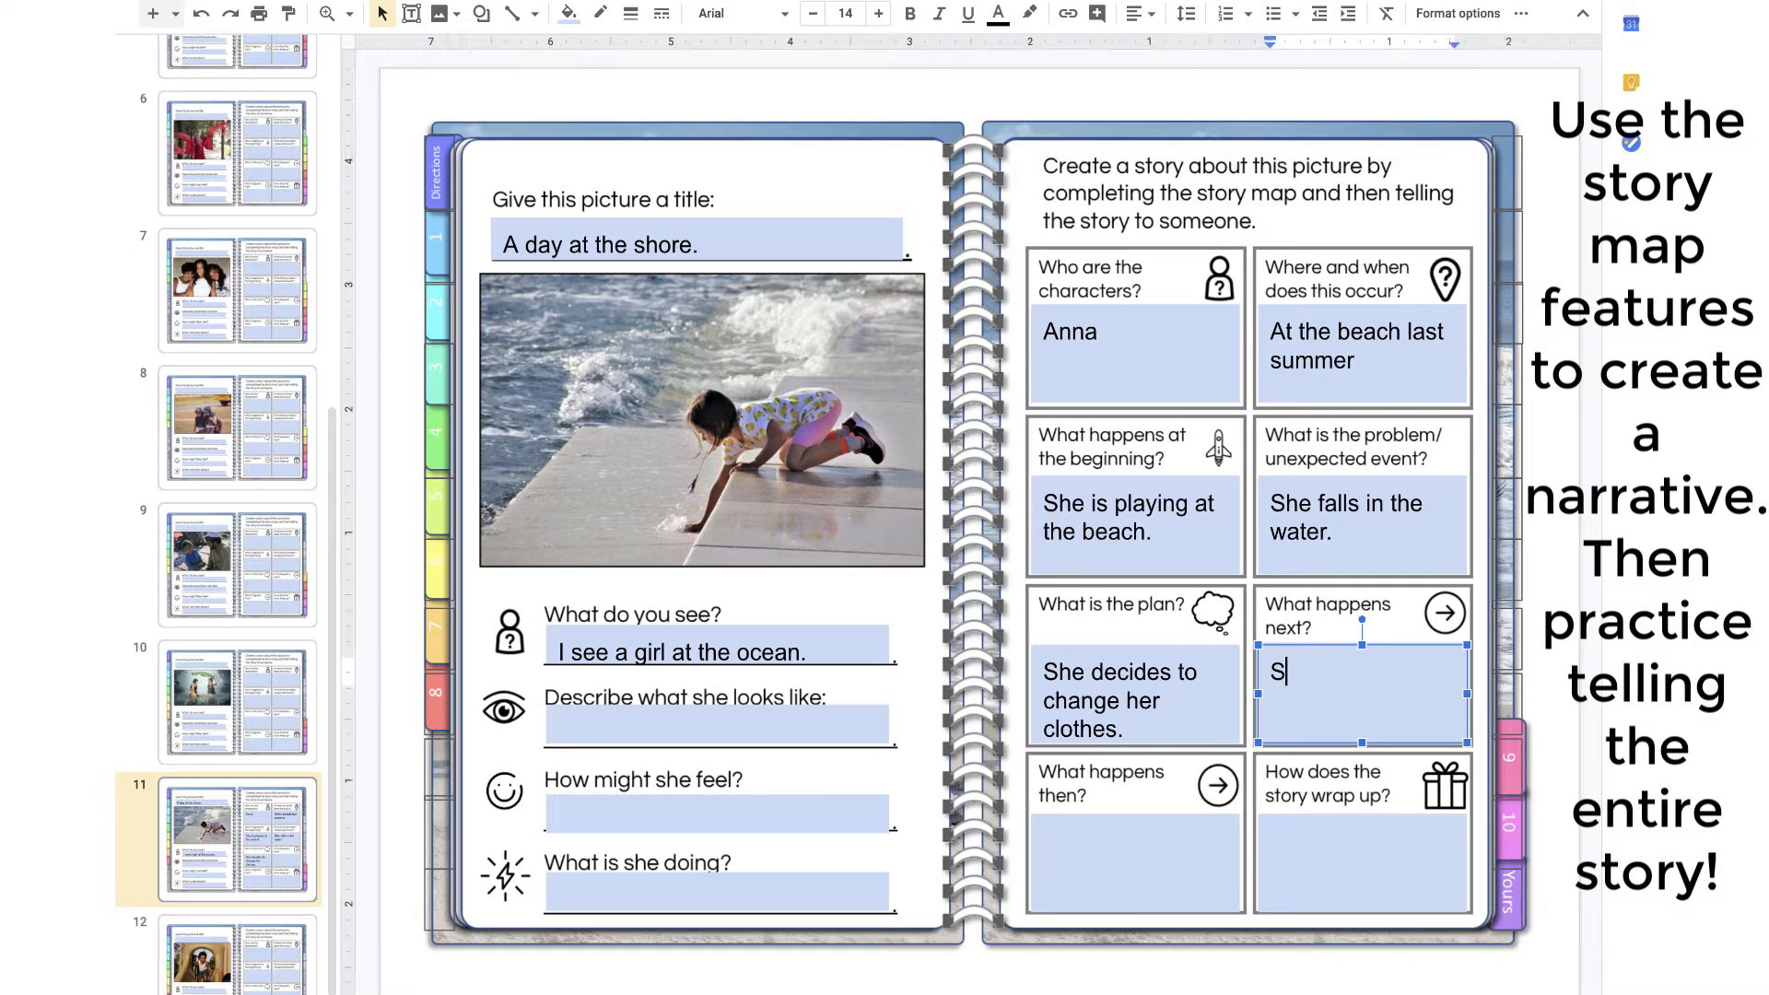
text(he get)
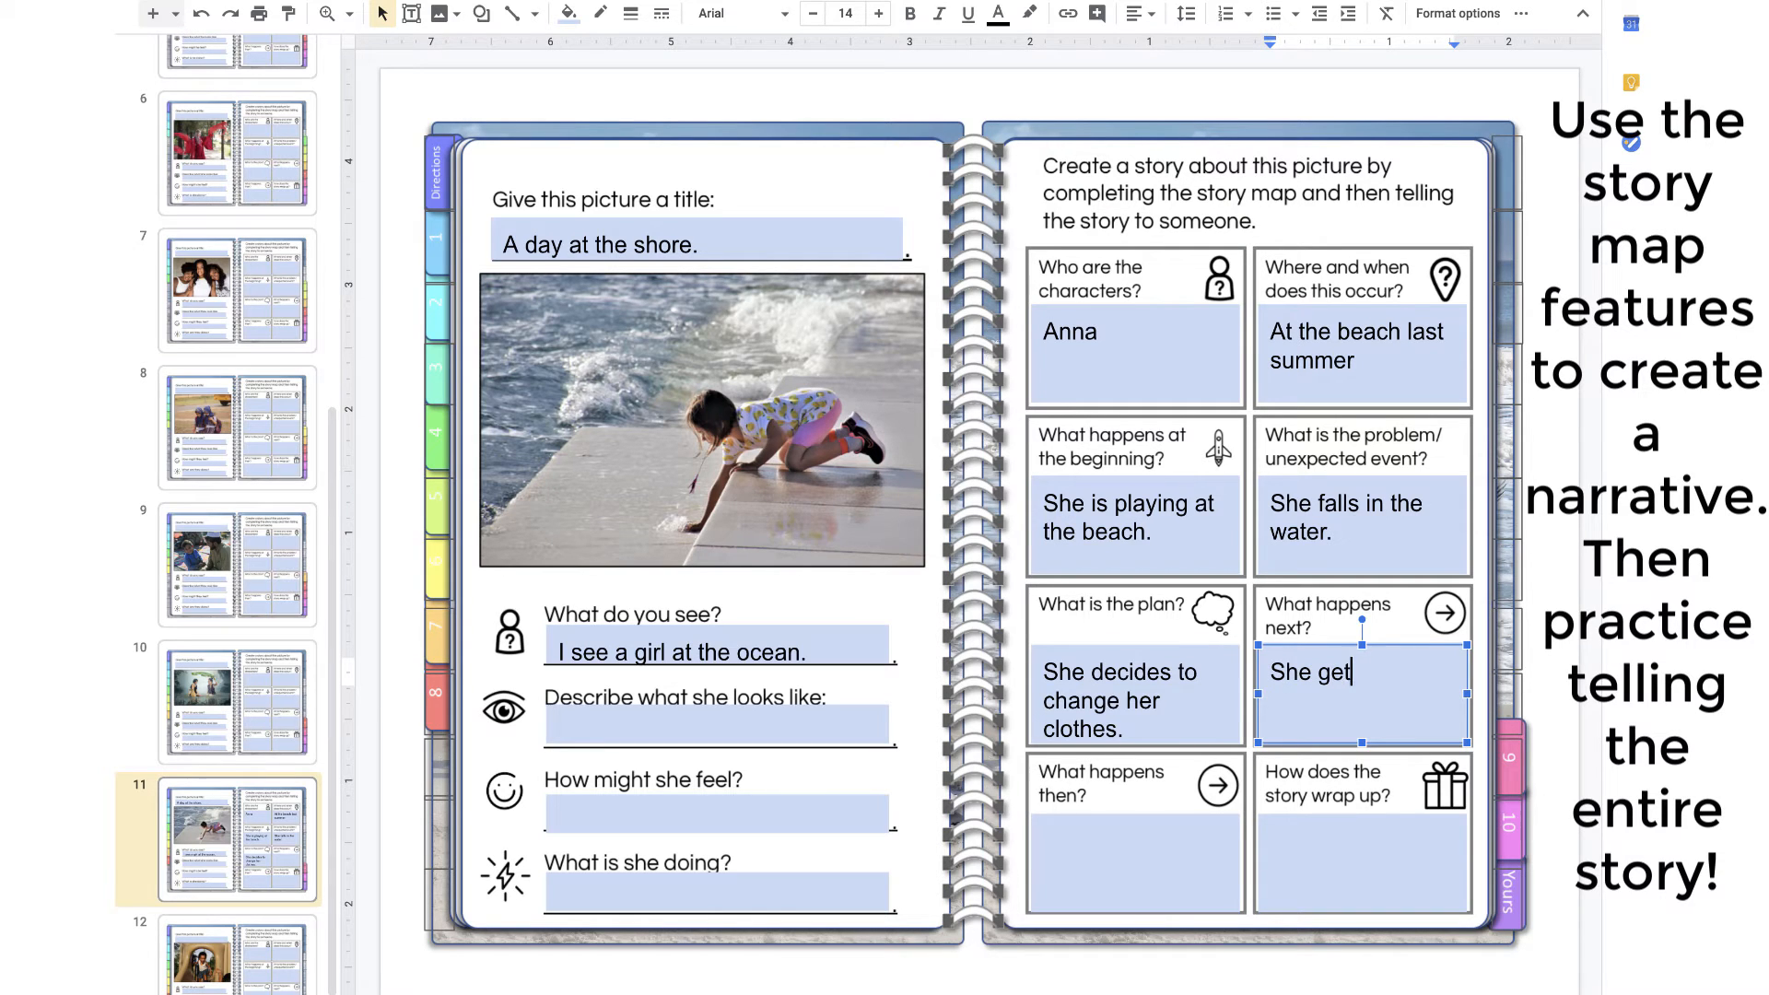
text(s new clothes.)
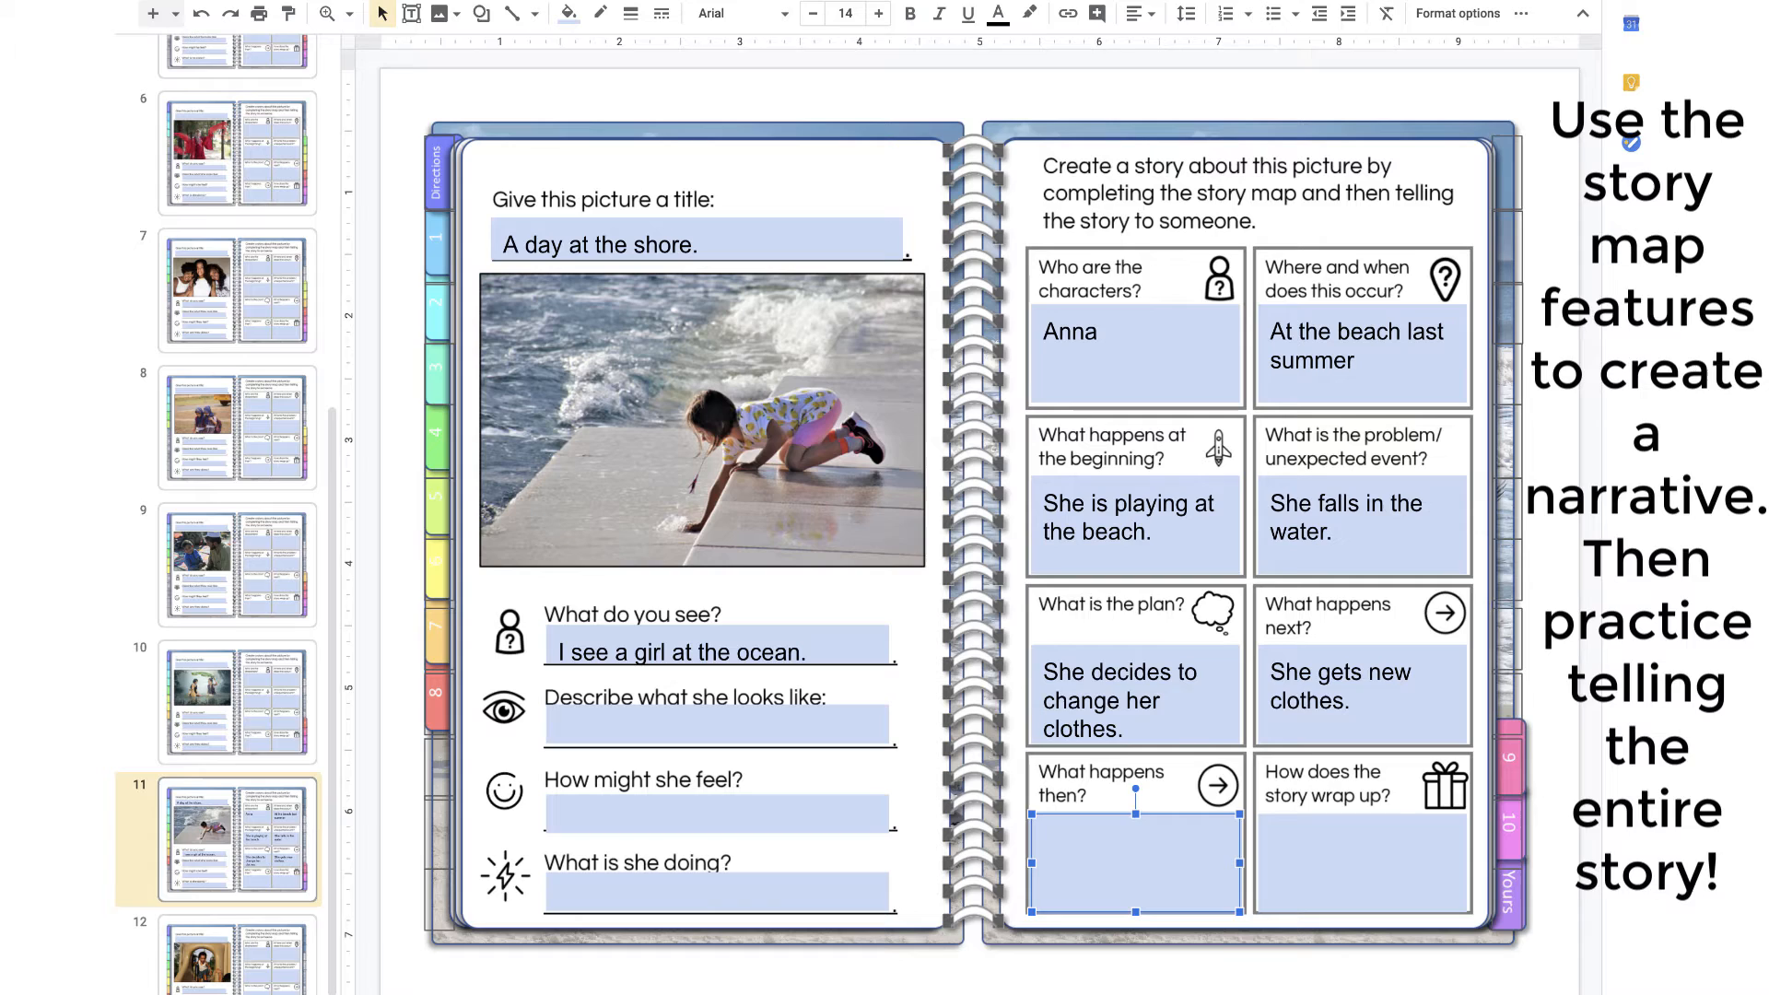
Finish with she invites her friends and decides to come again tomorrow.
text(She)
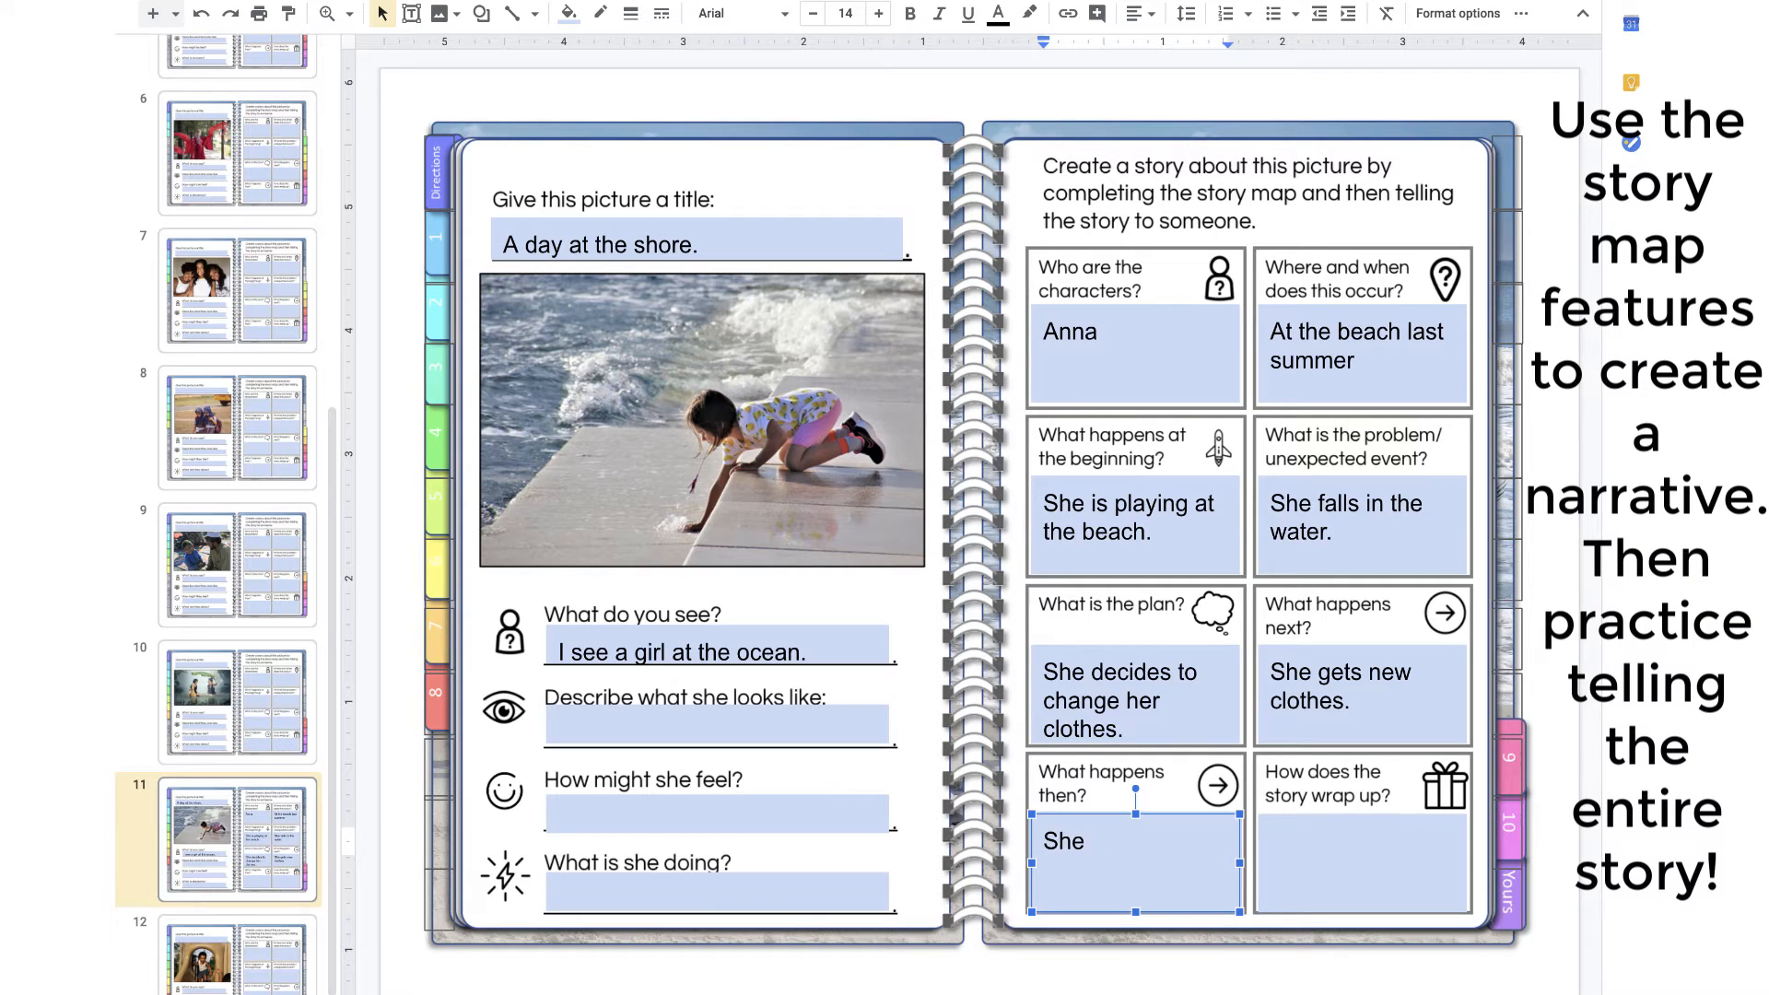
text(invit)
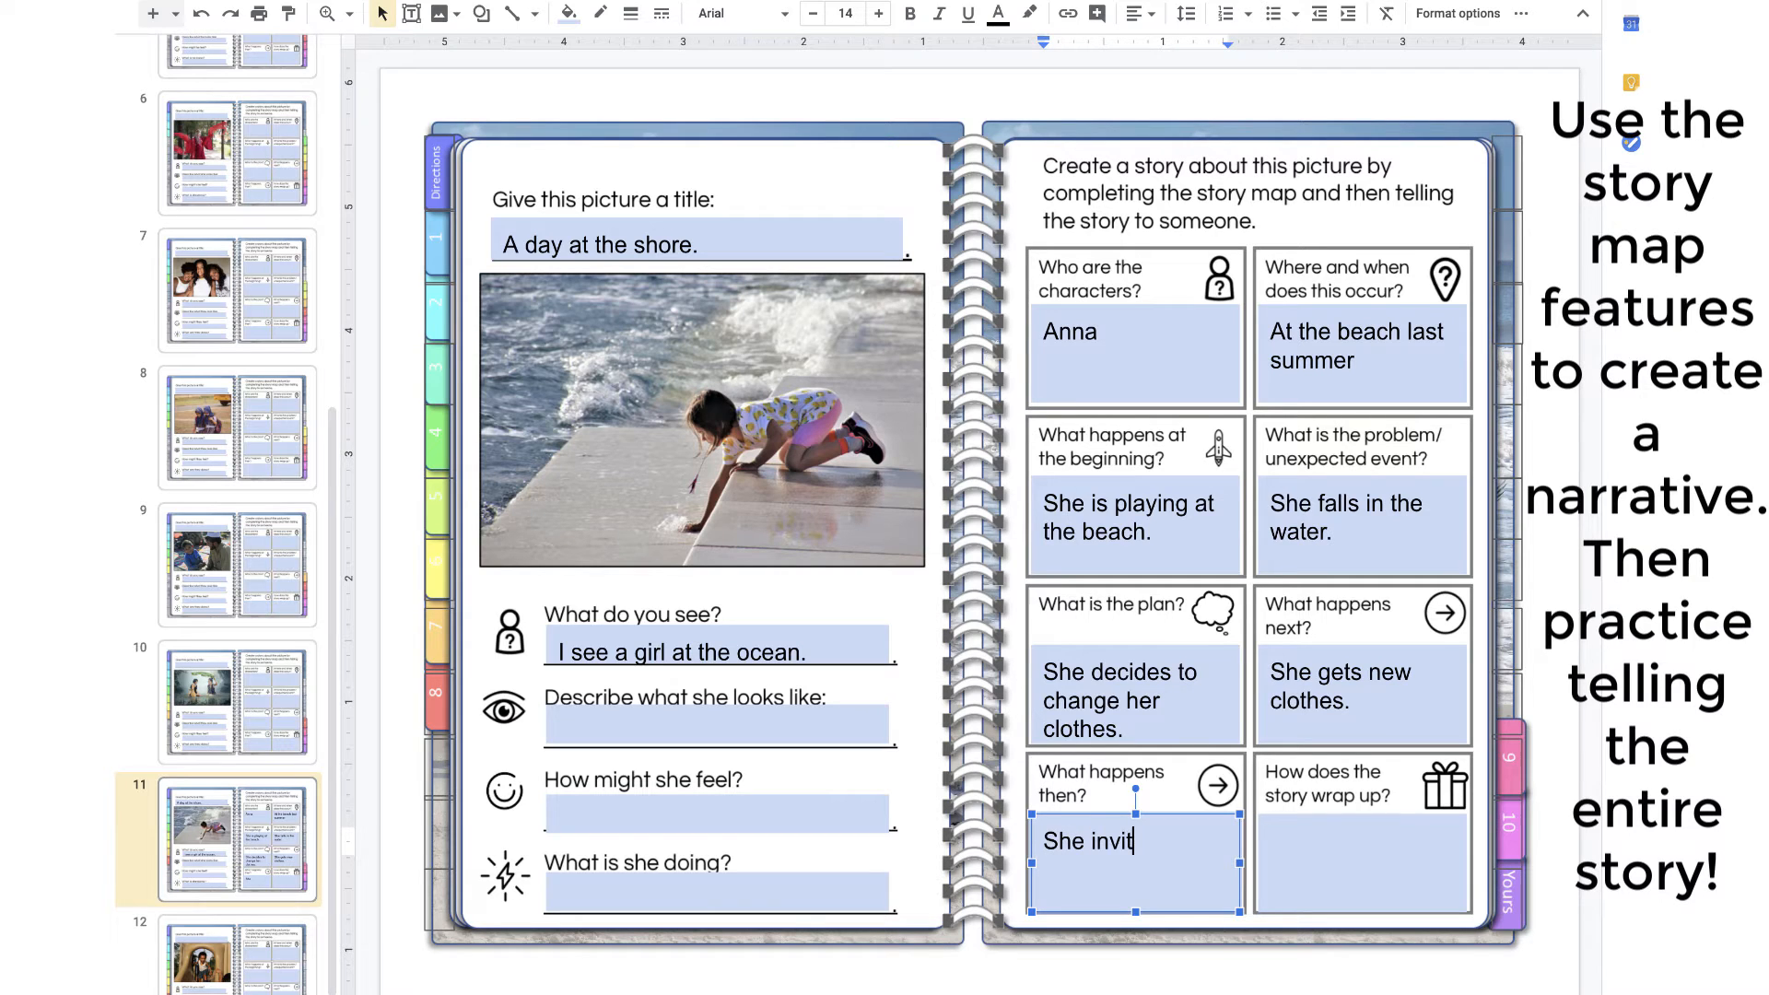
text(es her friend to play too.)
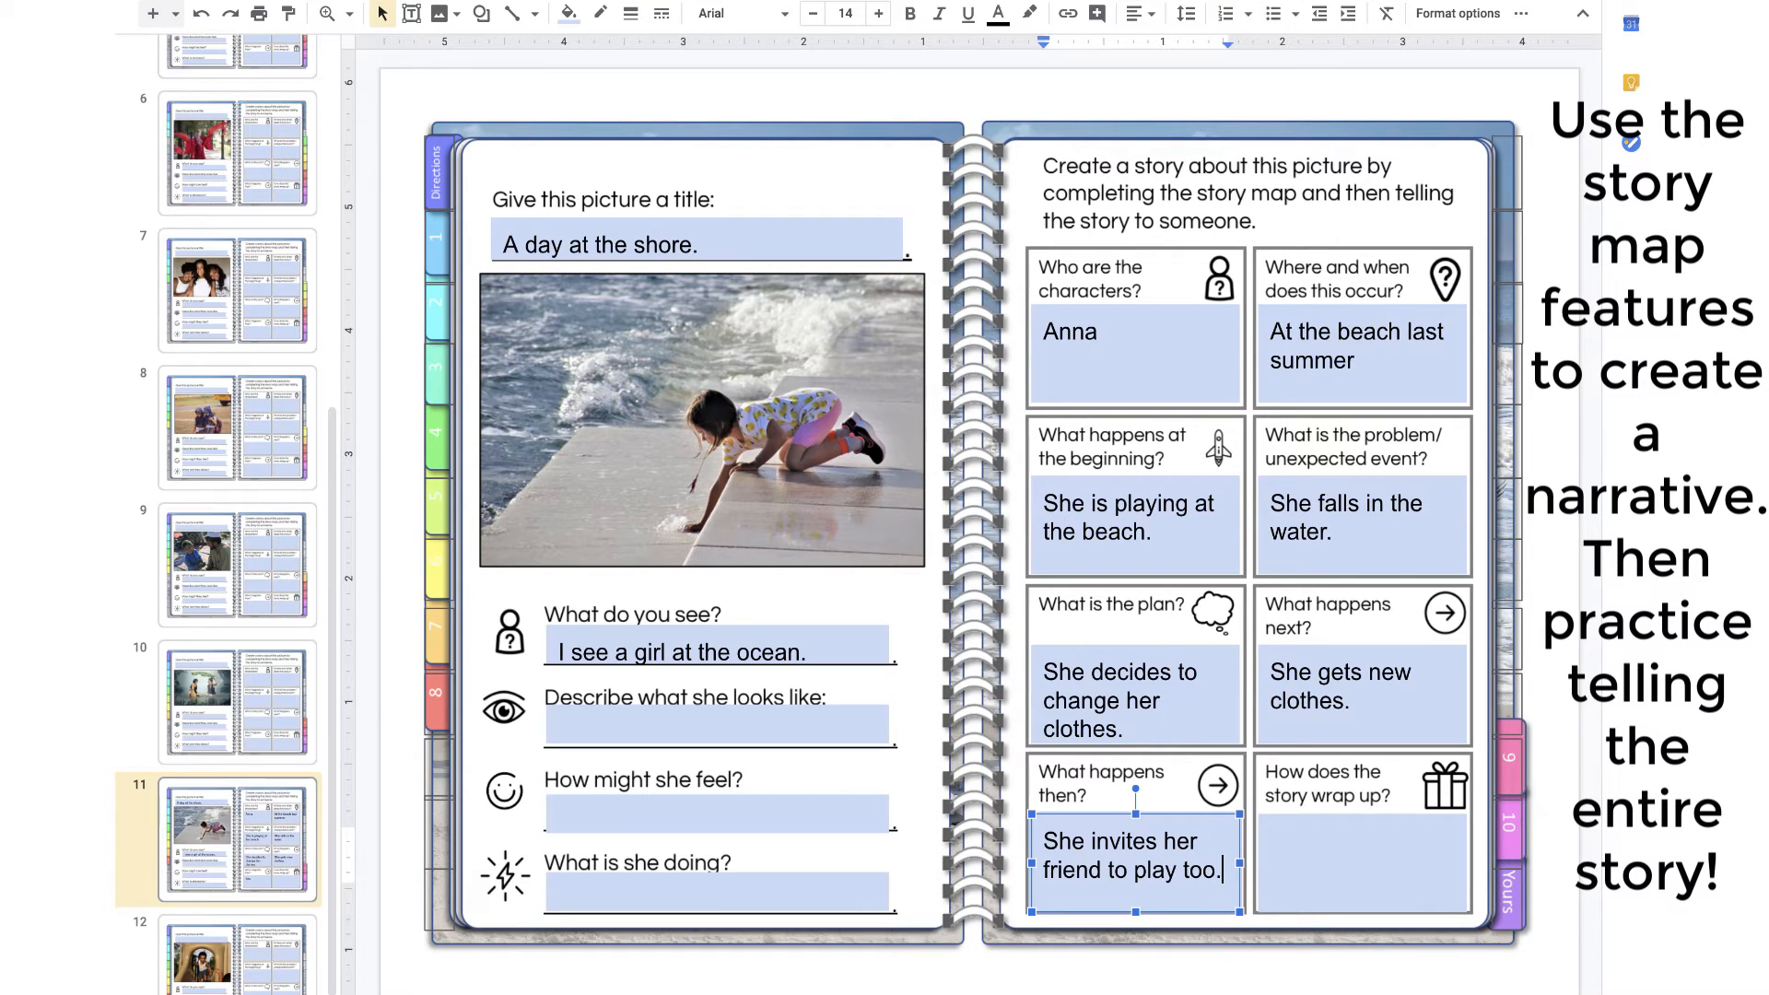
text(She)
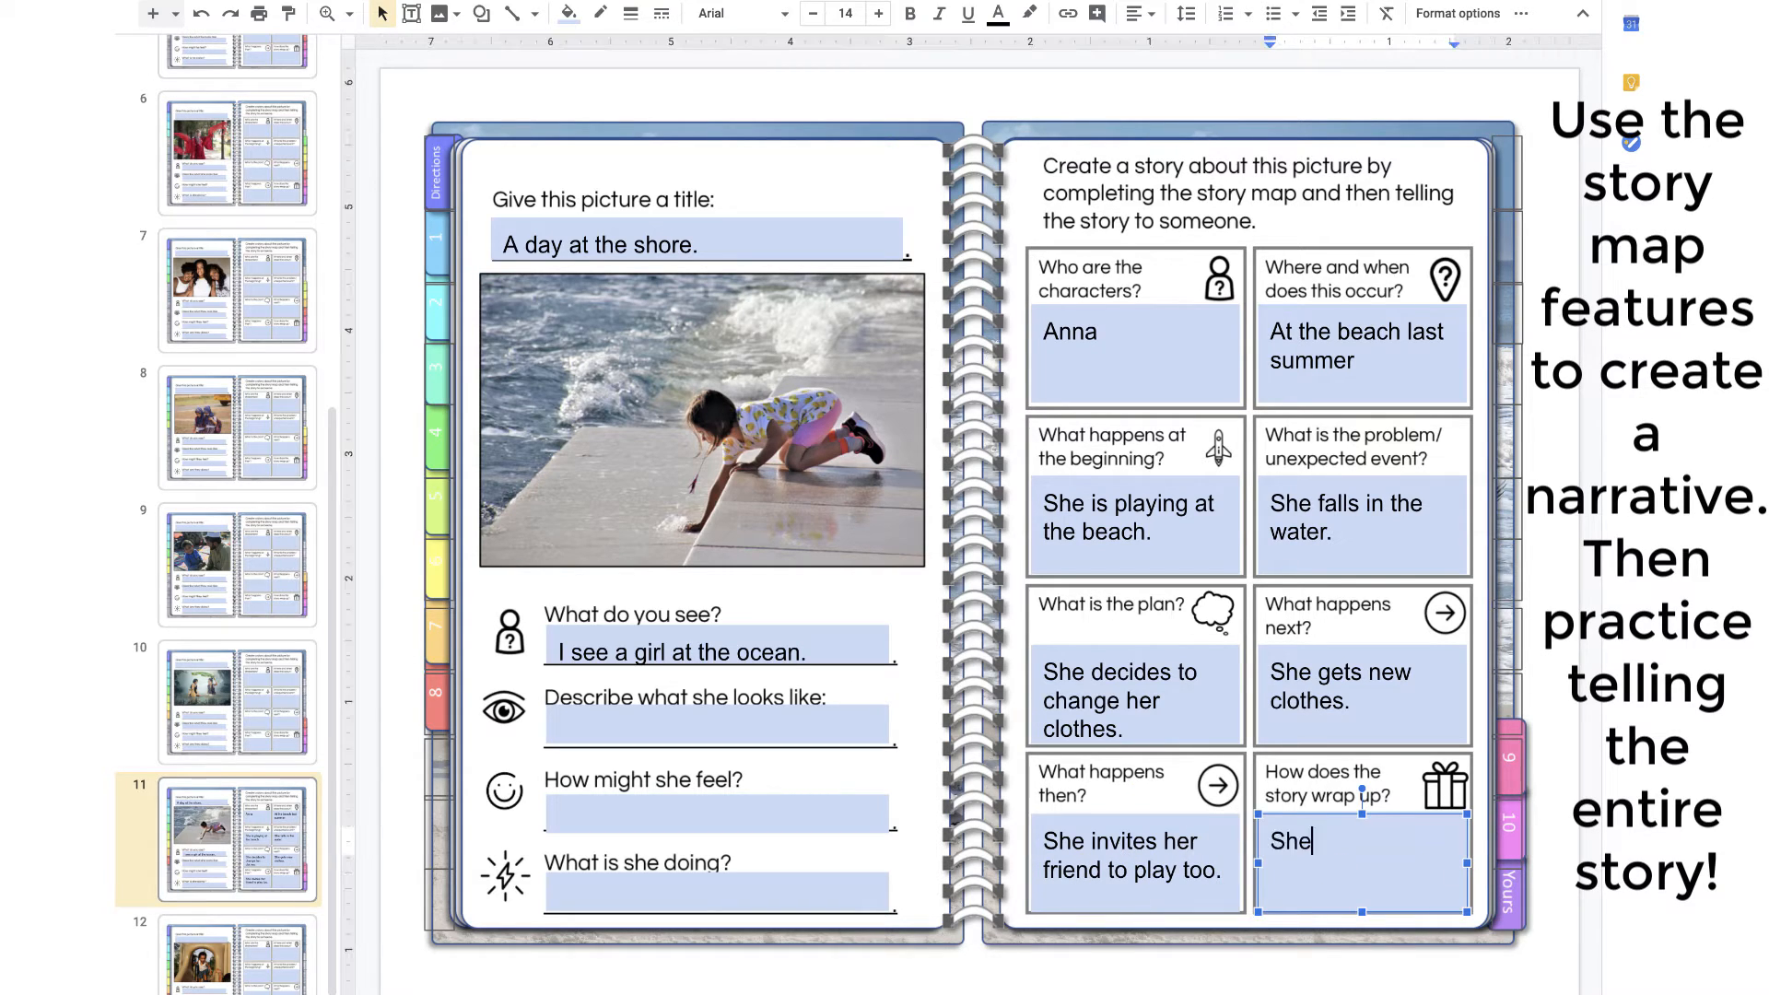
text(decides to come)
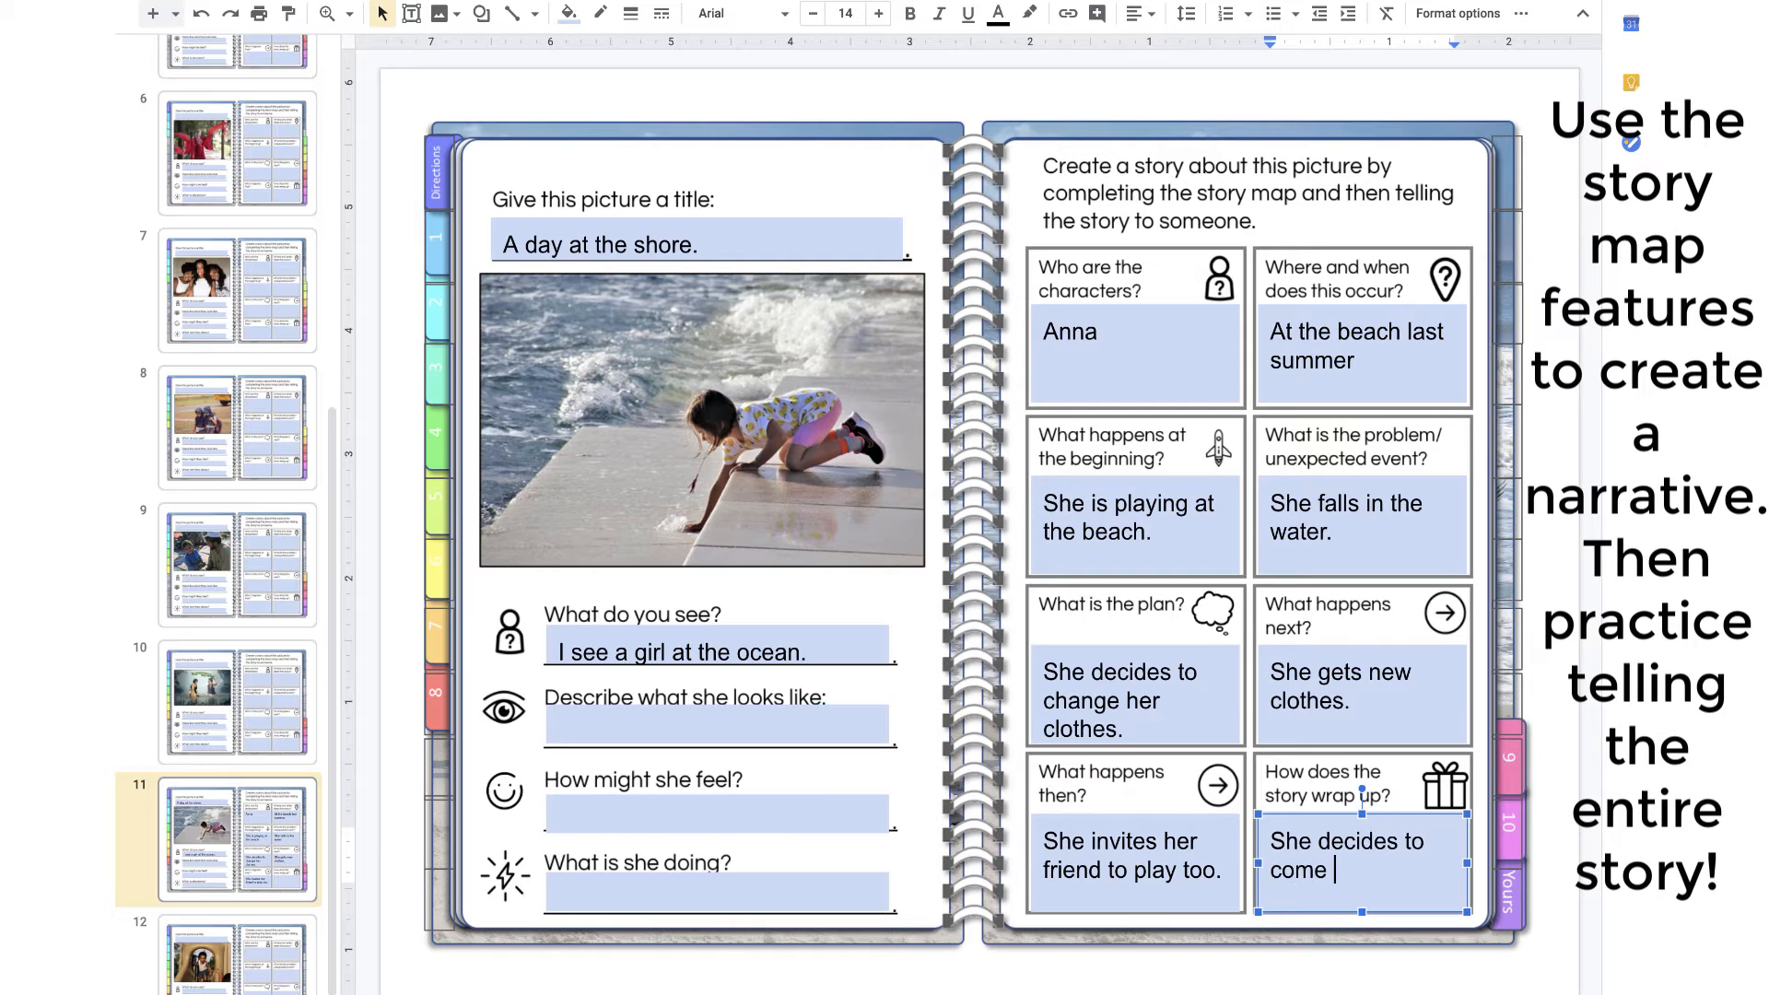
text(again tomorrow.)
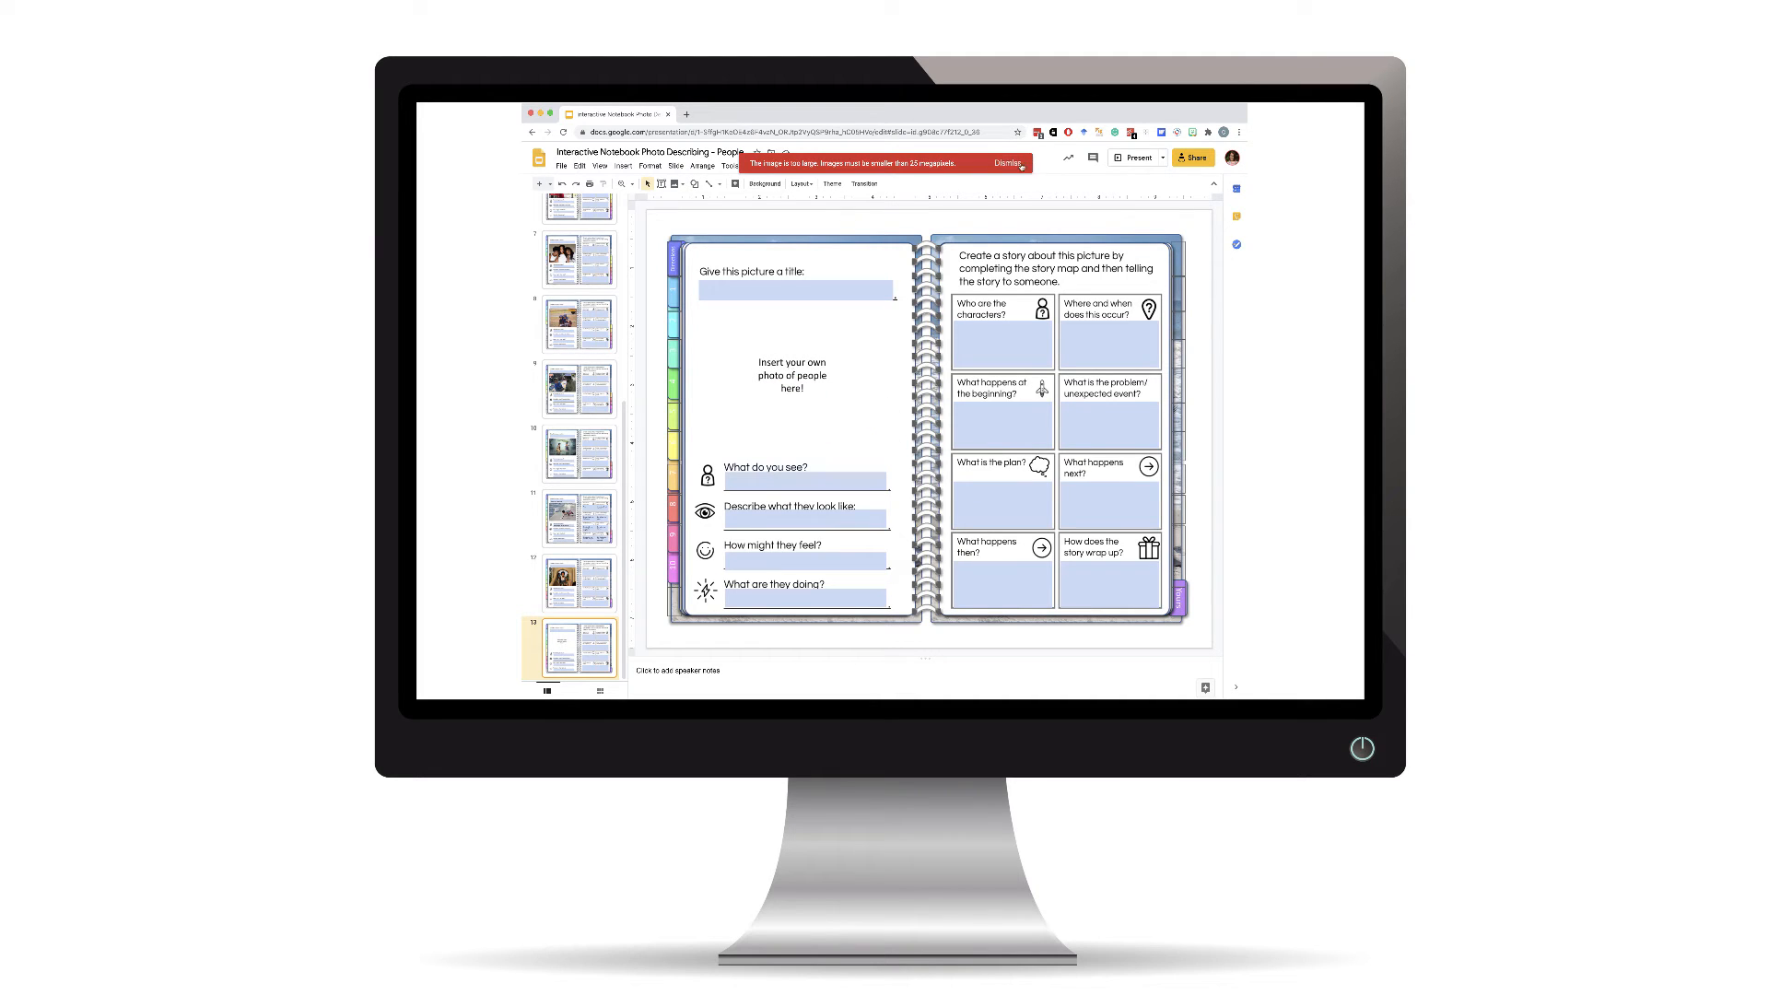
Dismiss the image-too-large warning and drag a smaller photo onto the blank photo page.
click(1011, 164)
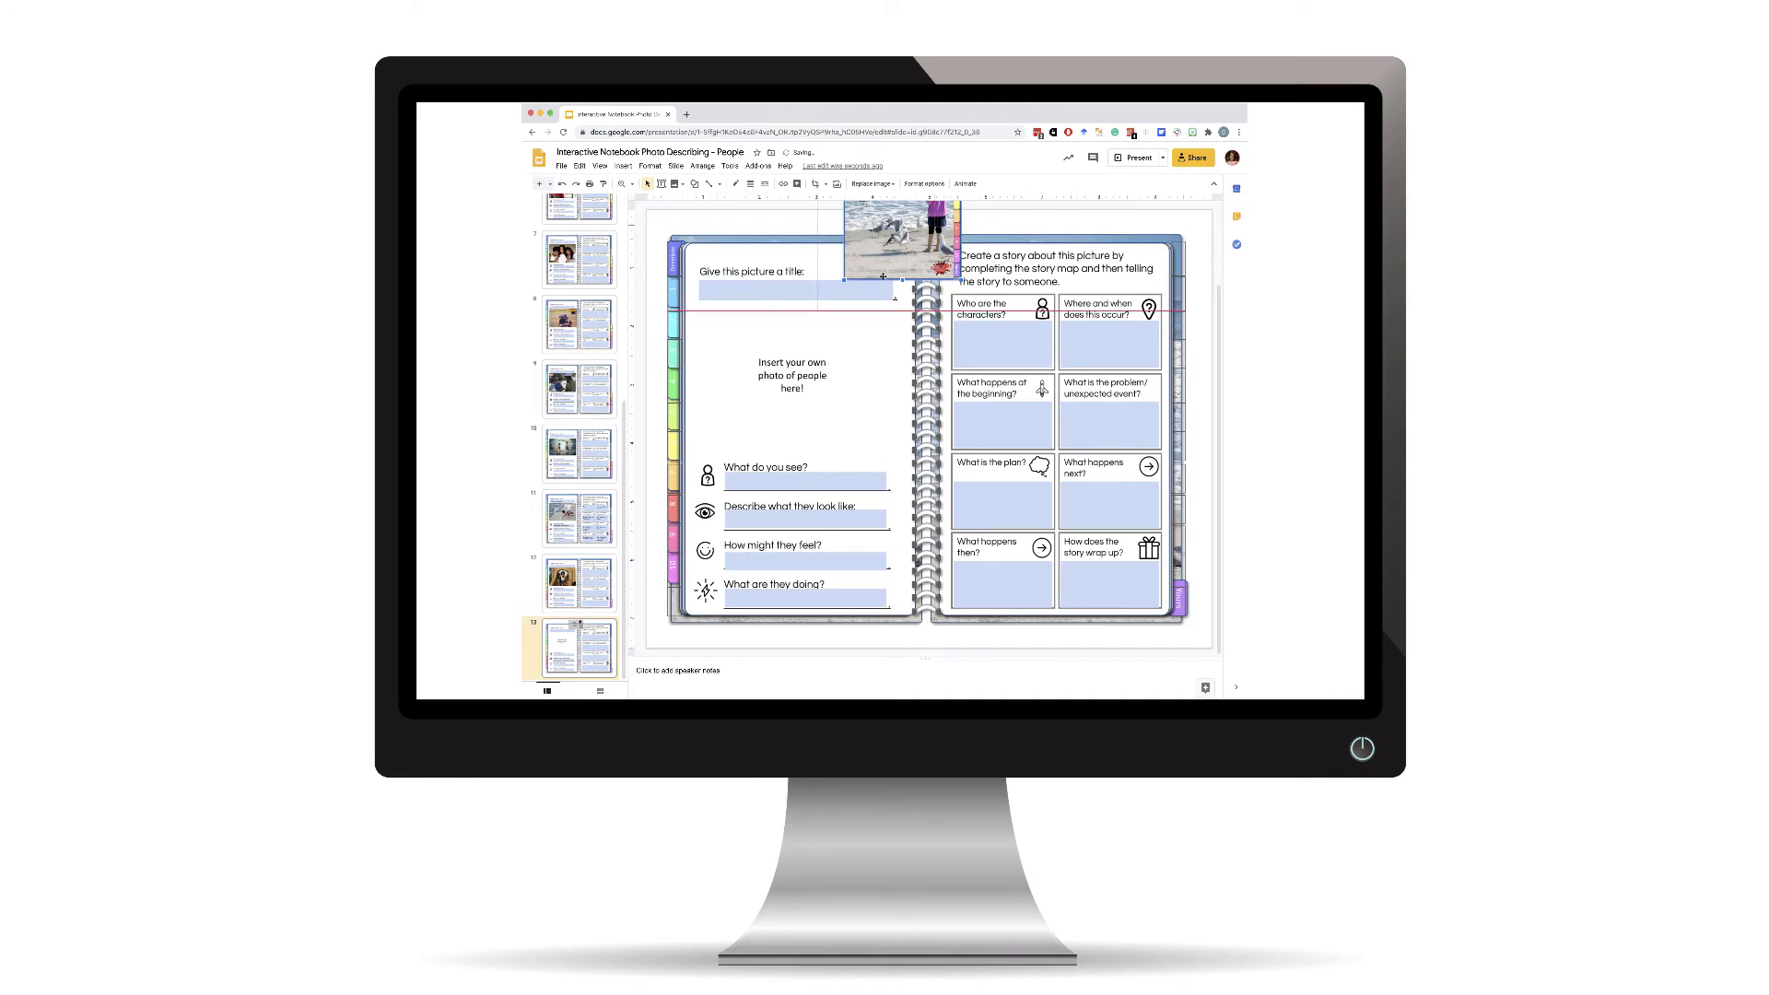
drag(897, 232, 796, 373)
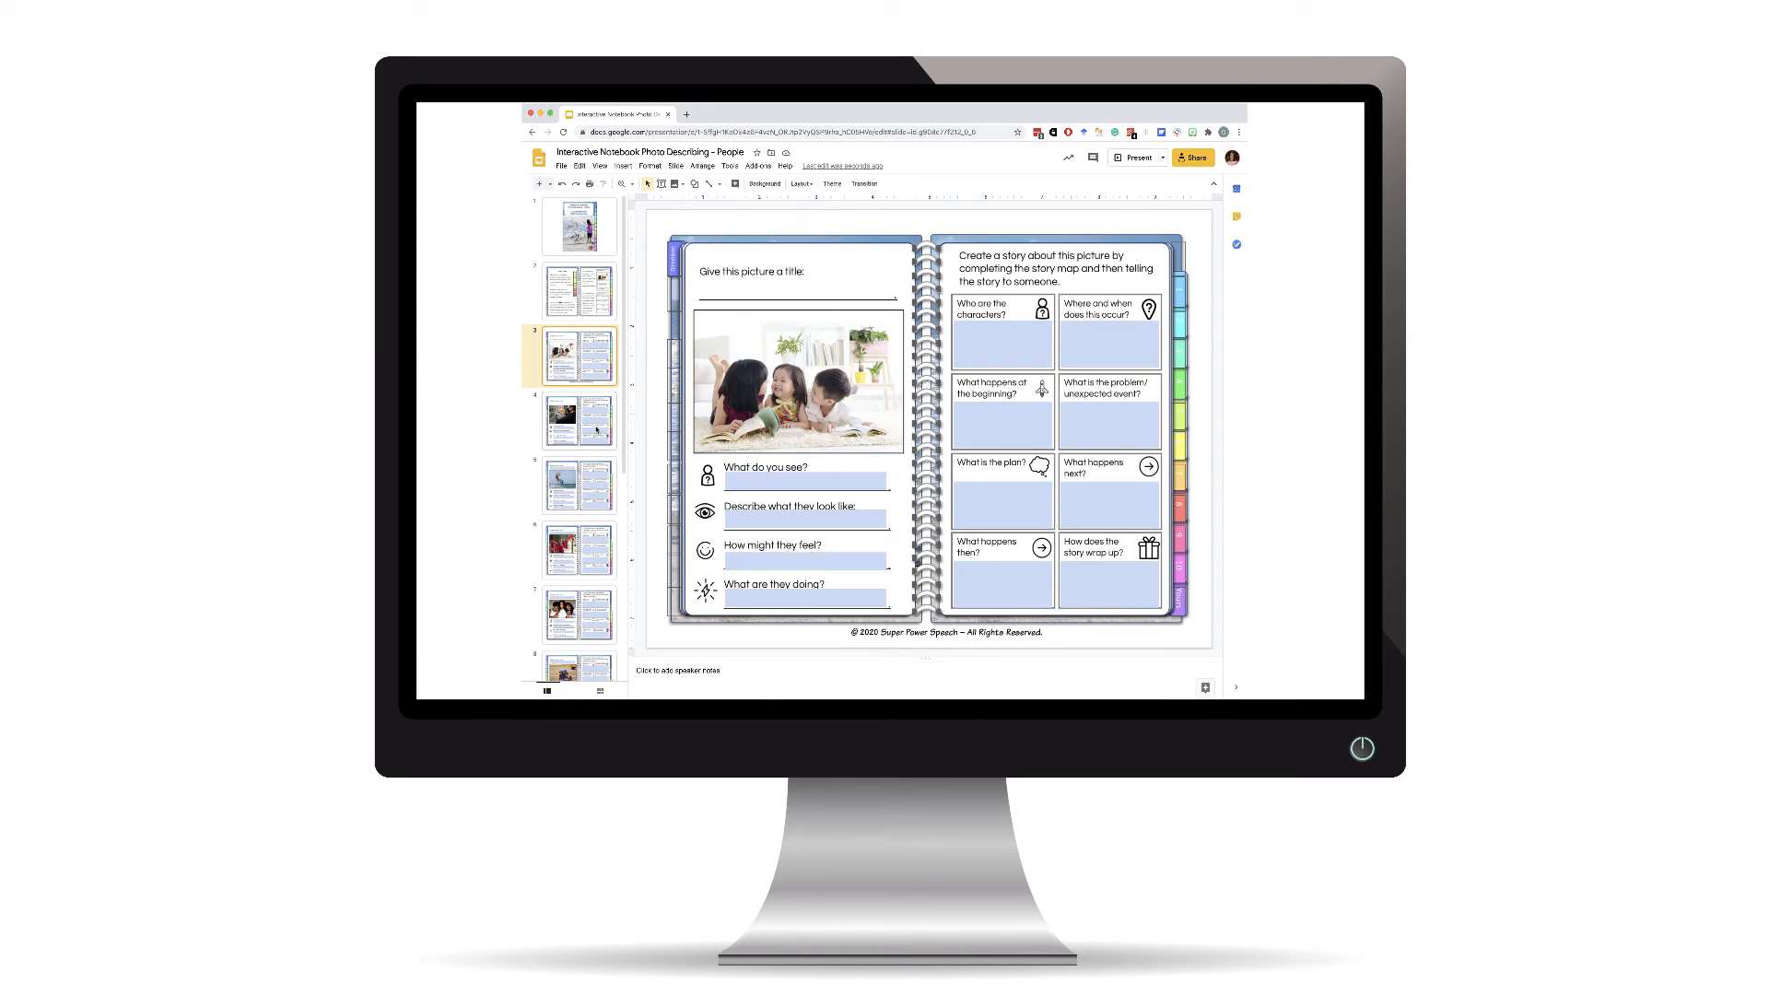
View the woman-in-red, three-friends and another photo page from the filmstrip.
click(578, 549)
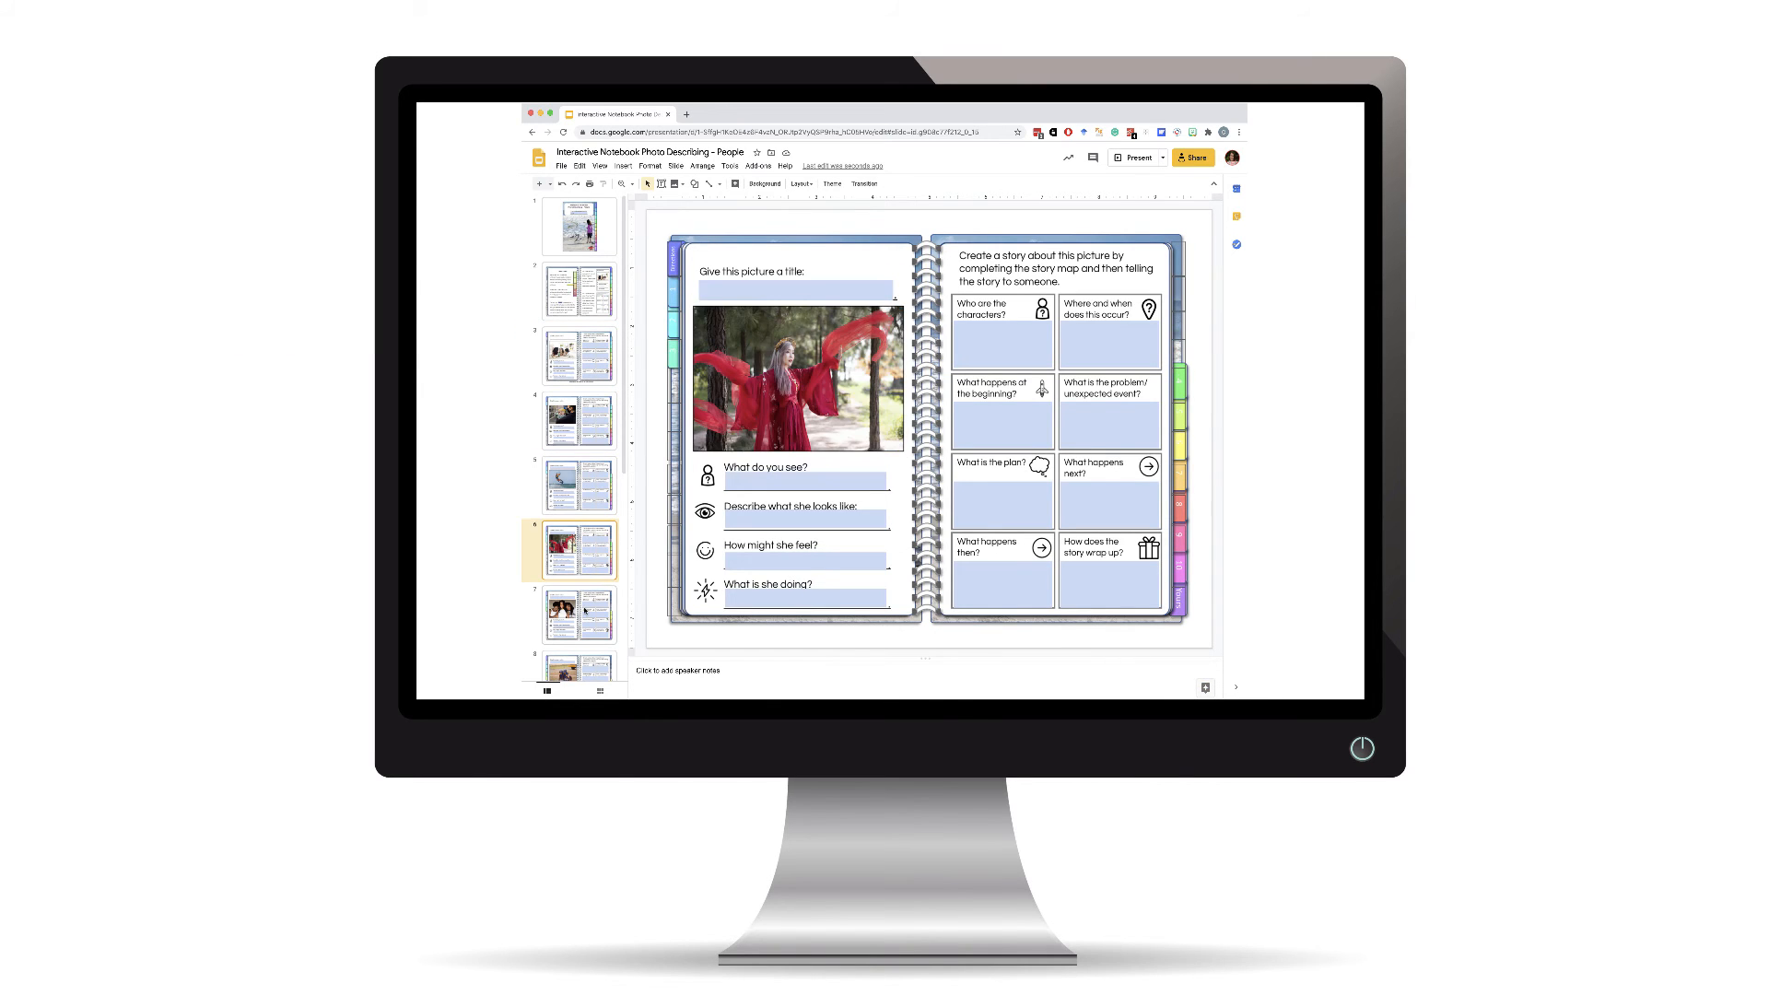
click(579, 612)
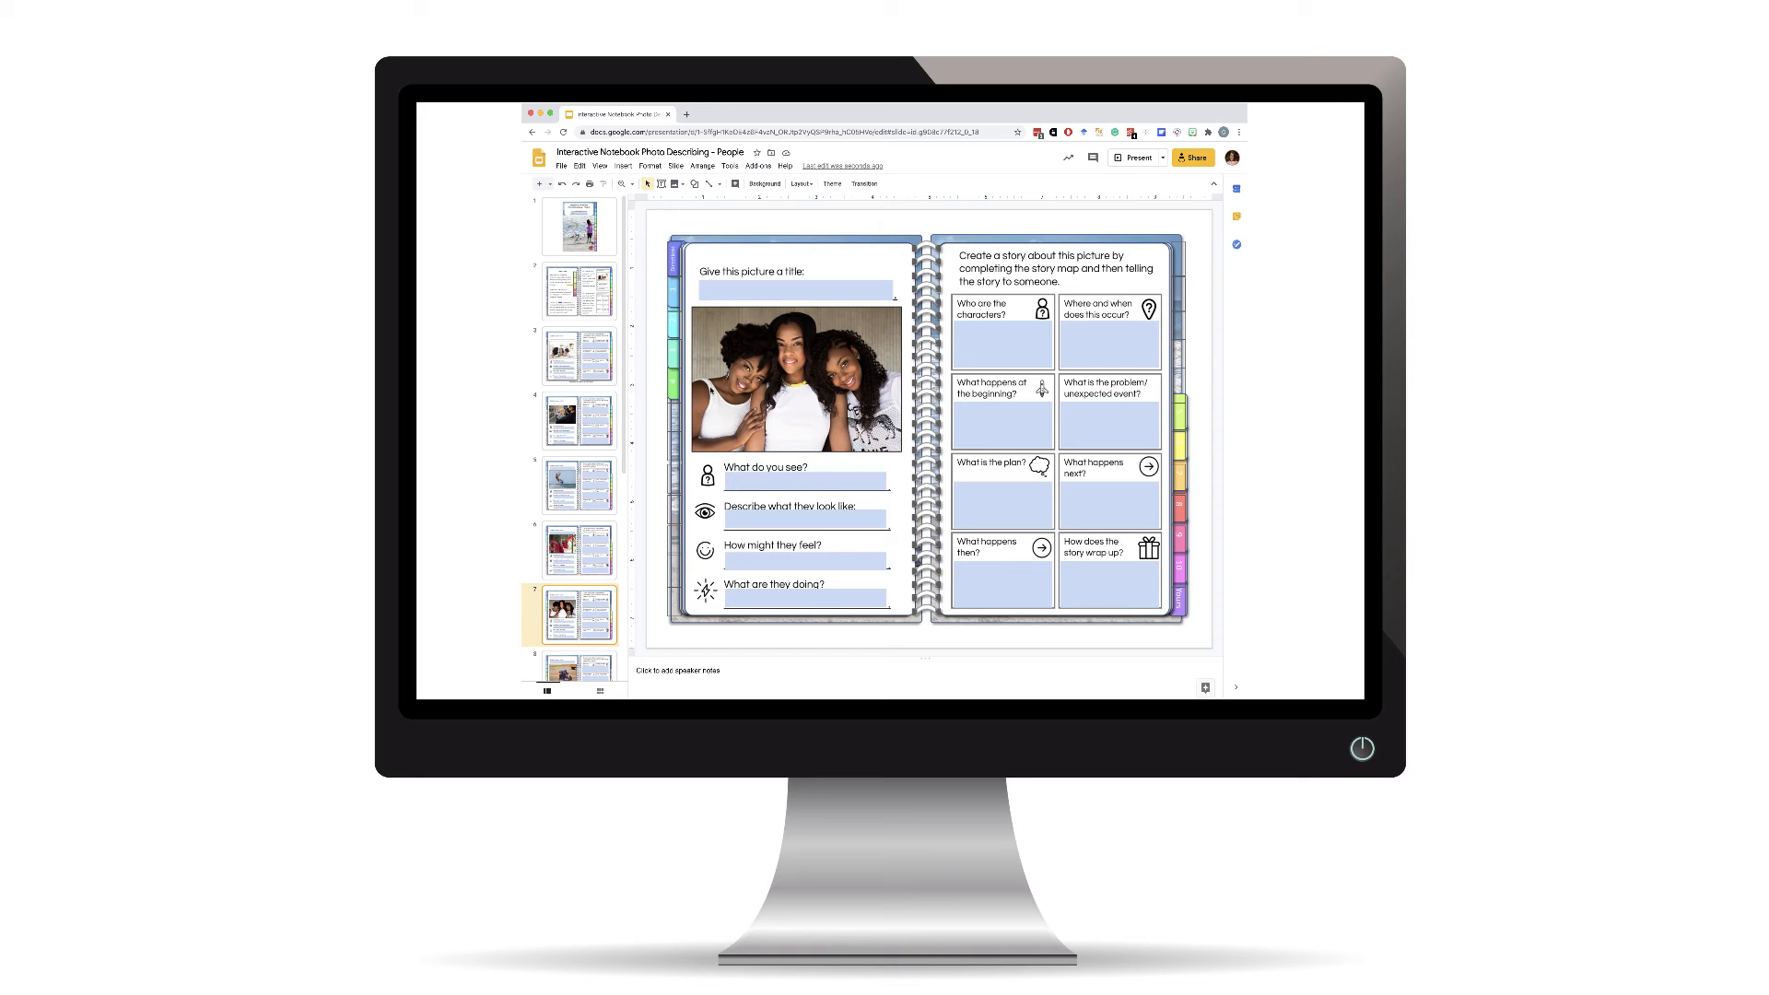
click(578, 225)
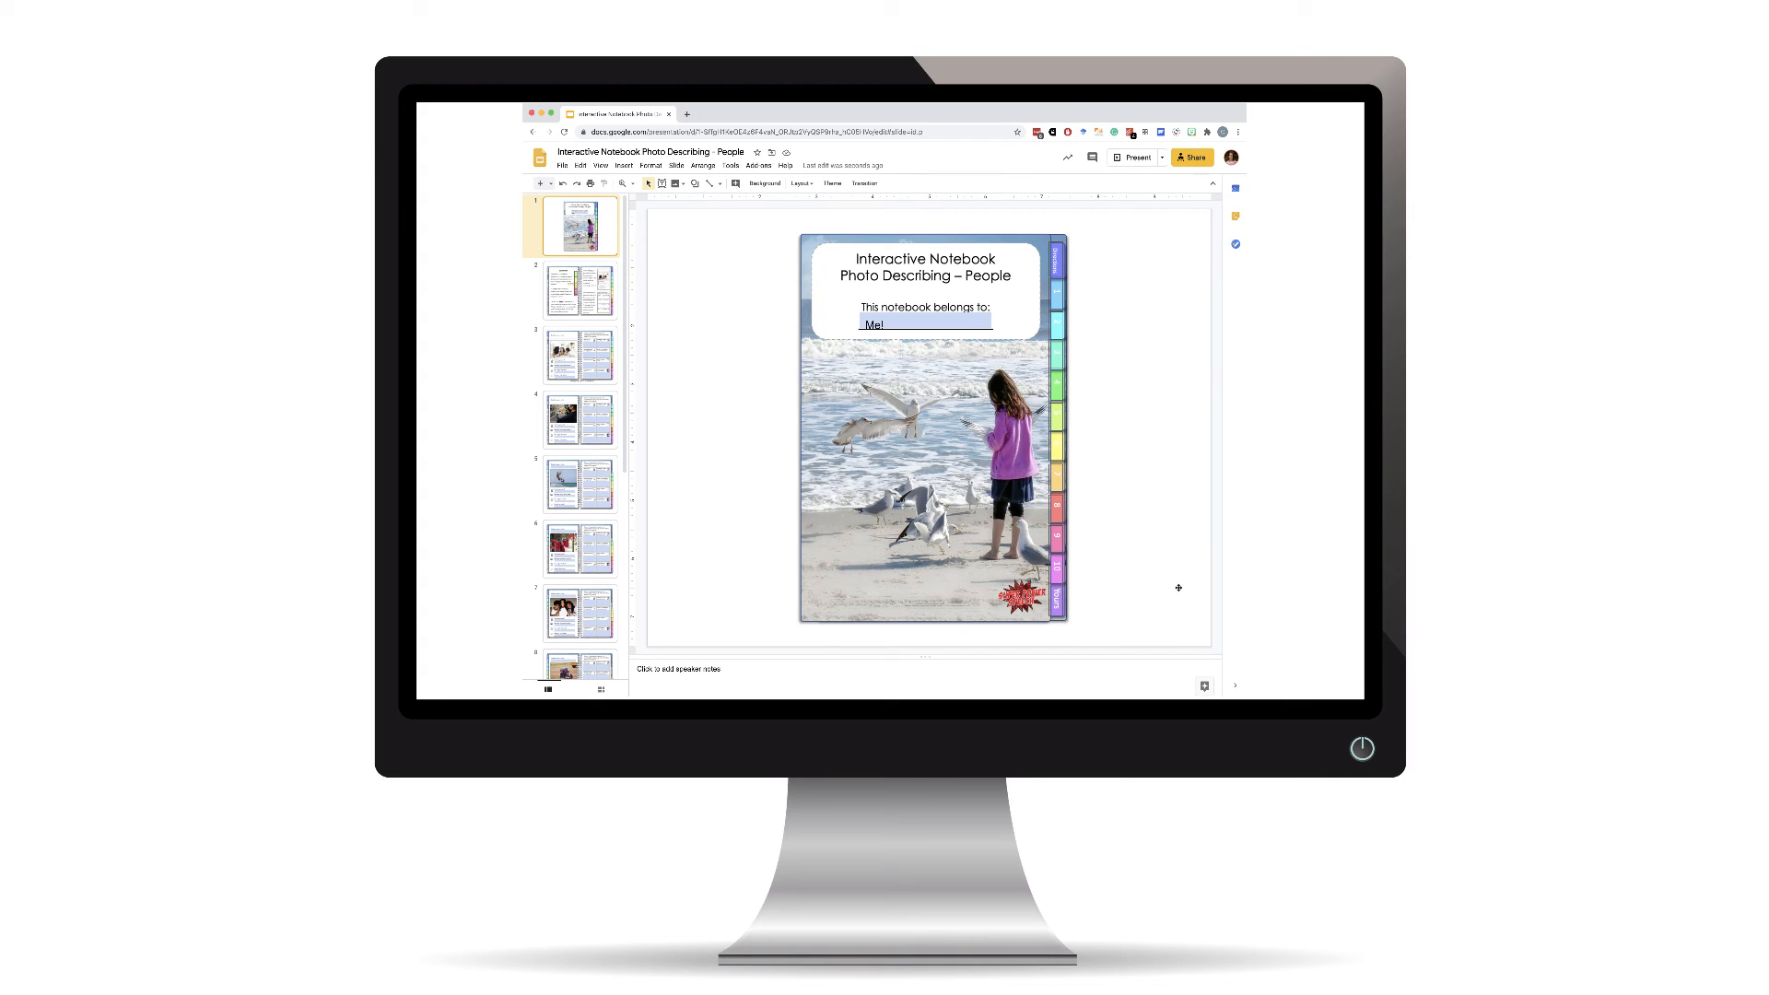
mouse_move(1104, 395)
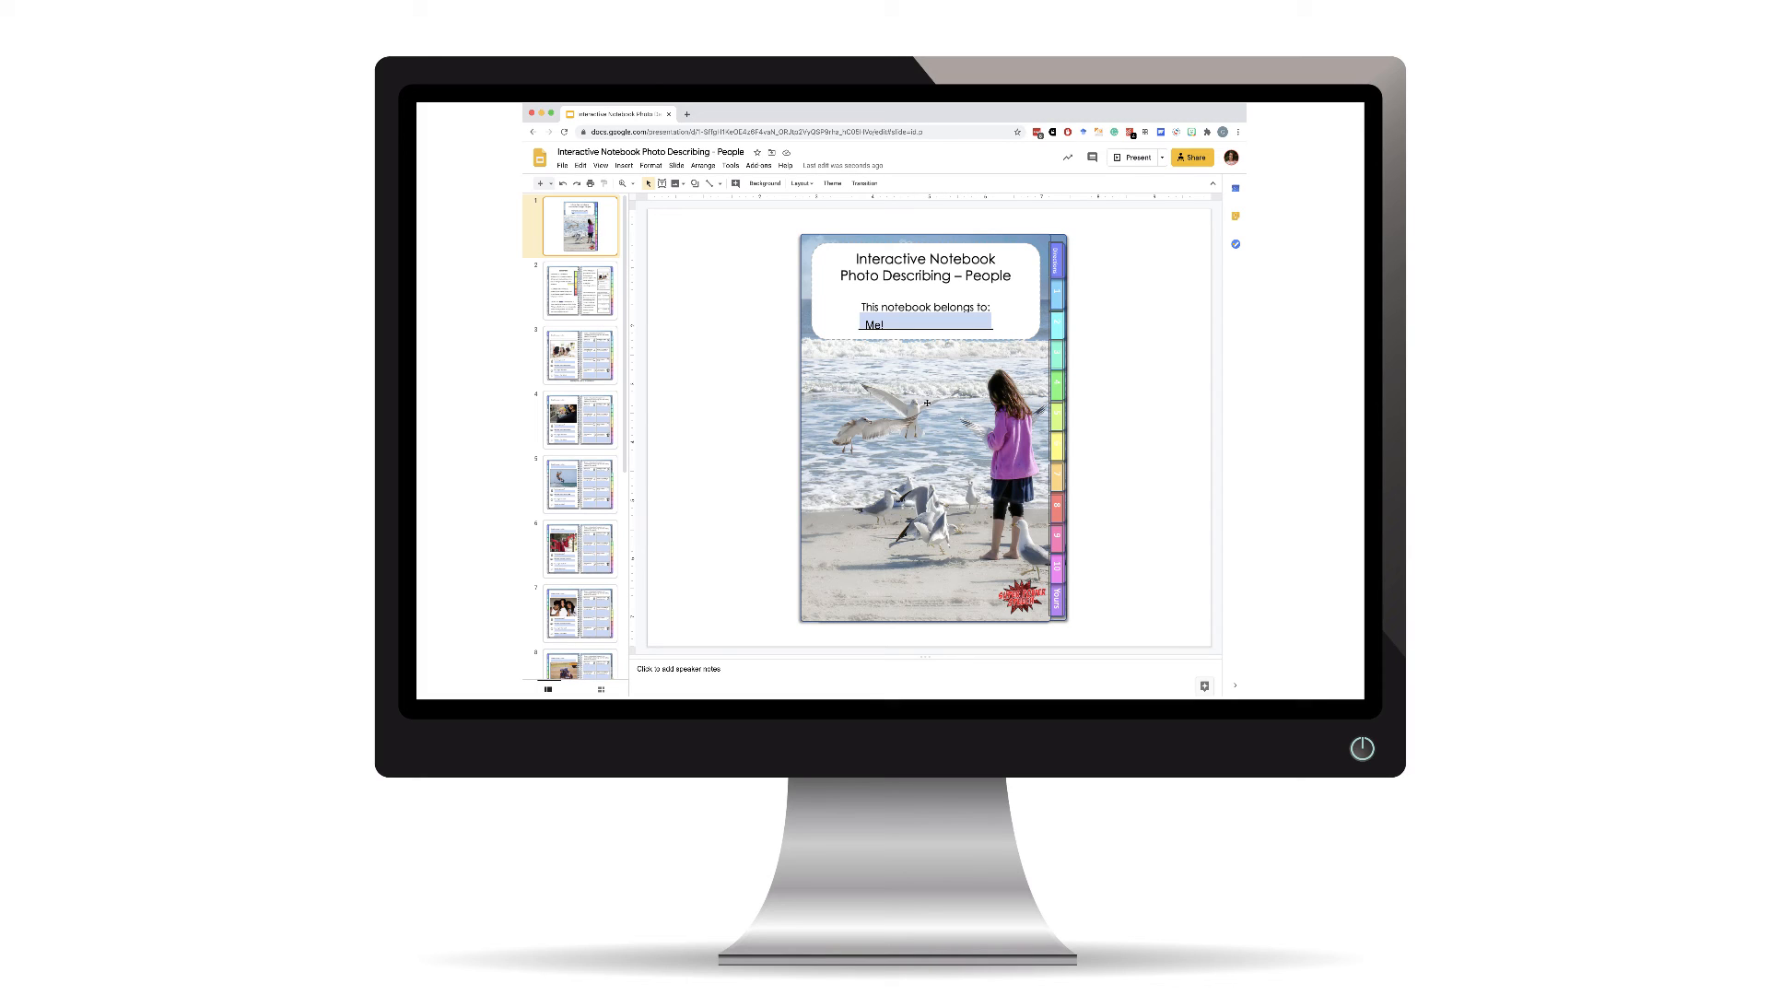
Show the cover page with 'Me!' as the notebook's owner.
click(925, 403)
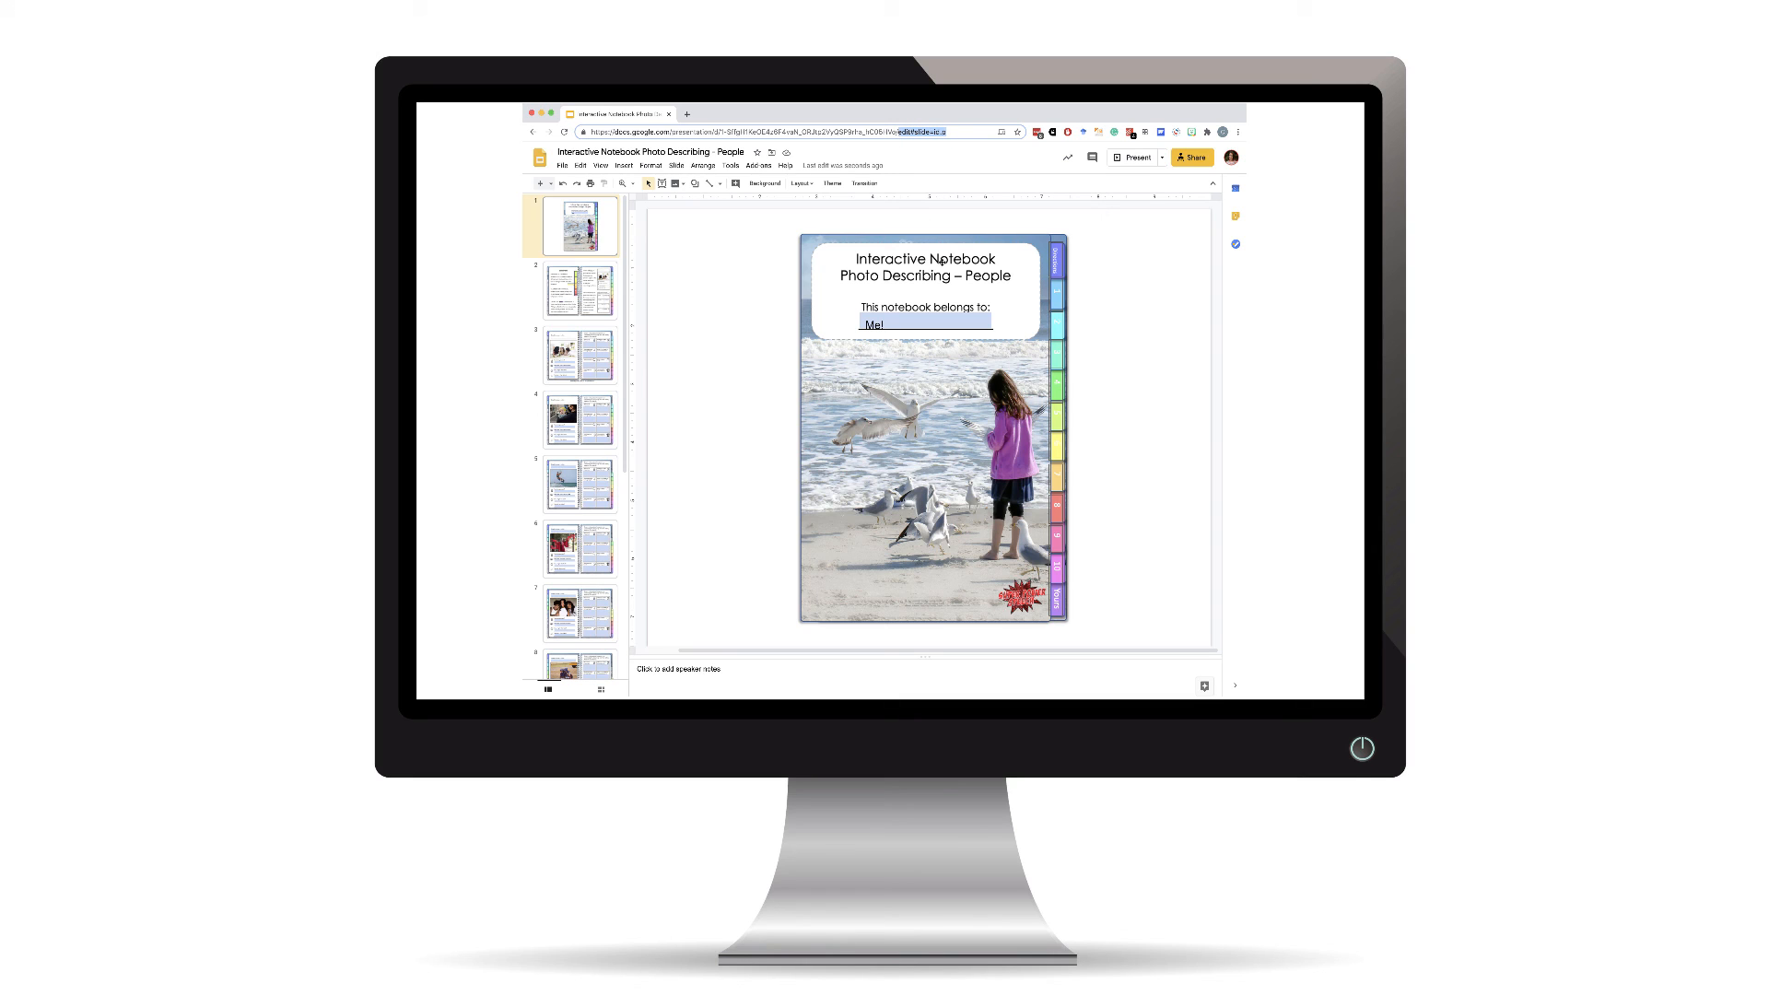
Replace 'edit' with 'copy' in the deck's URL, copy the make-a-copy link, and go back.
click(791, 130)
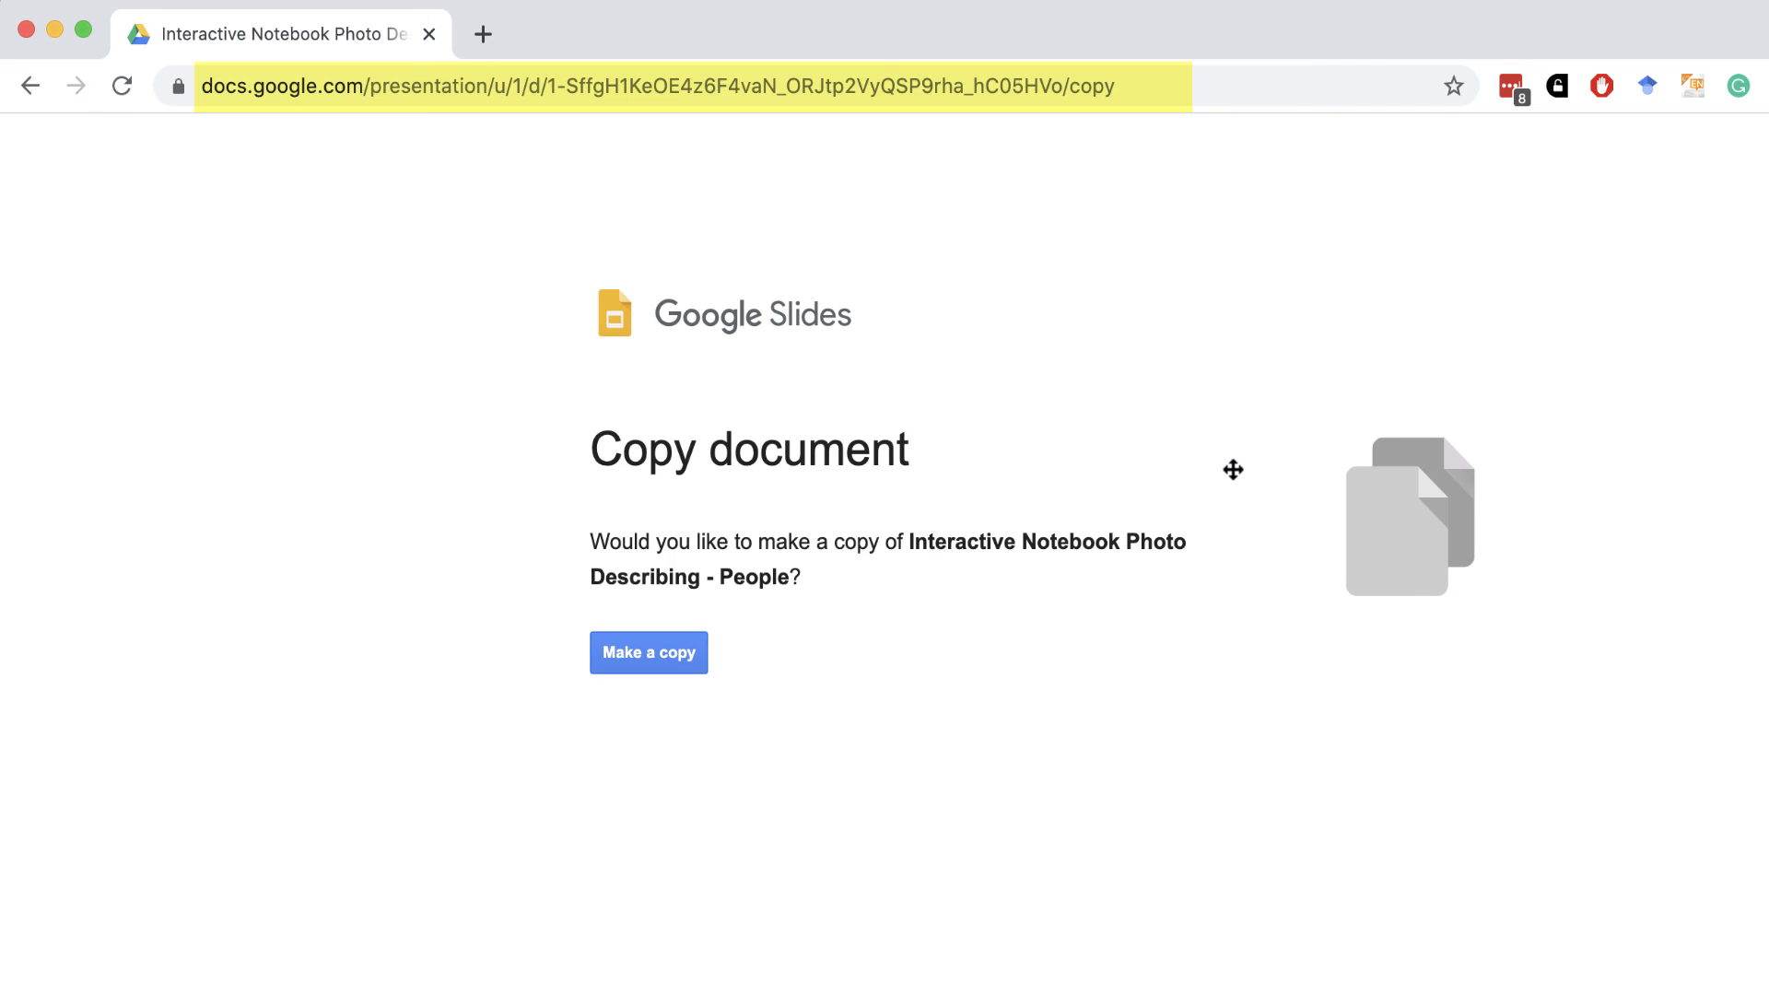
click(379, 86)
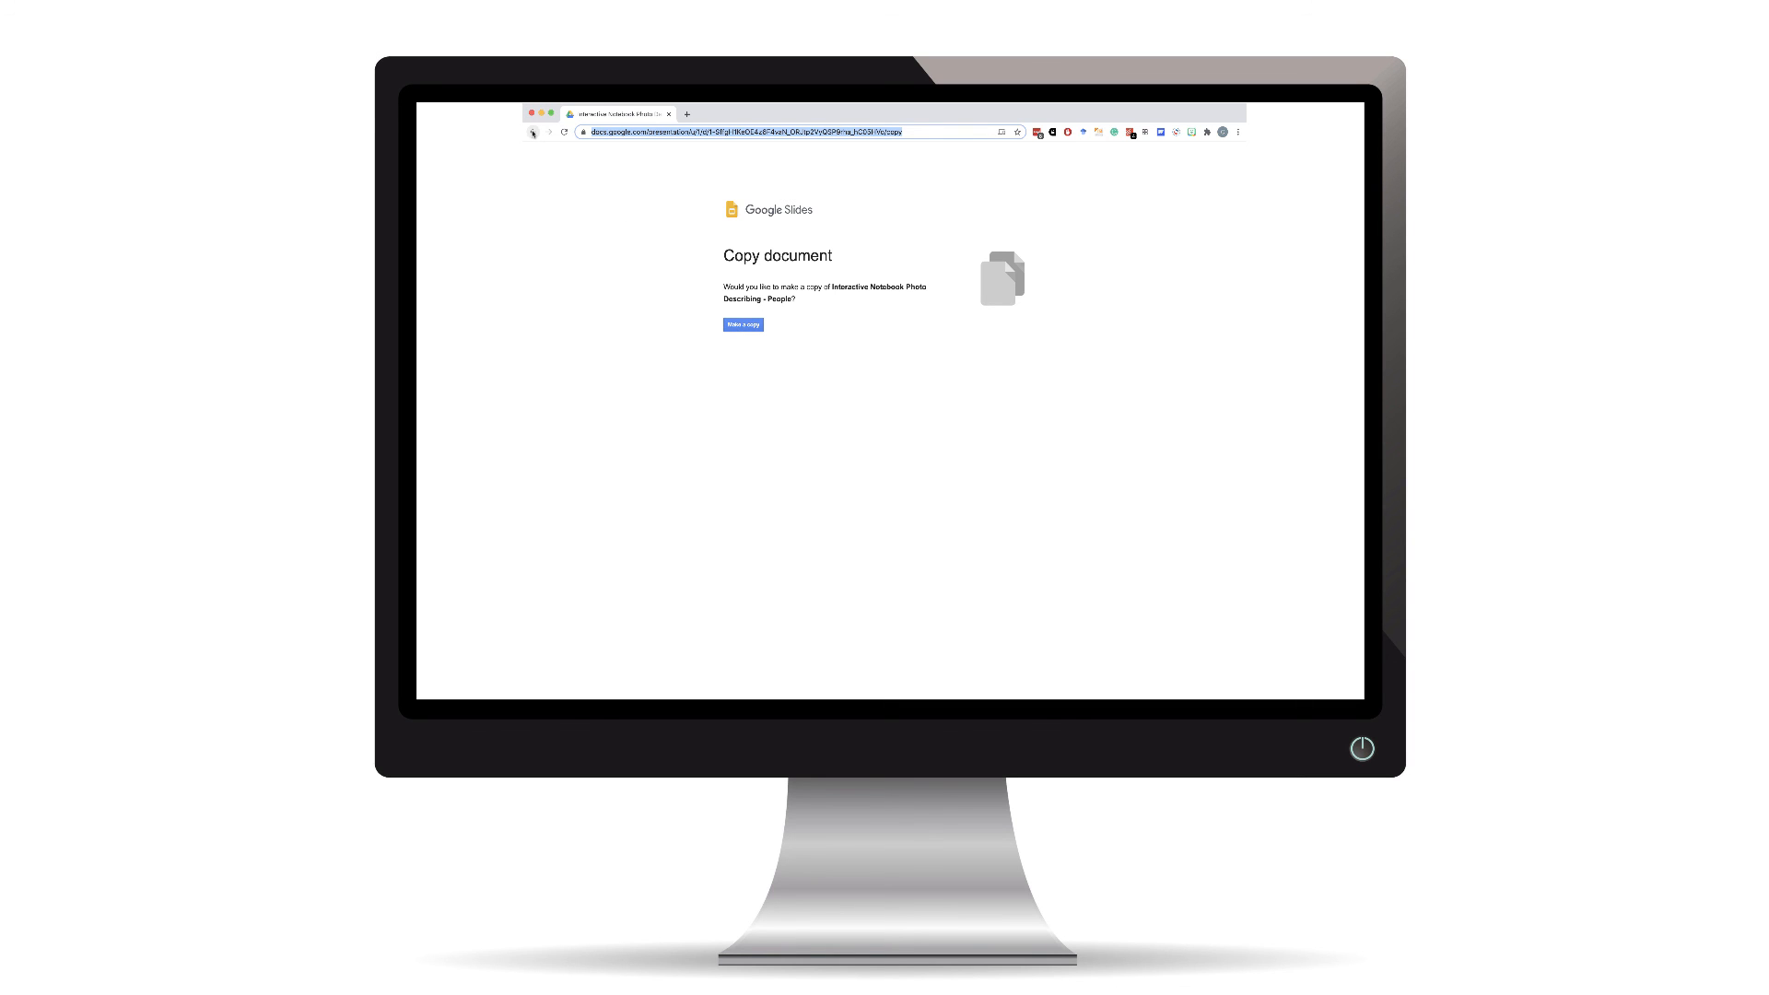
click(742, 324)
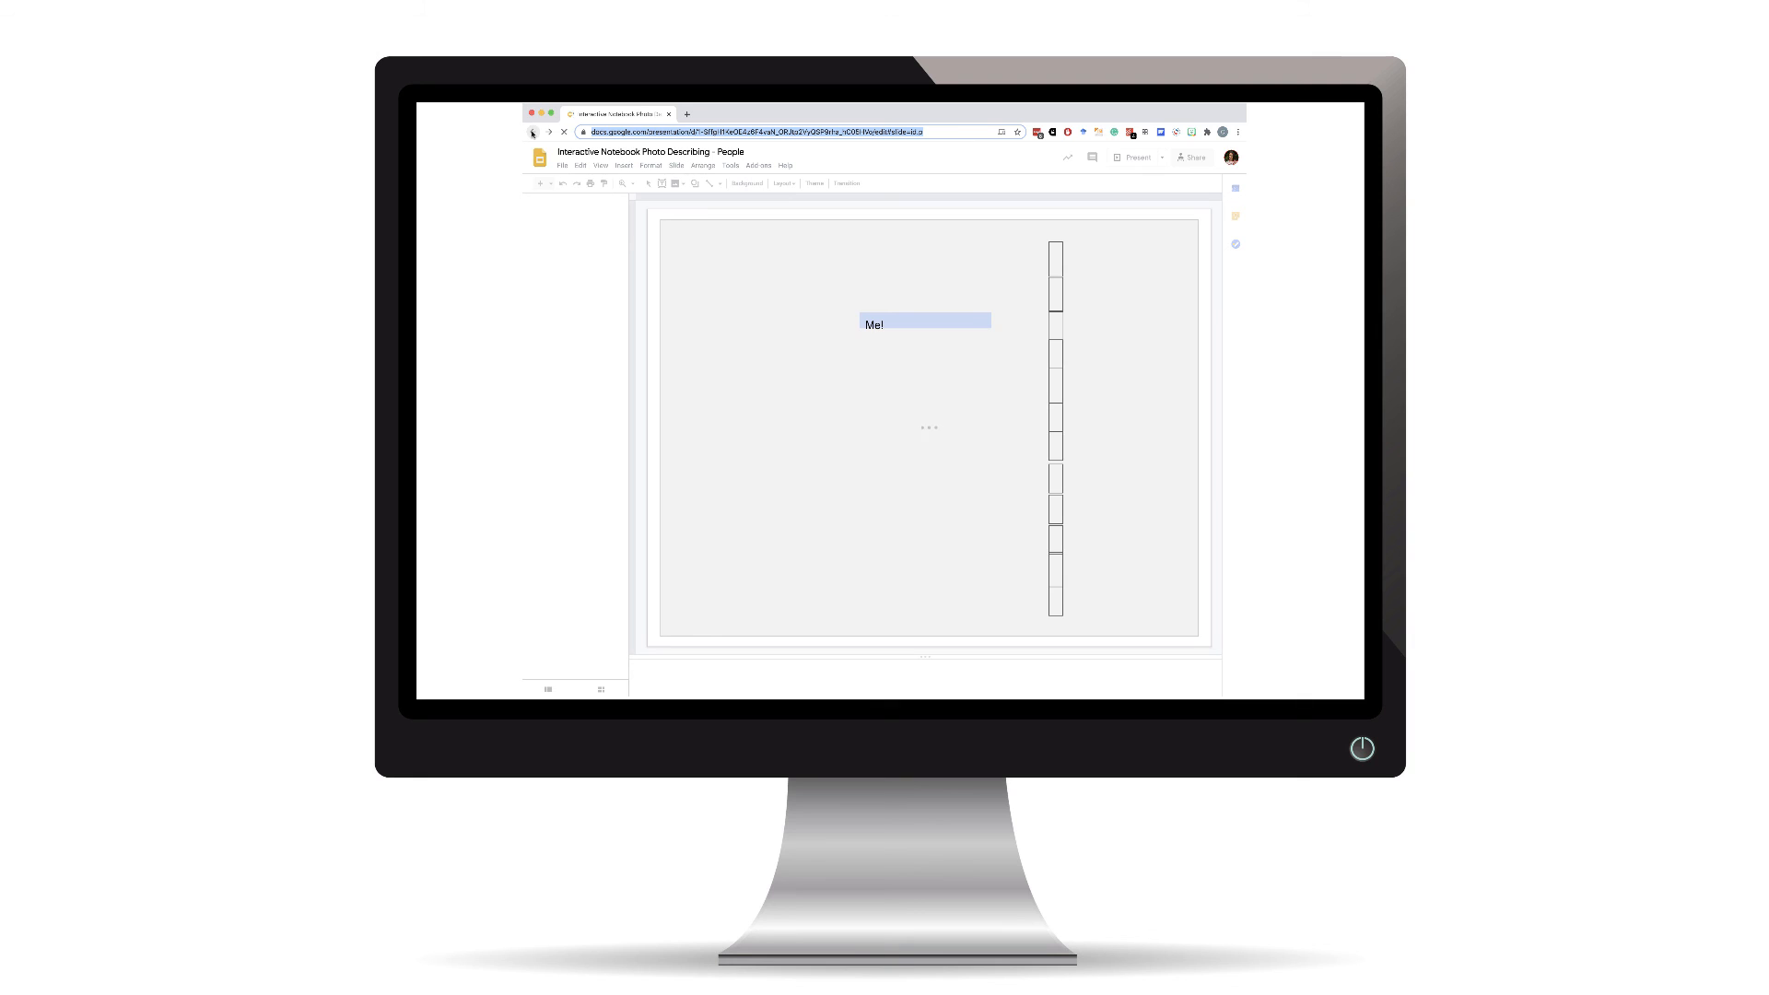